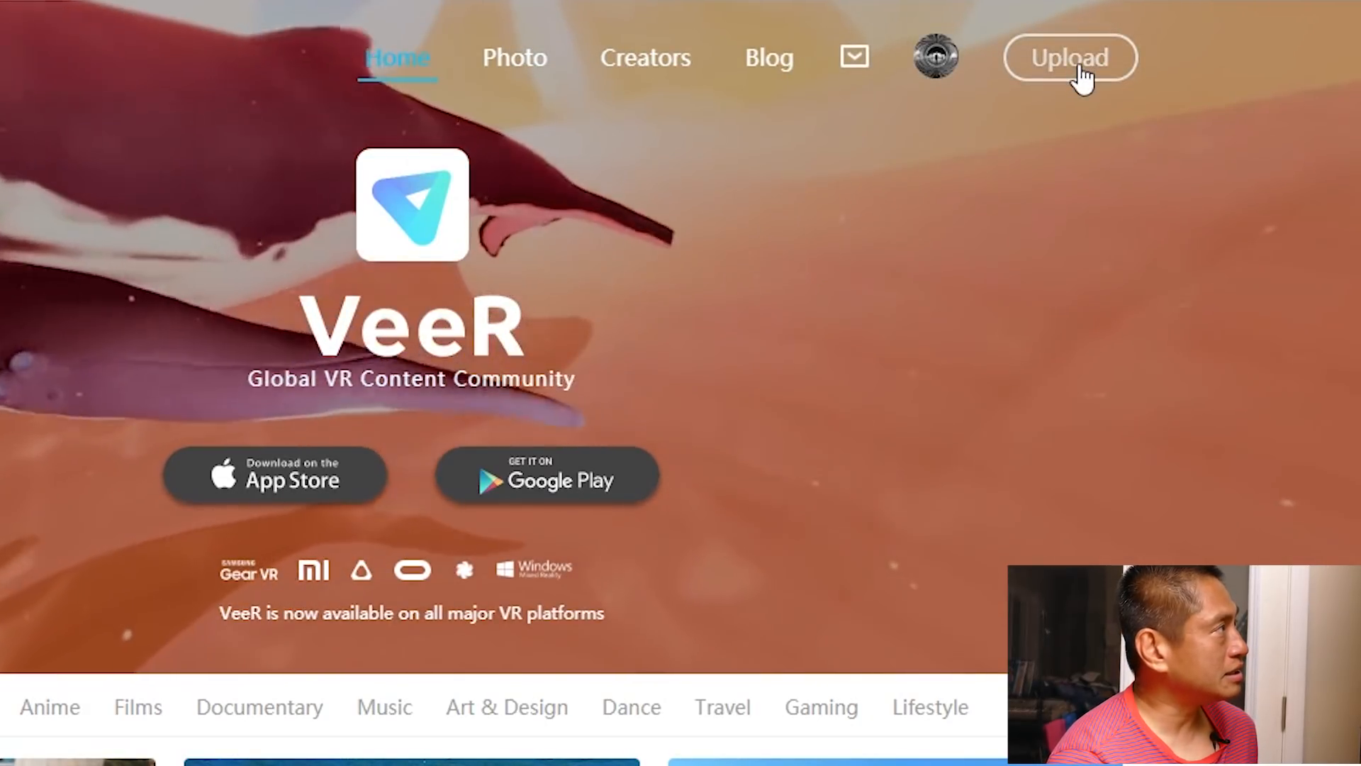
# Step: Start creating a new interactive 360 experience from the Upload page
pyautogui.click(1069, 57)
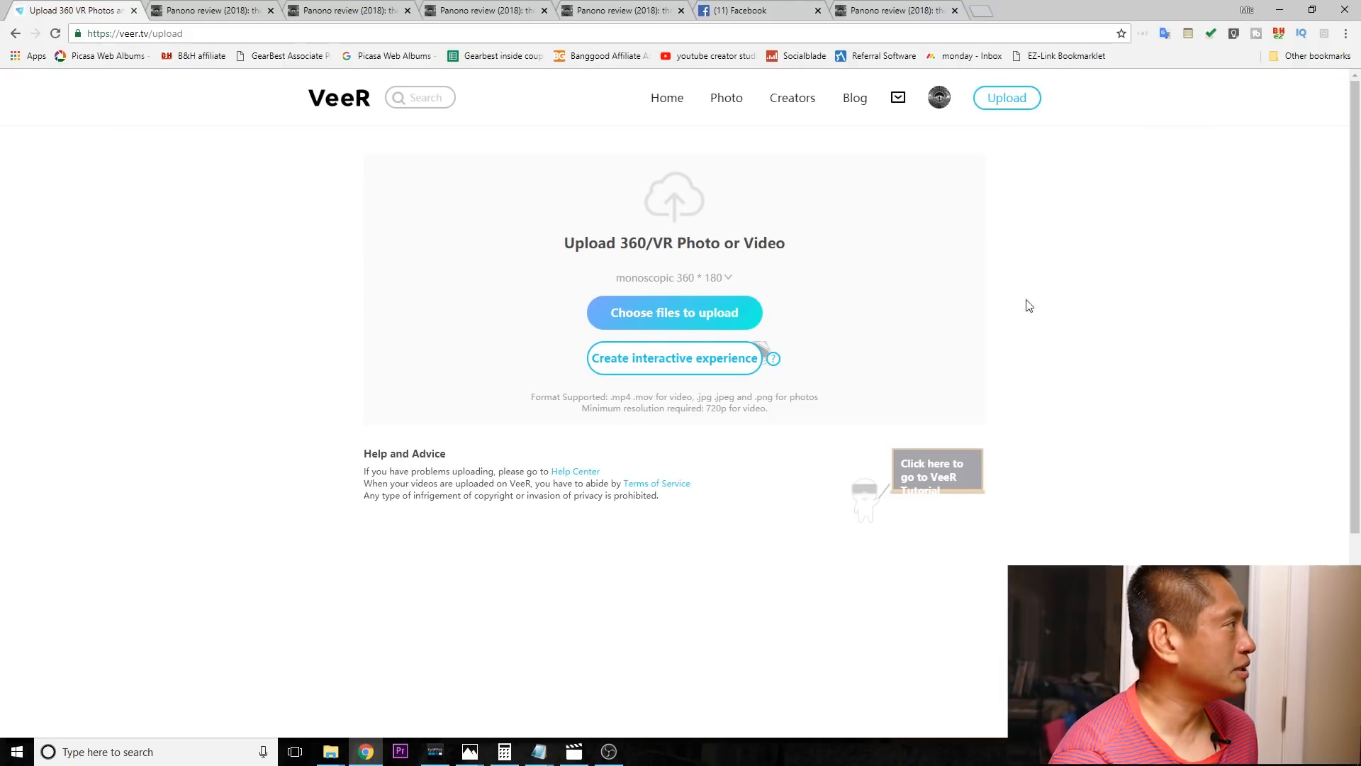
pyautogui.click(674, 357)
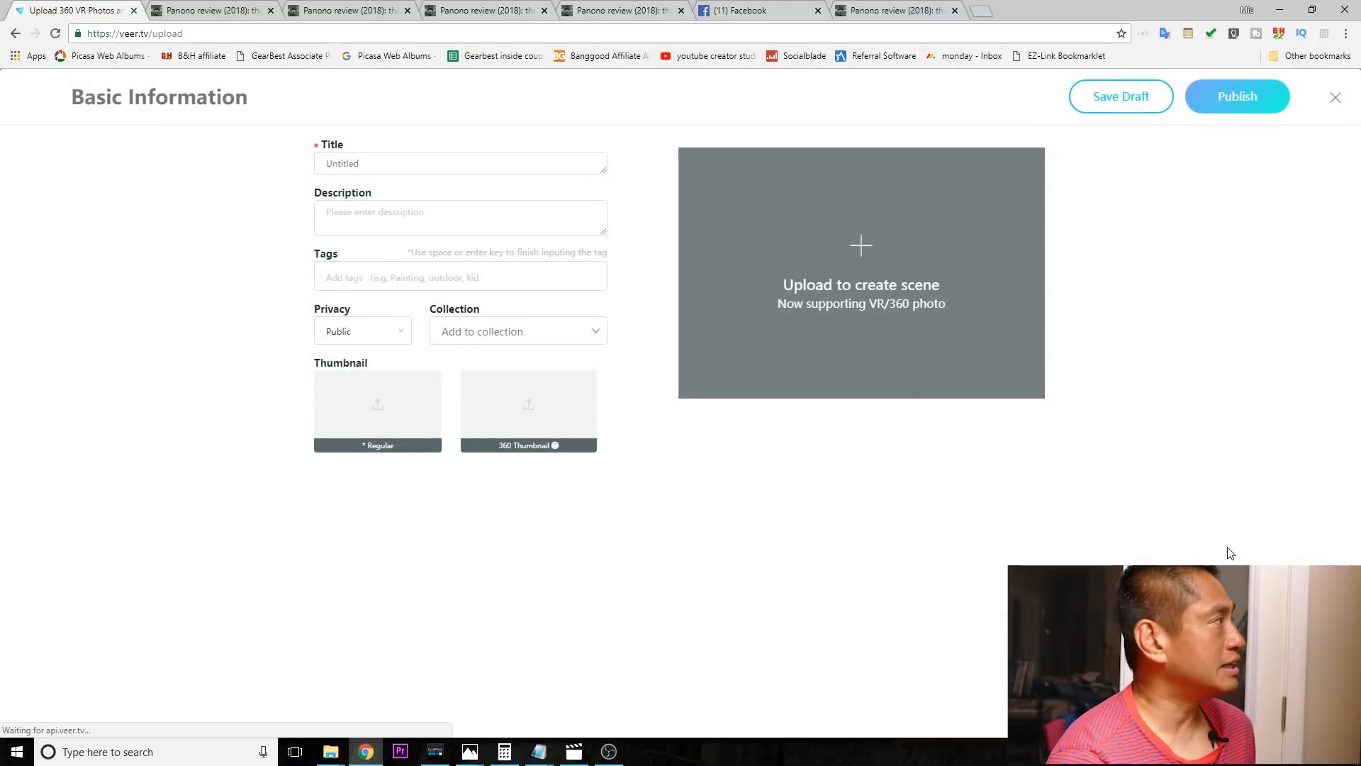
pyautogui.moveTo(860, 246)
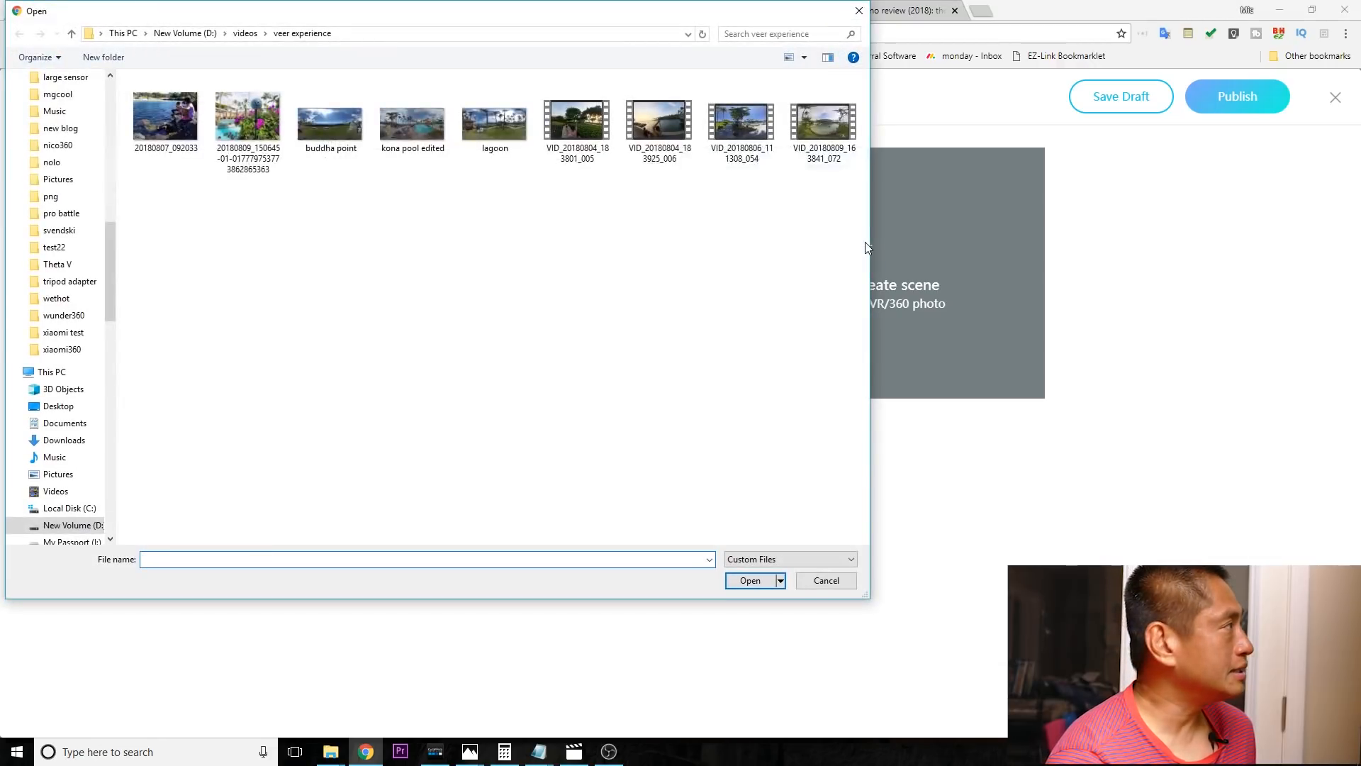
pyautogui.moveTo(428, 282)
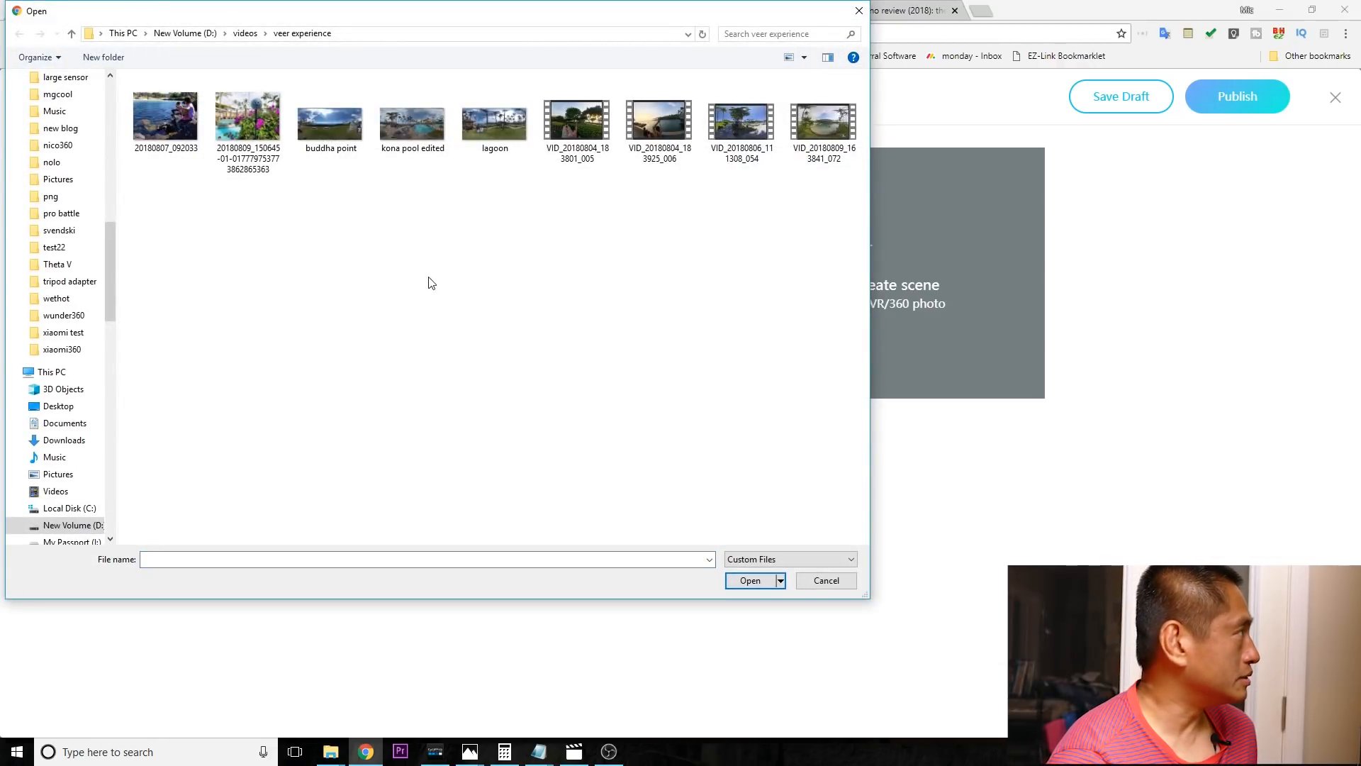
# Step: Upload buddha point as the first scene, then add lagoon and kona pool as further scenes
pyautogui.click(330, 118)
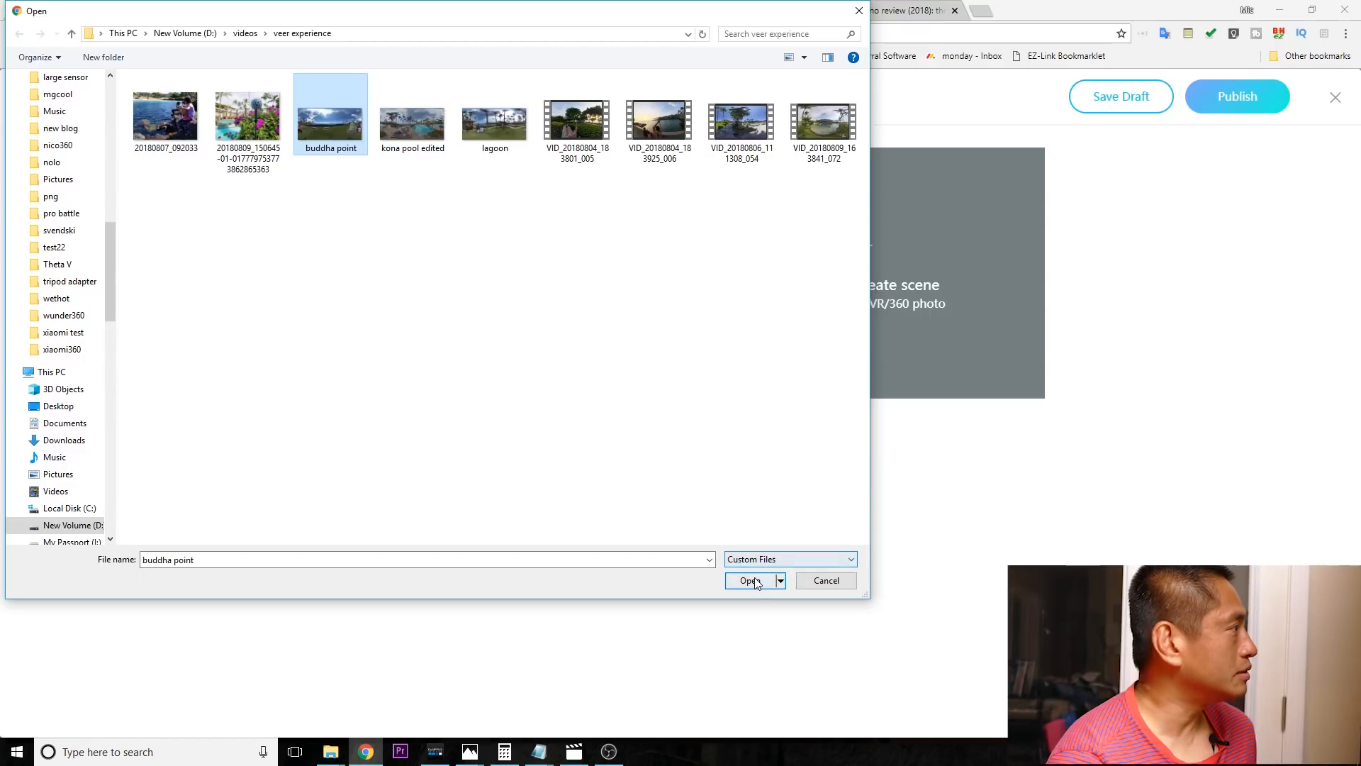
pyautogui.click(749, 580)
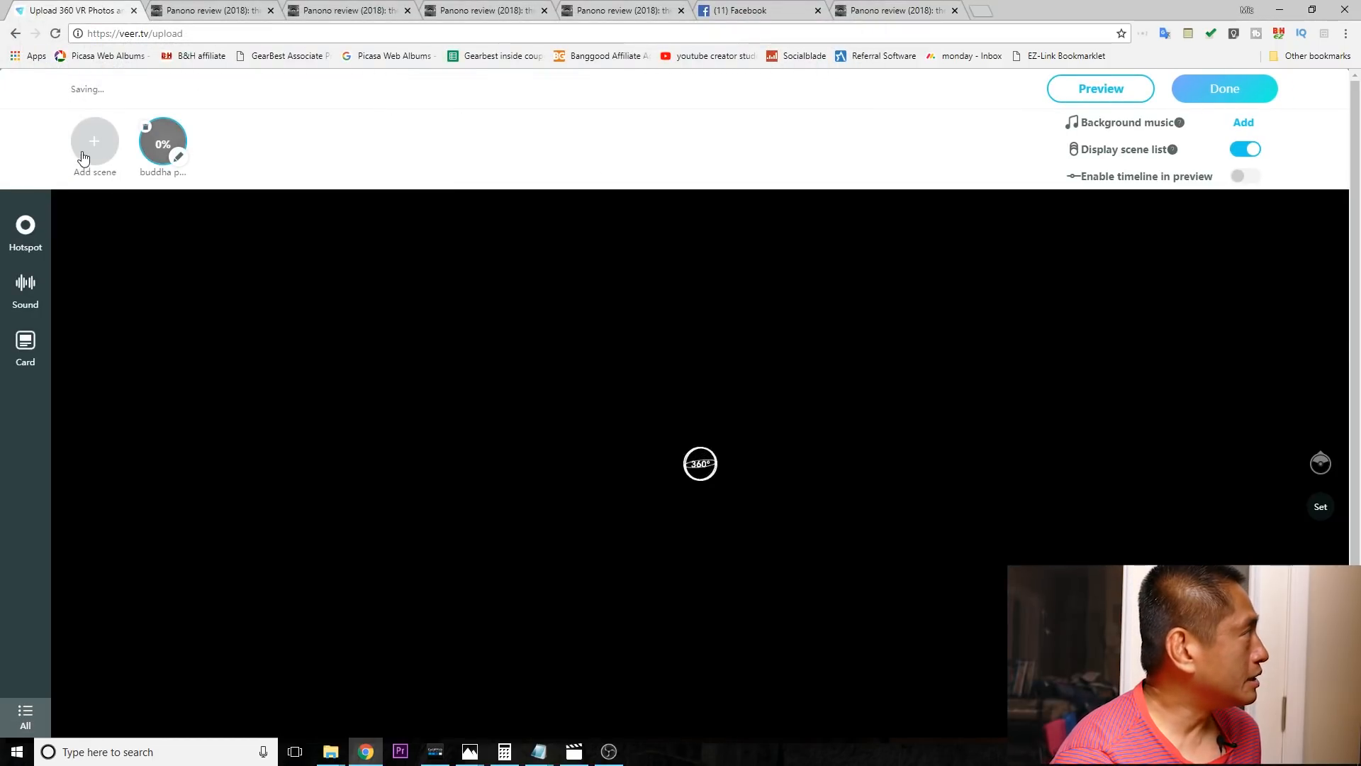
pyautogui.click(94, 144)
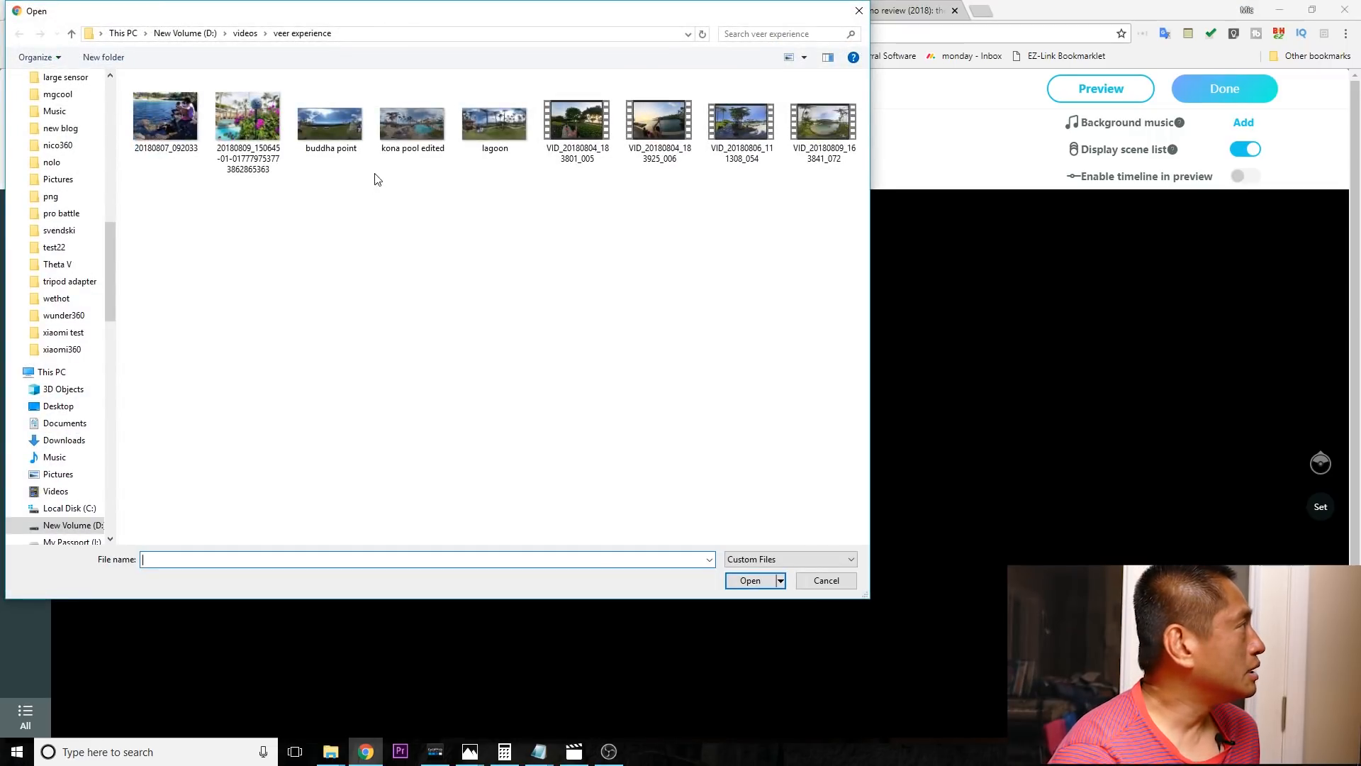
pyautogui.click(493, 114)
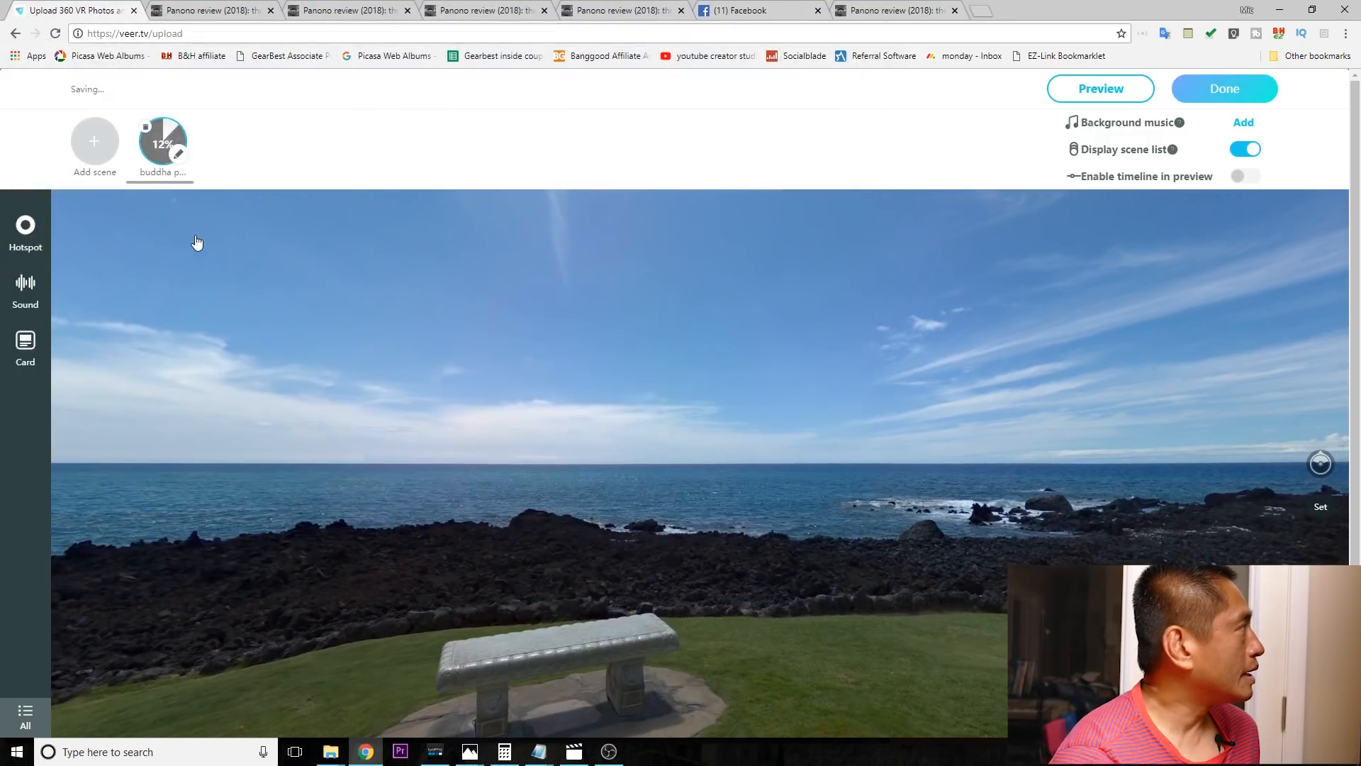
pyautogui.click(93, 140)
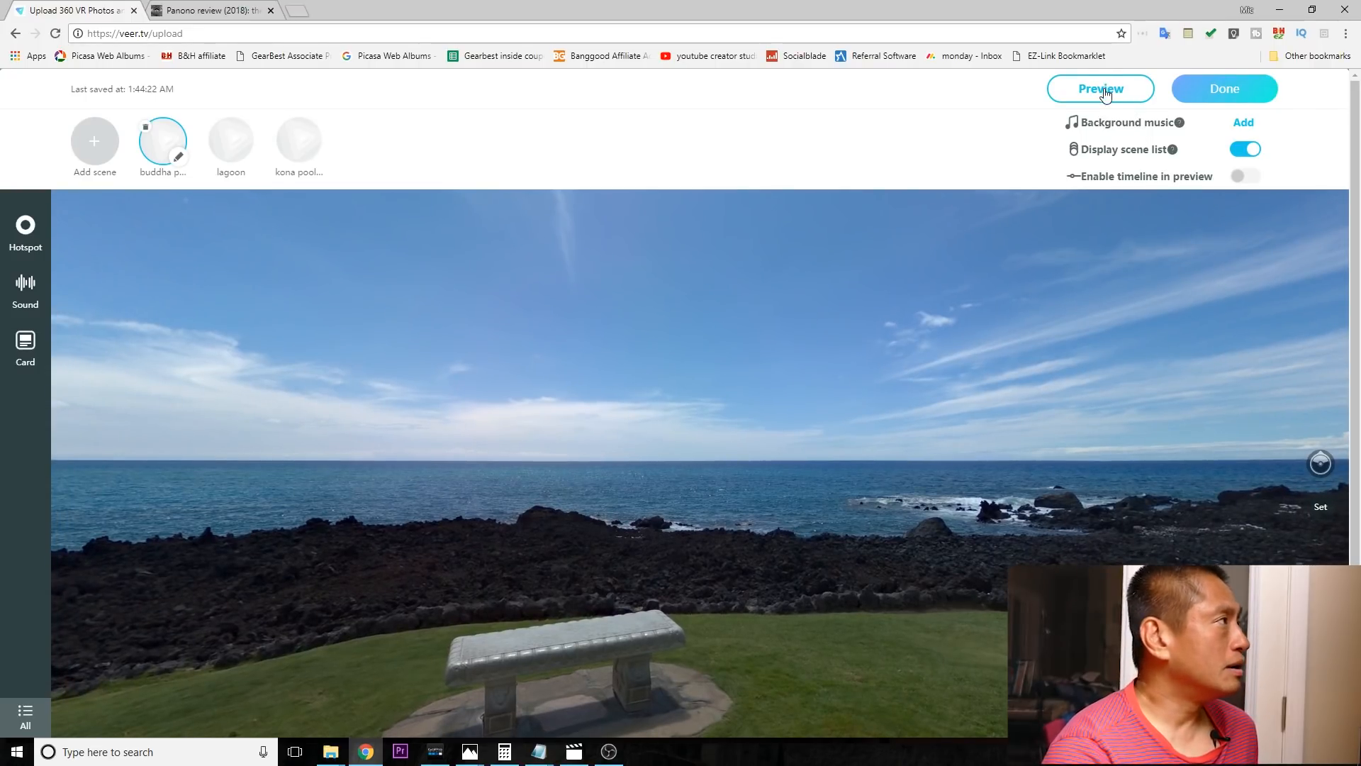
# Step: Preview the tour, toggle its scene list on and off, then return to editing
pyautogui.click(1100, 88)
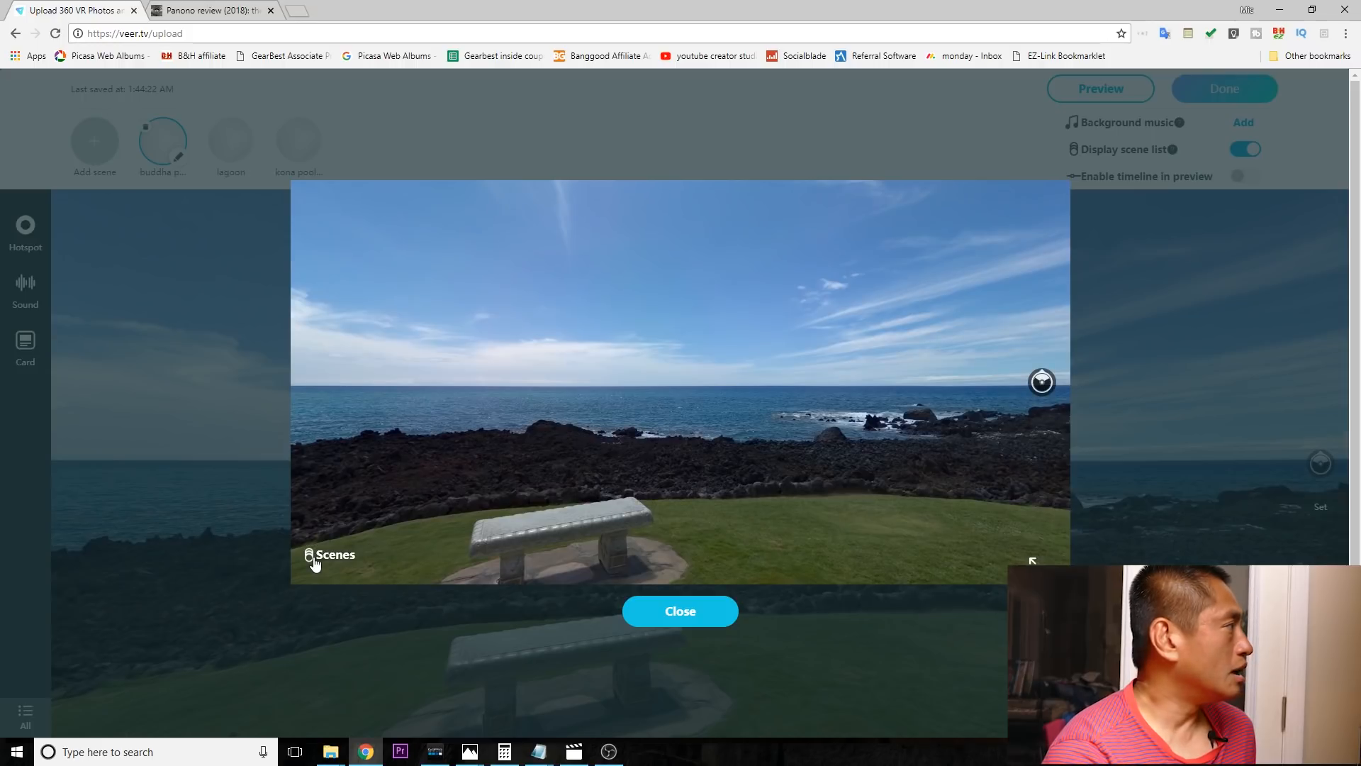
pyautogui.click(334, 554)
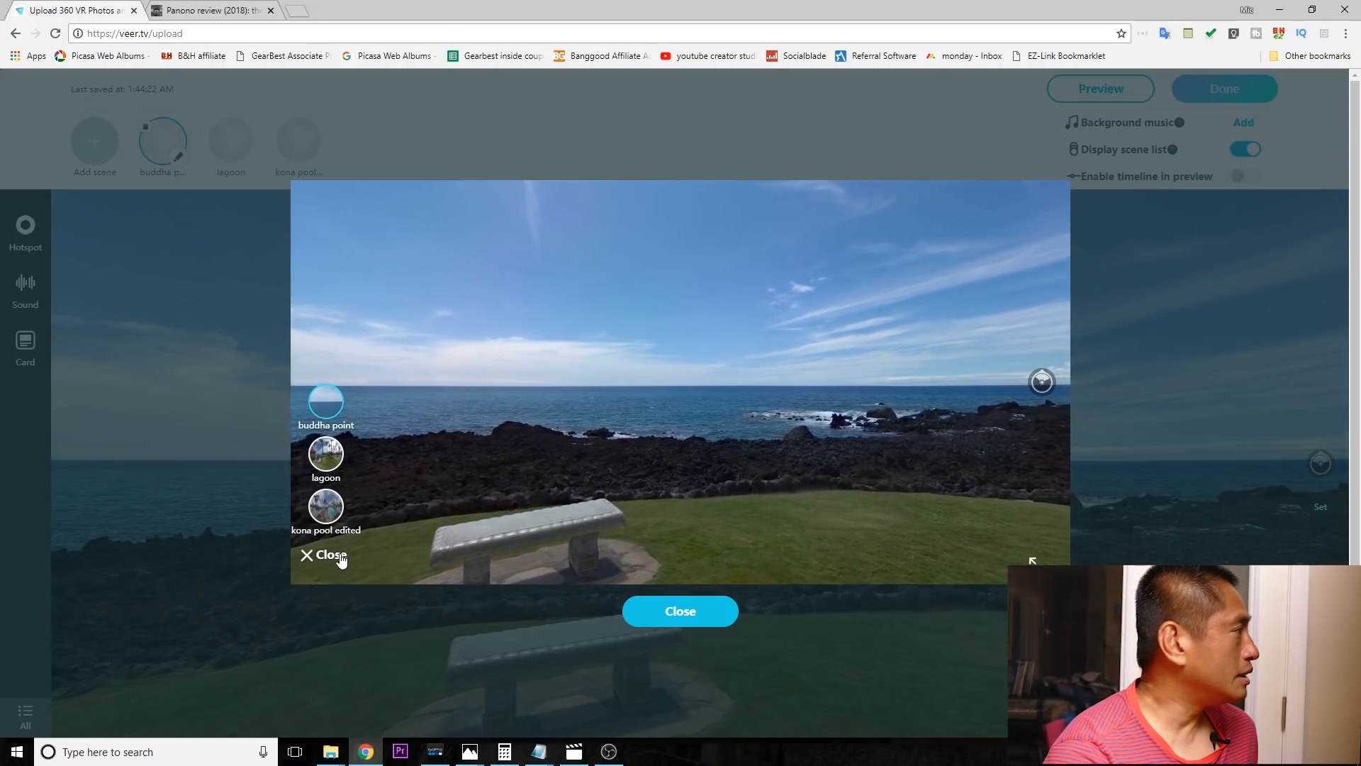
pyautogui.click(326, 554)
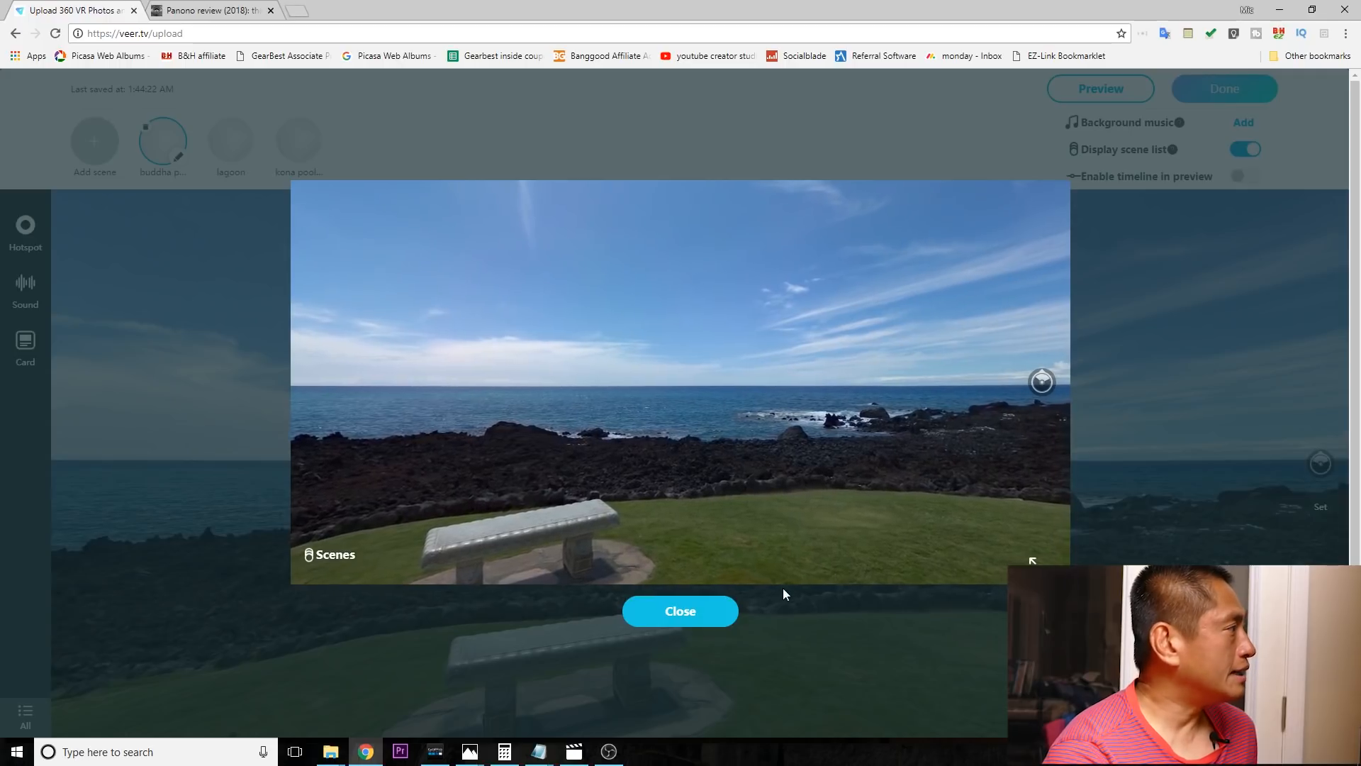
pyautogui.click(680, 610)
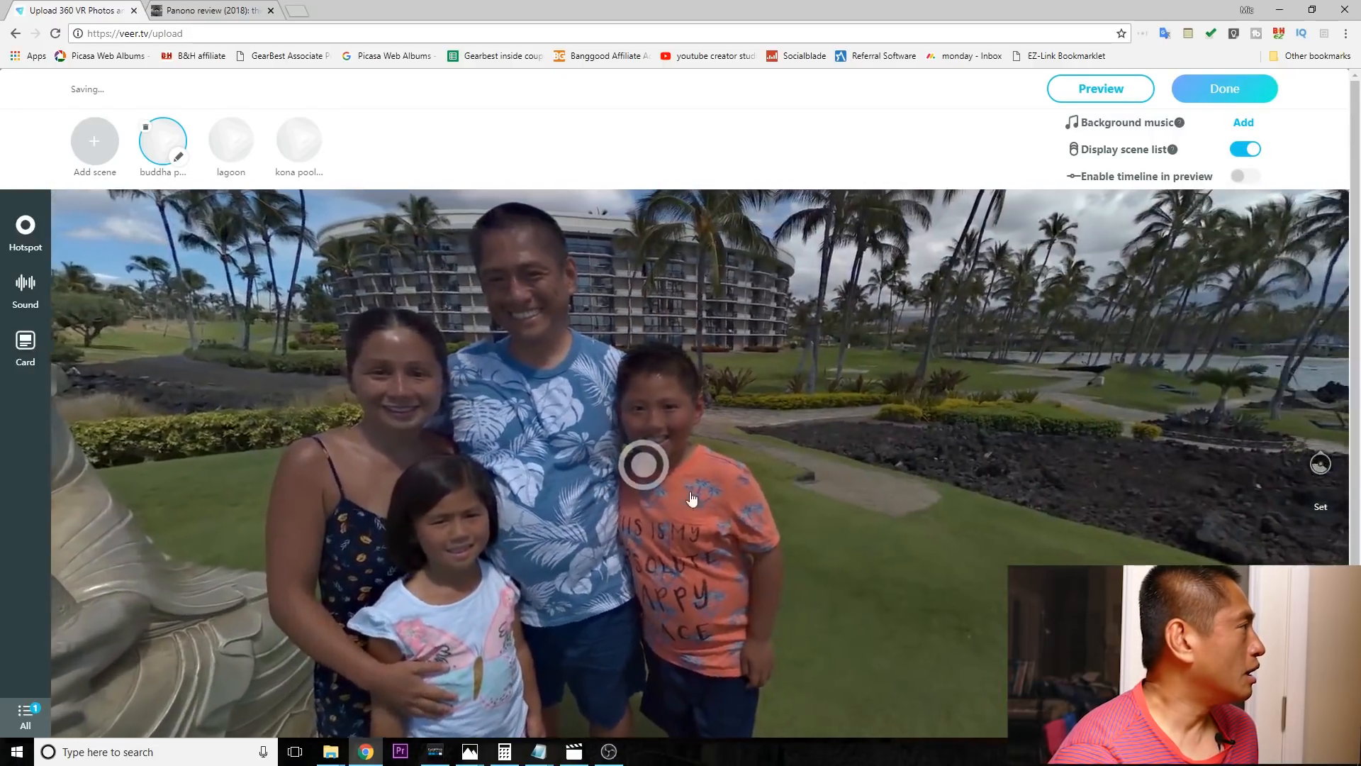
# Step: Link the buddha point hotspot to the lagoon scene with a visible 'Lagoon' label, then begin setting the starting view
pyautogui.moveTo(692, 497); pyautogui.dragTo(752, 576)
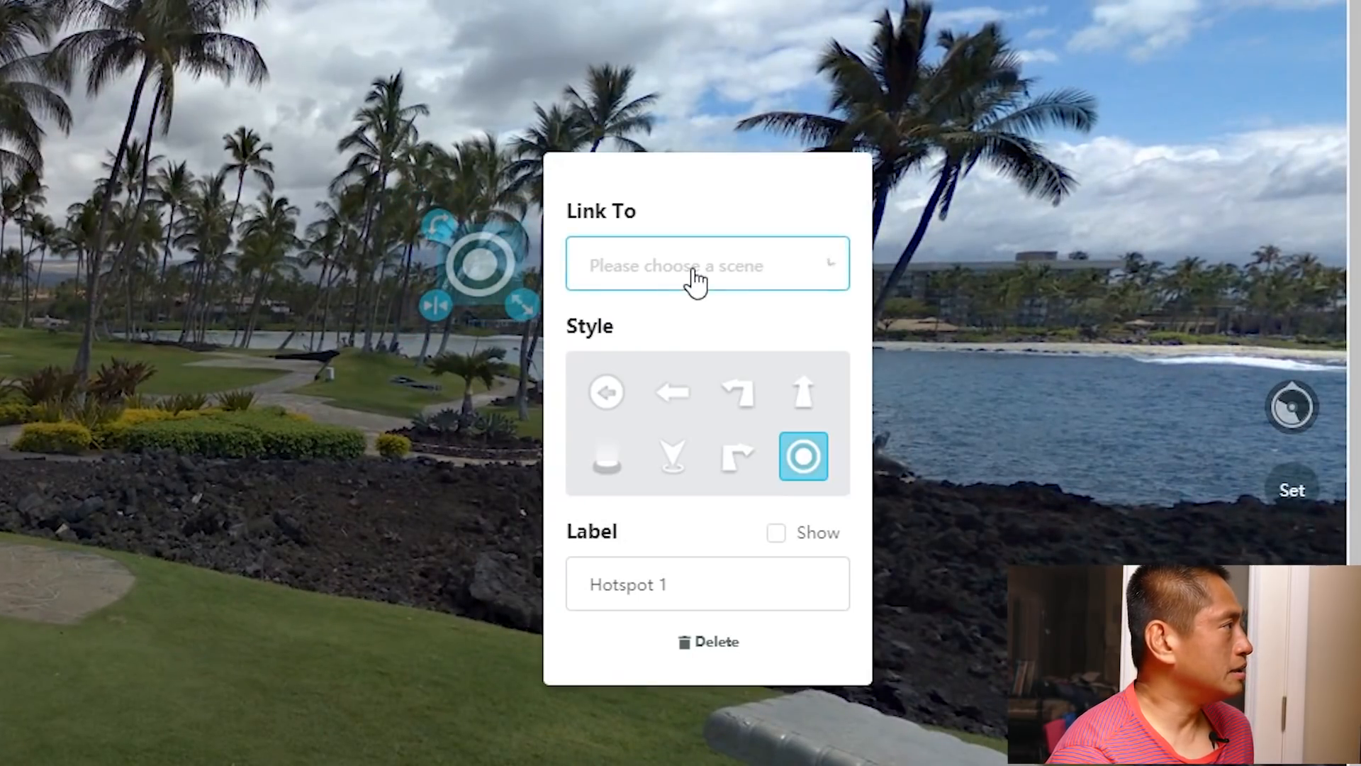
pyautogui.click(704, 265)
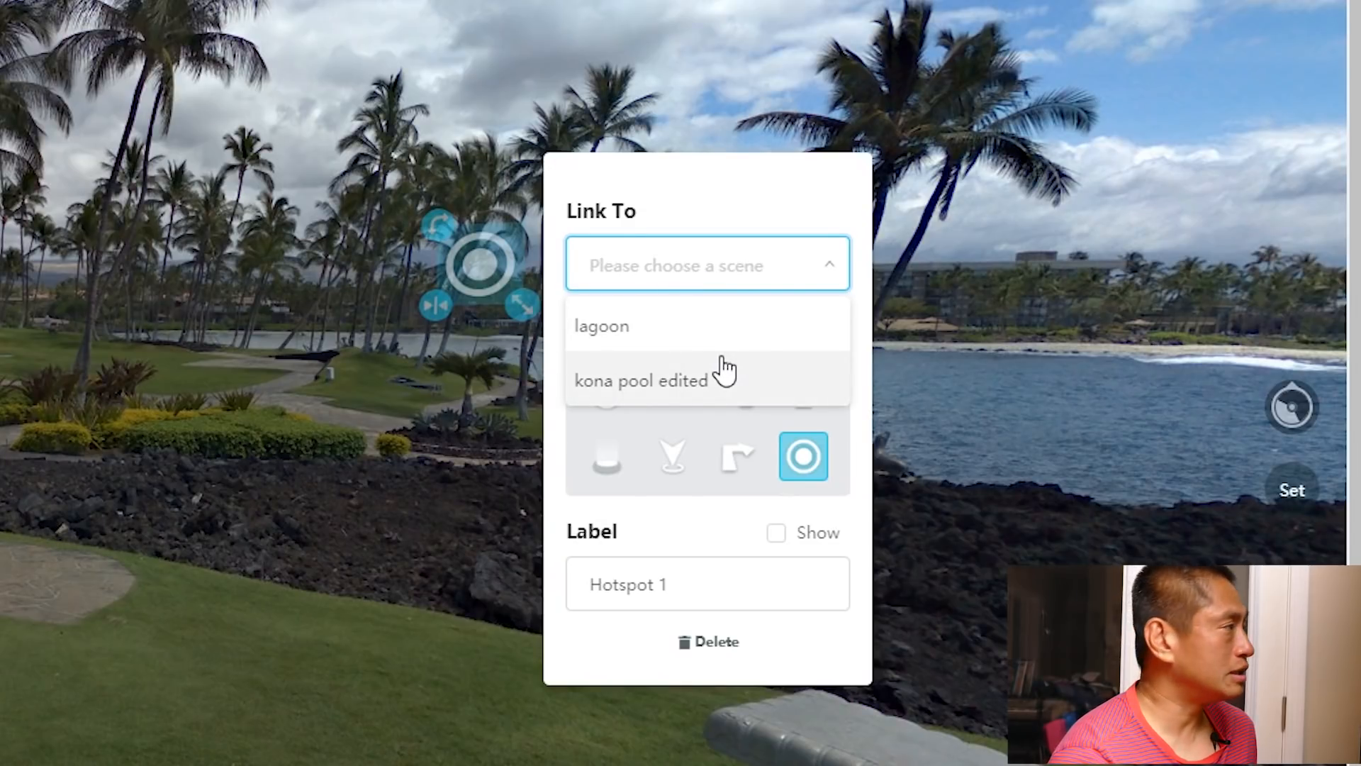
pyautogui.click(600, 325)
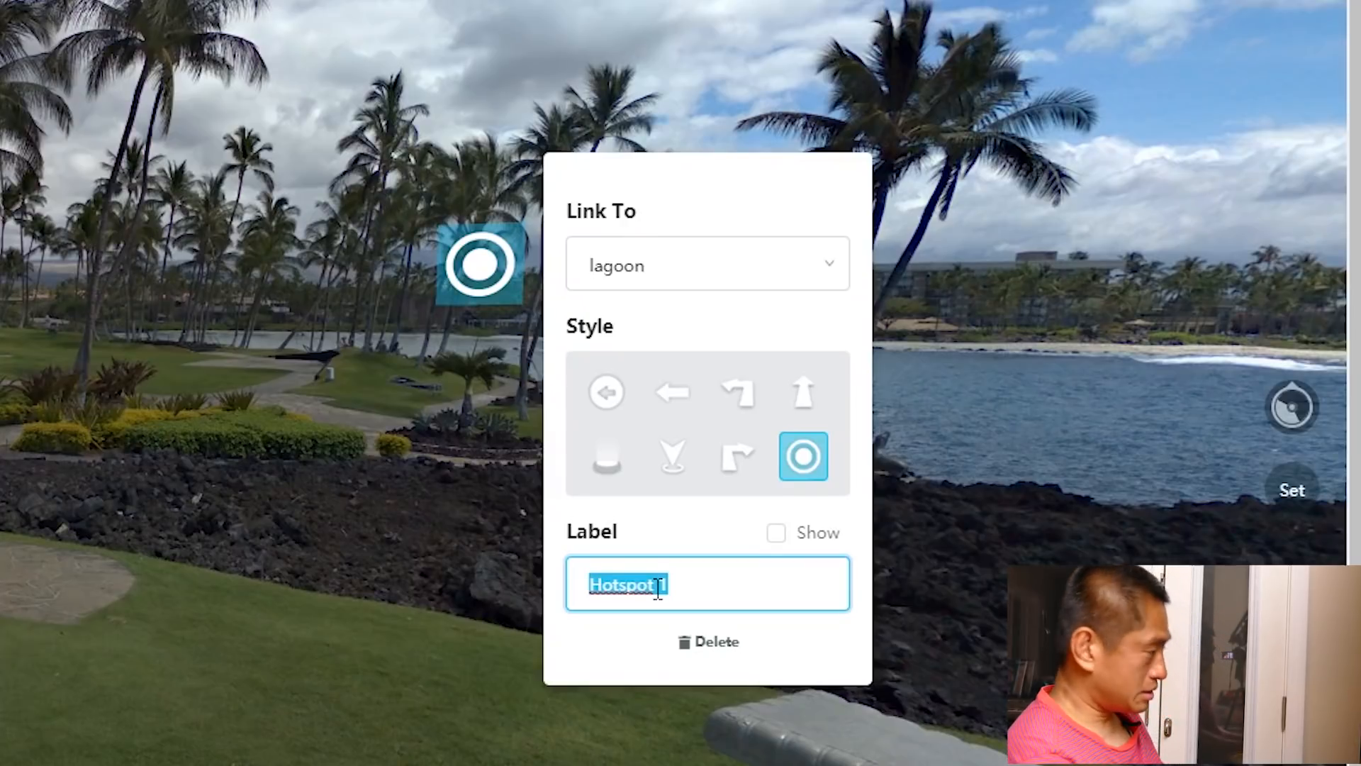
pyautogui.write('Lagoon')
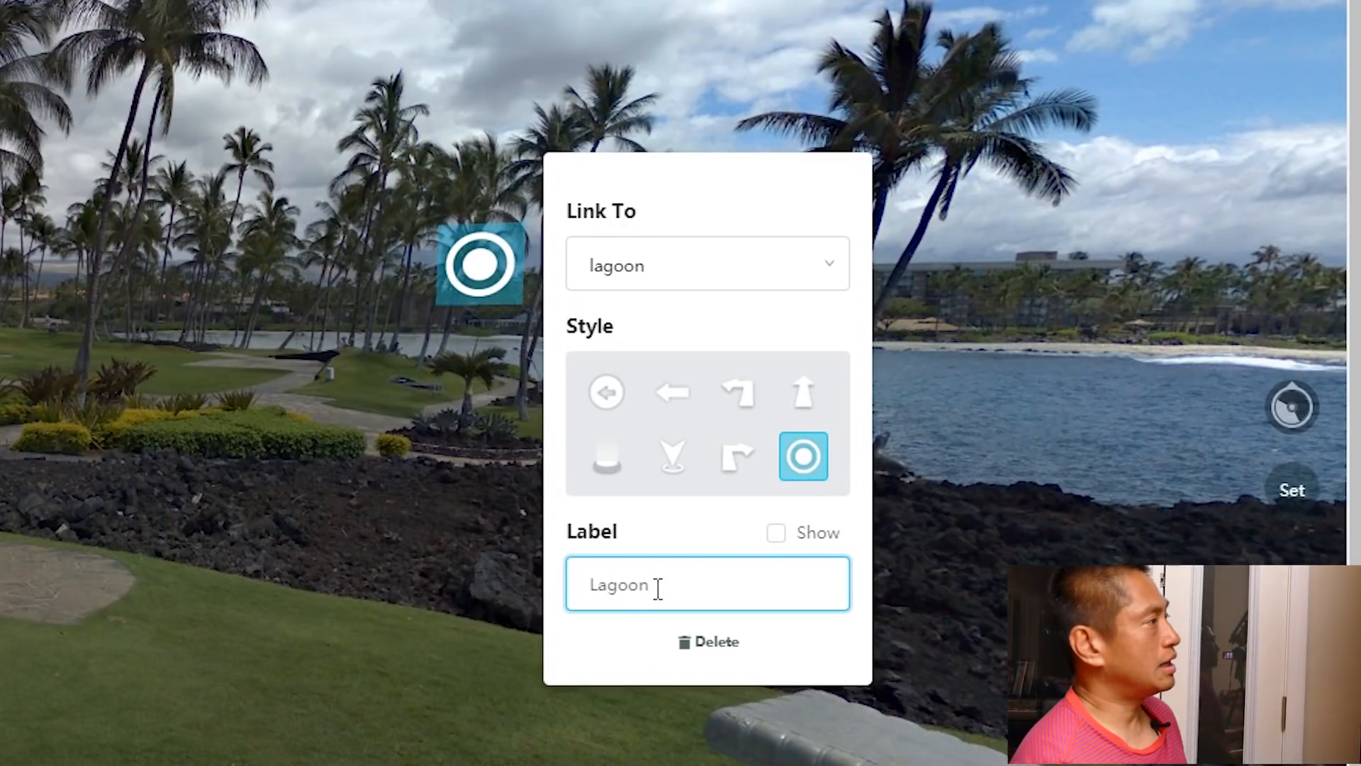
pyautogui.click(774, 532)
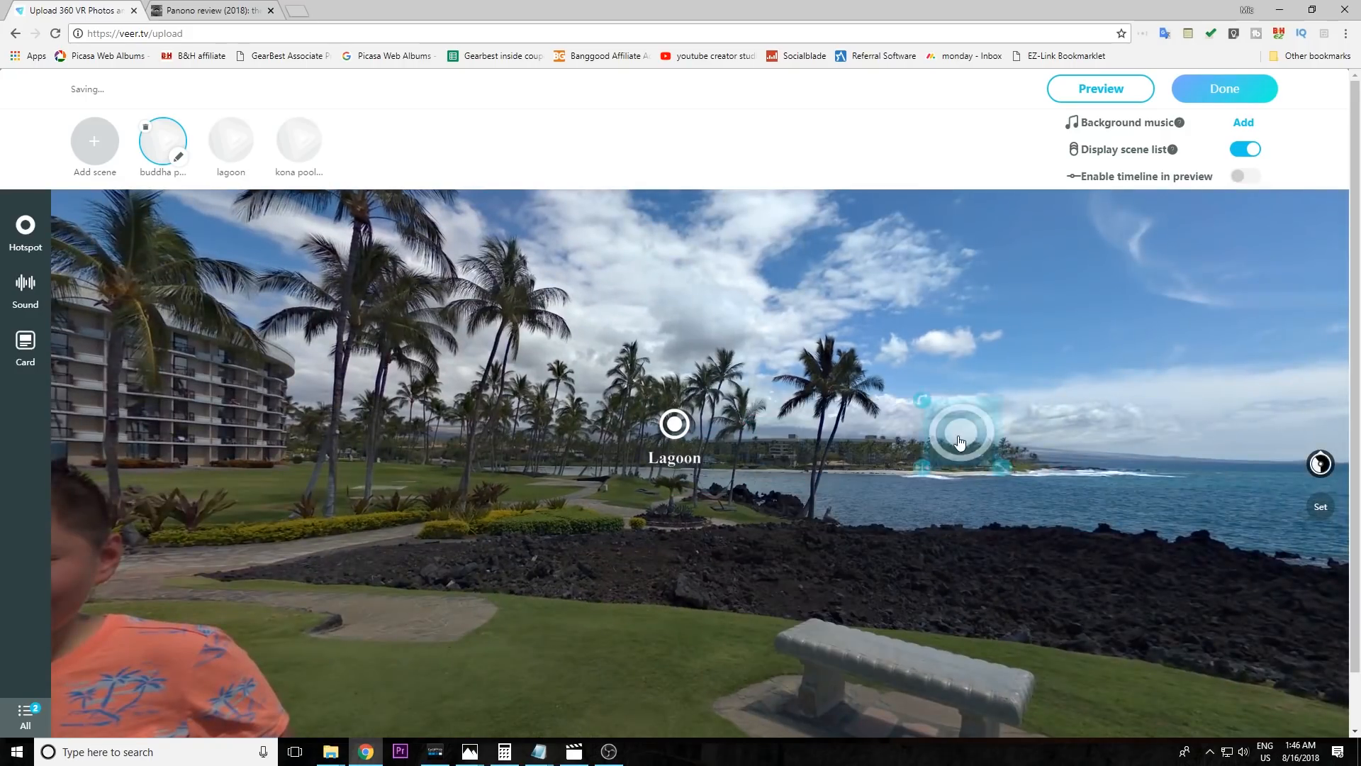
pyautogui.click(960, 438)
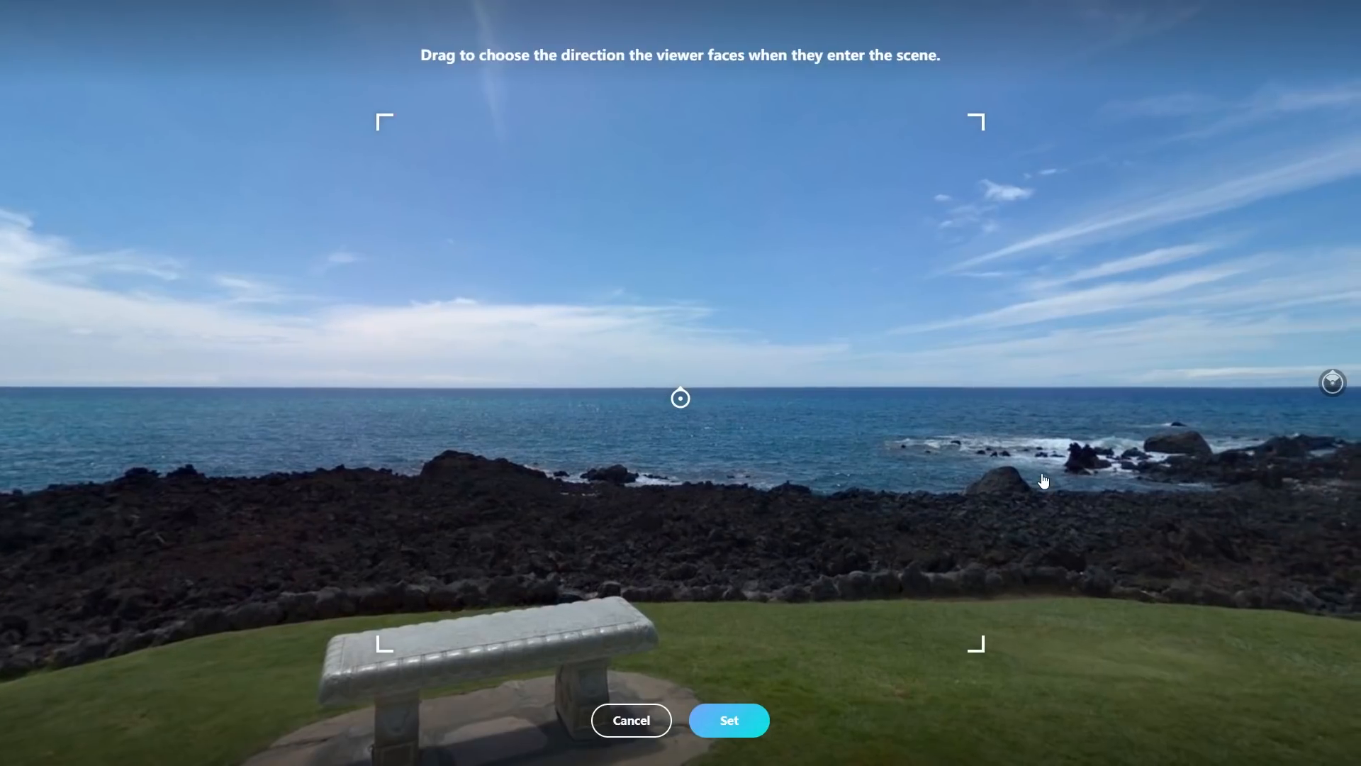
# Step: Set buddha point's starting view facing the family, then move to the lagoon scene to label its new hotspot
pyautogui.moveTo(1045, 481); pyautogui.dragTo(703, 460)
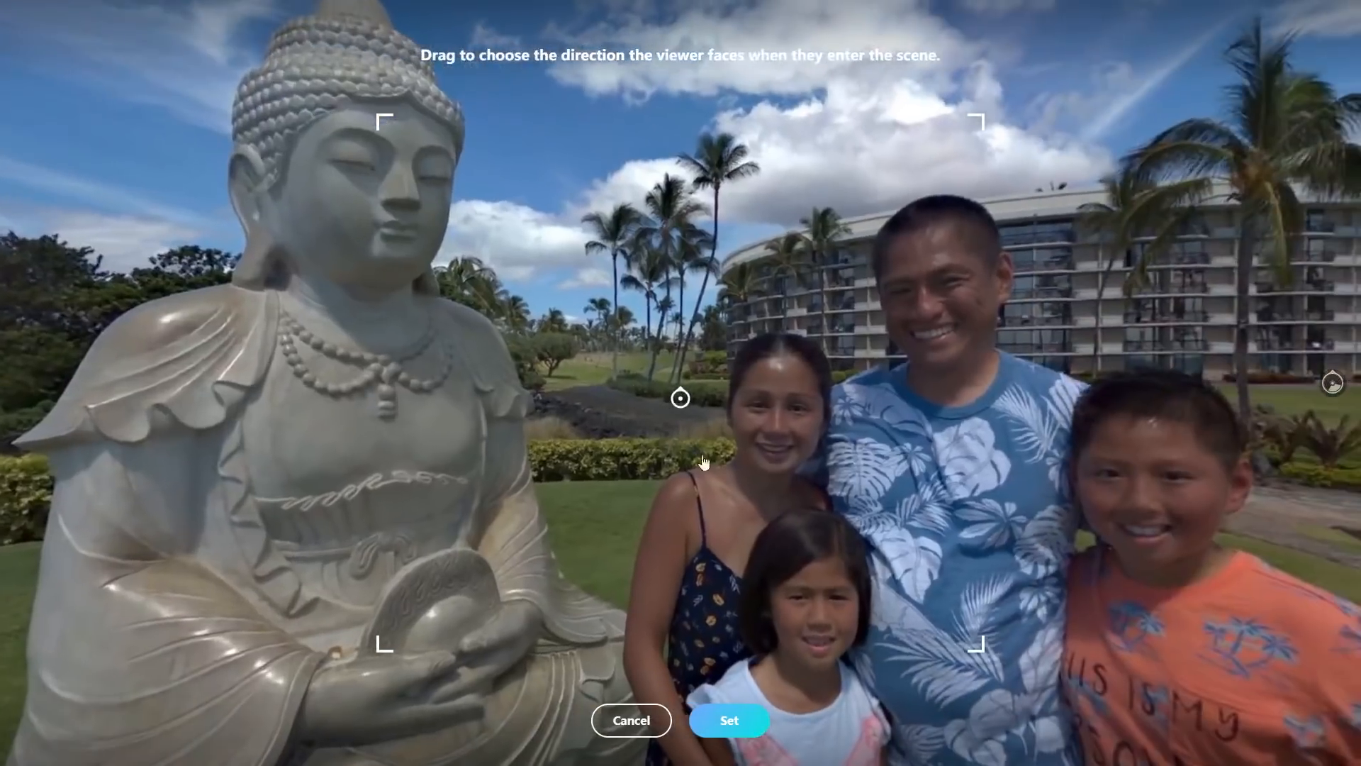
pyautogui.click(728, 720)
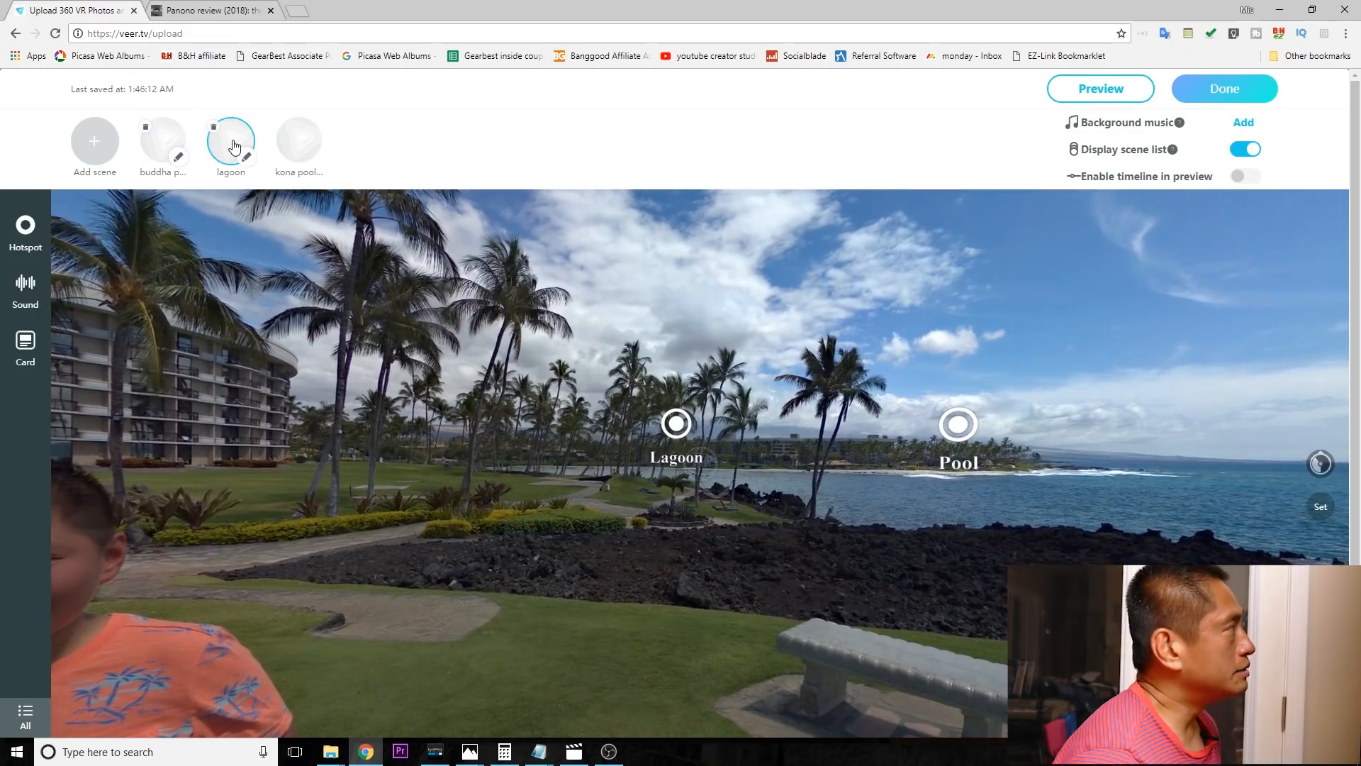
pyautogui.click(230, 138)
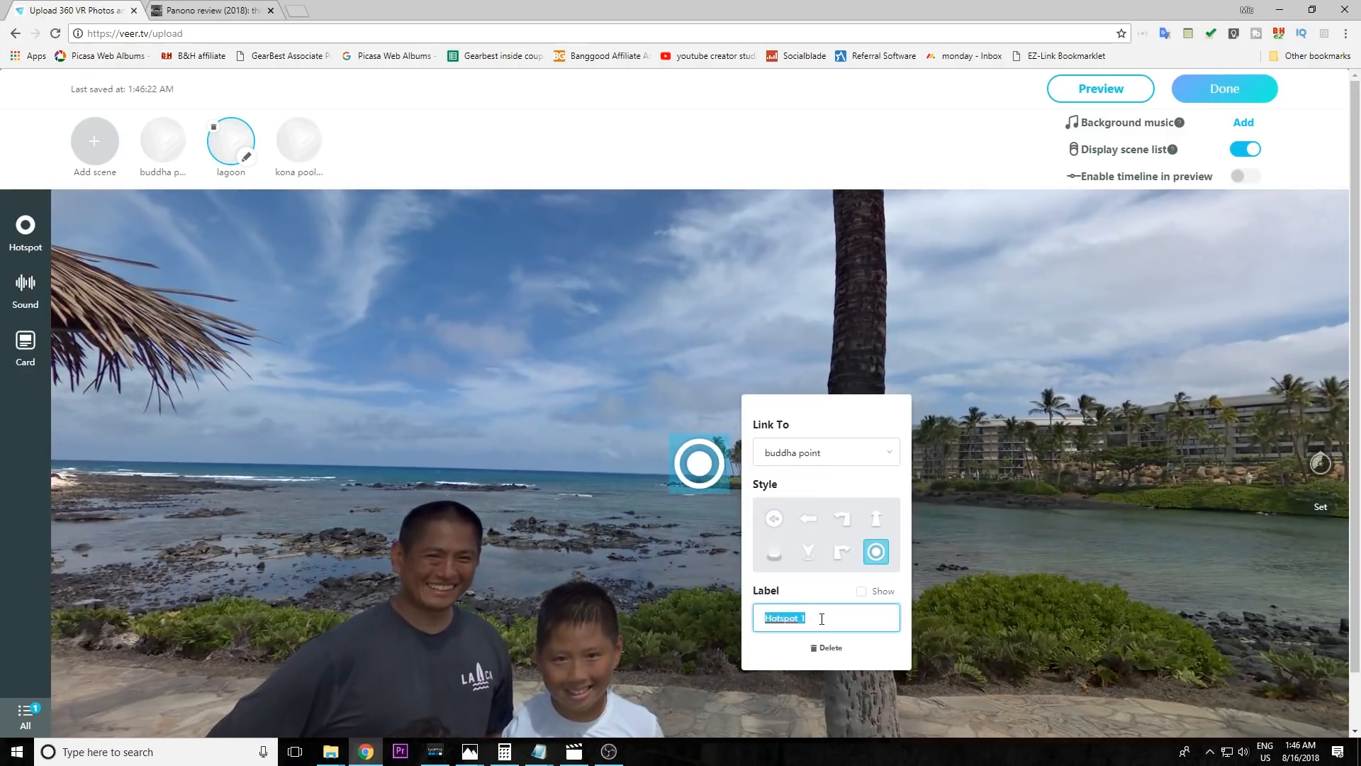
pyautogui.click(298, 139)
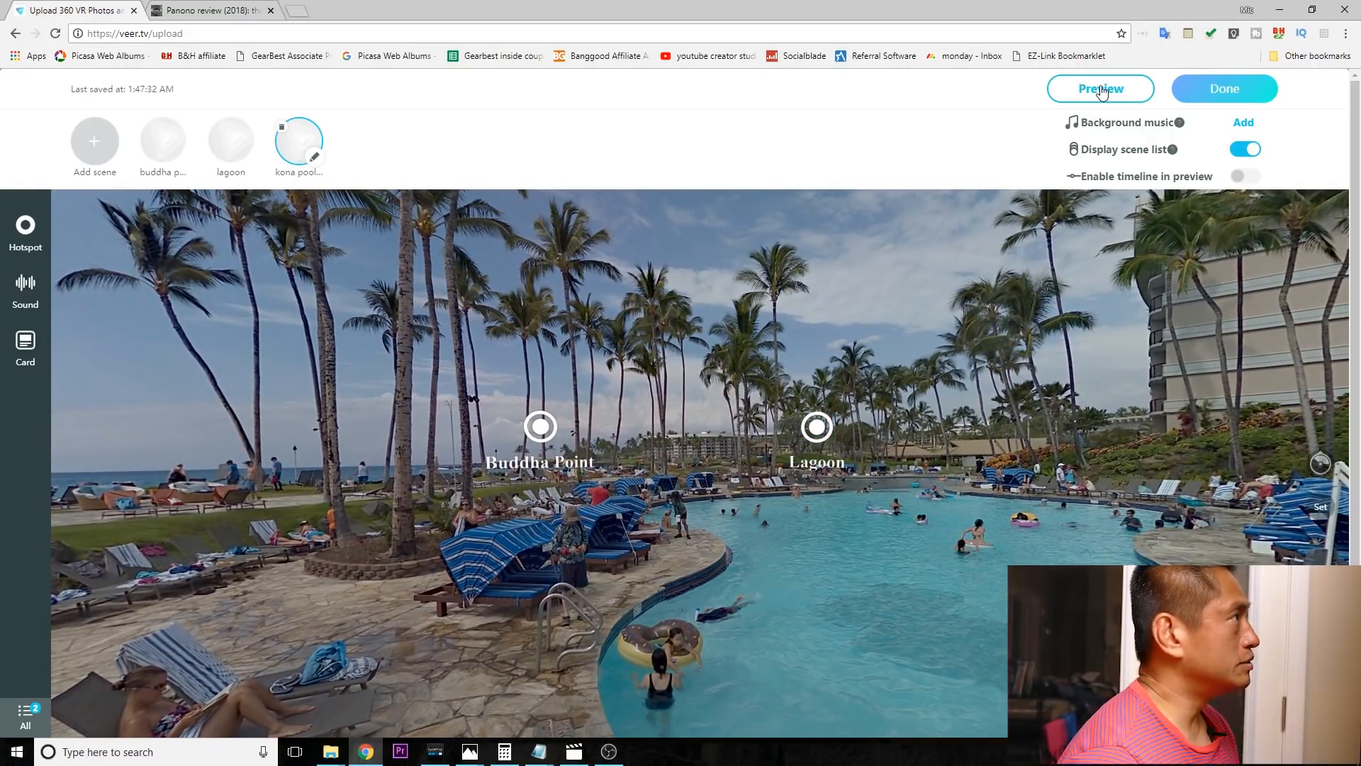
# Step: Preview the finished tour with its linked hotspots and return to editing the kona pool scene
pyautogui.click(1100, 88)
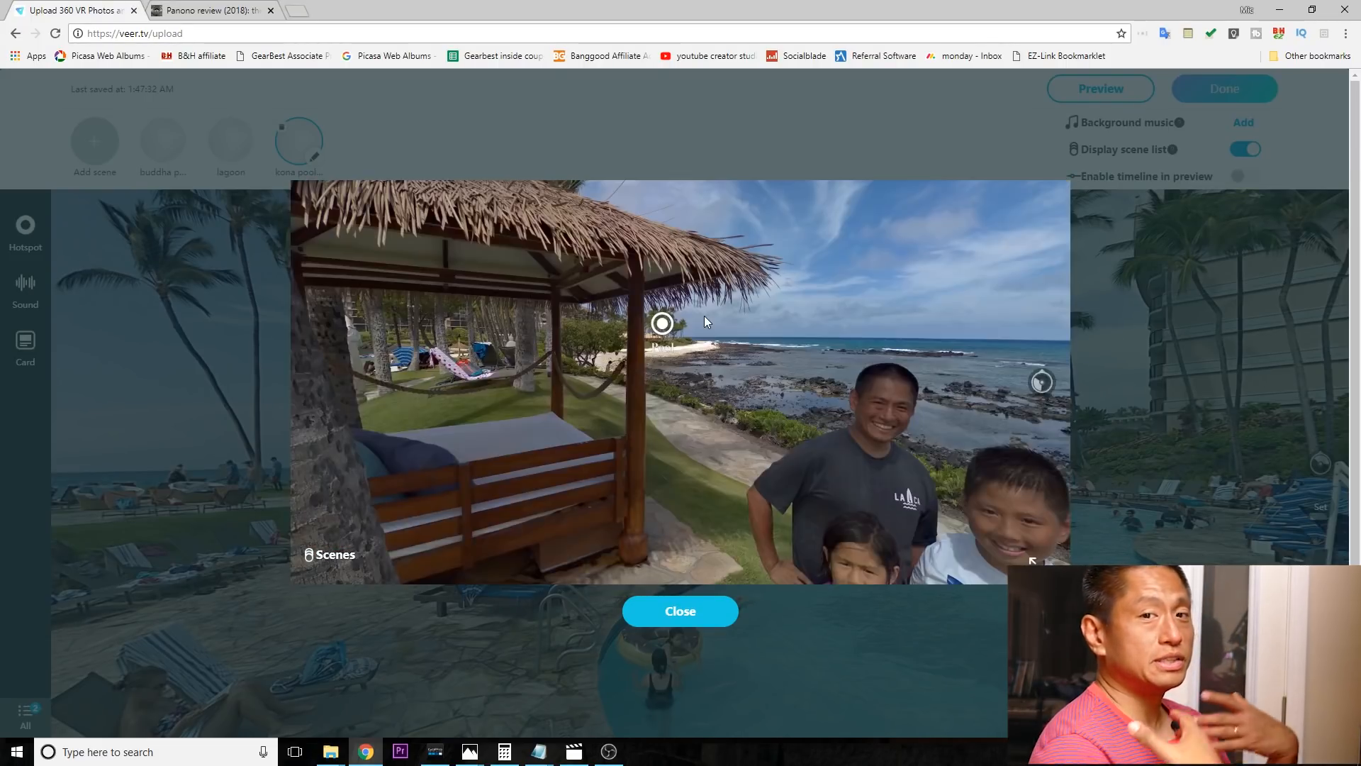
pyautogui.click(679, 610)
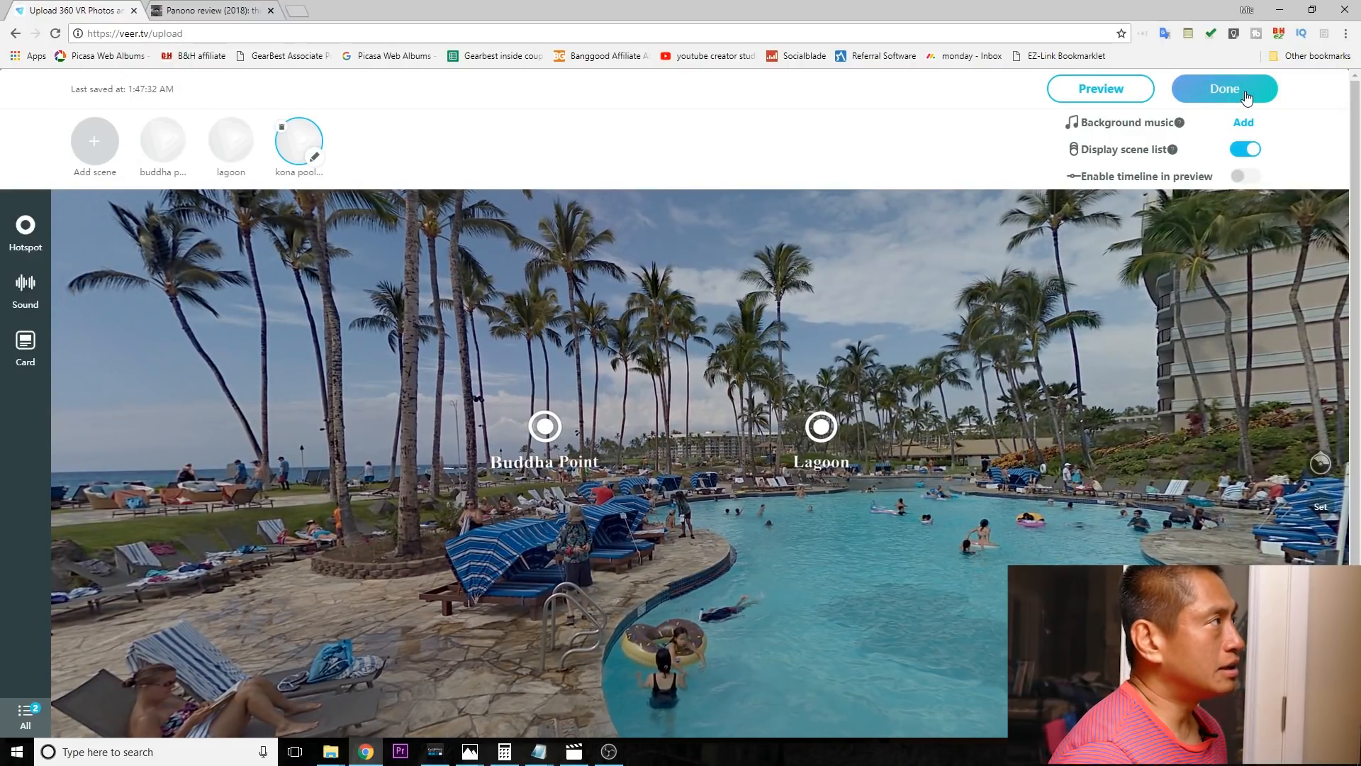
# Step: Title the tour 'Virtual Tour Test' and save a screenshot of the family view as its thumbnail
pyautogui.click(1223, 88)
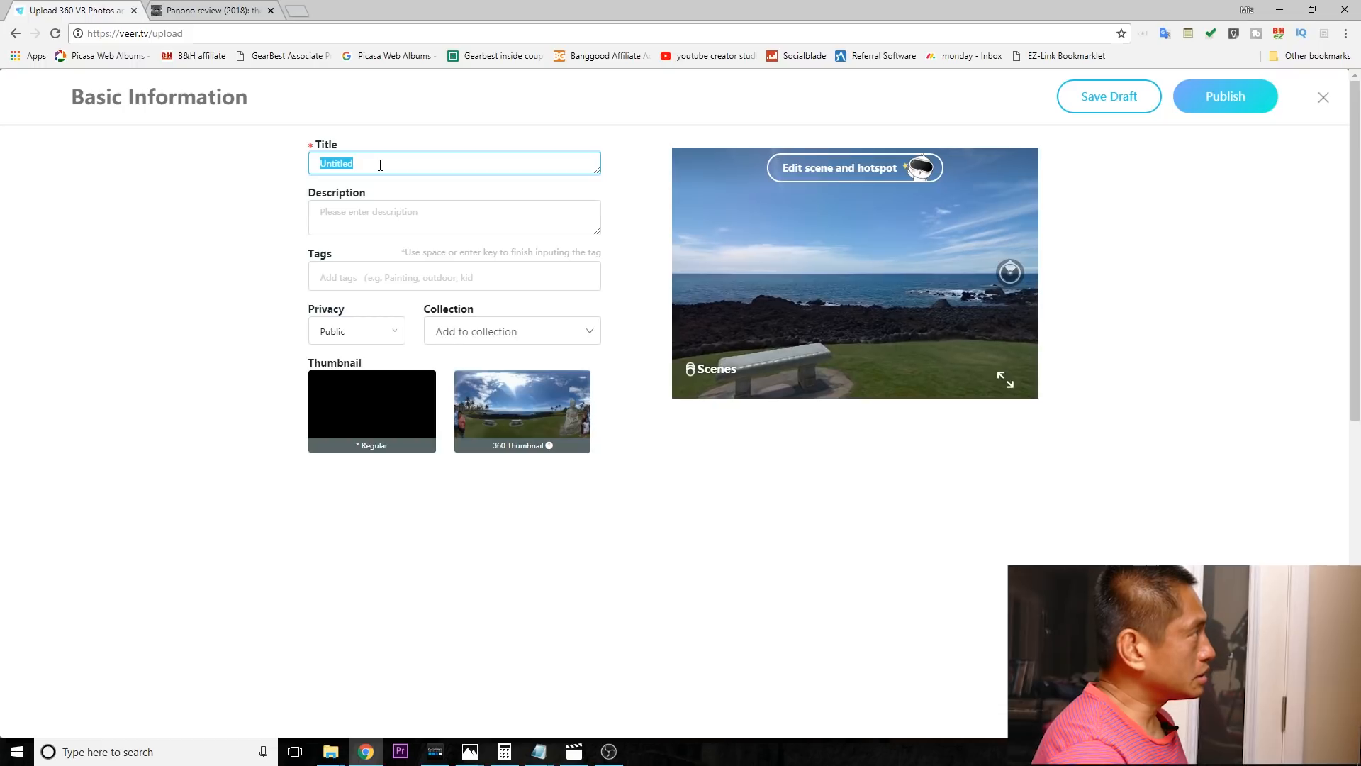
pyautogui.write('Virtual Tour Test')
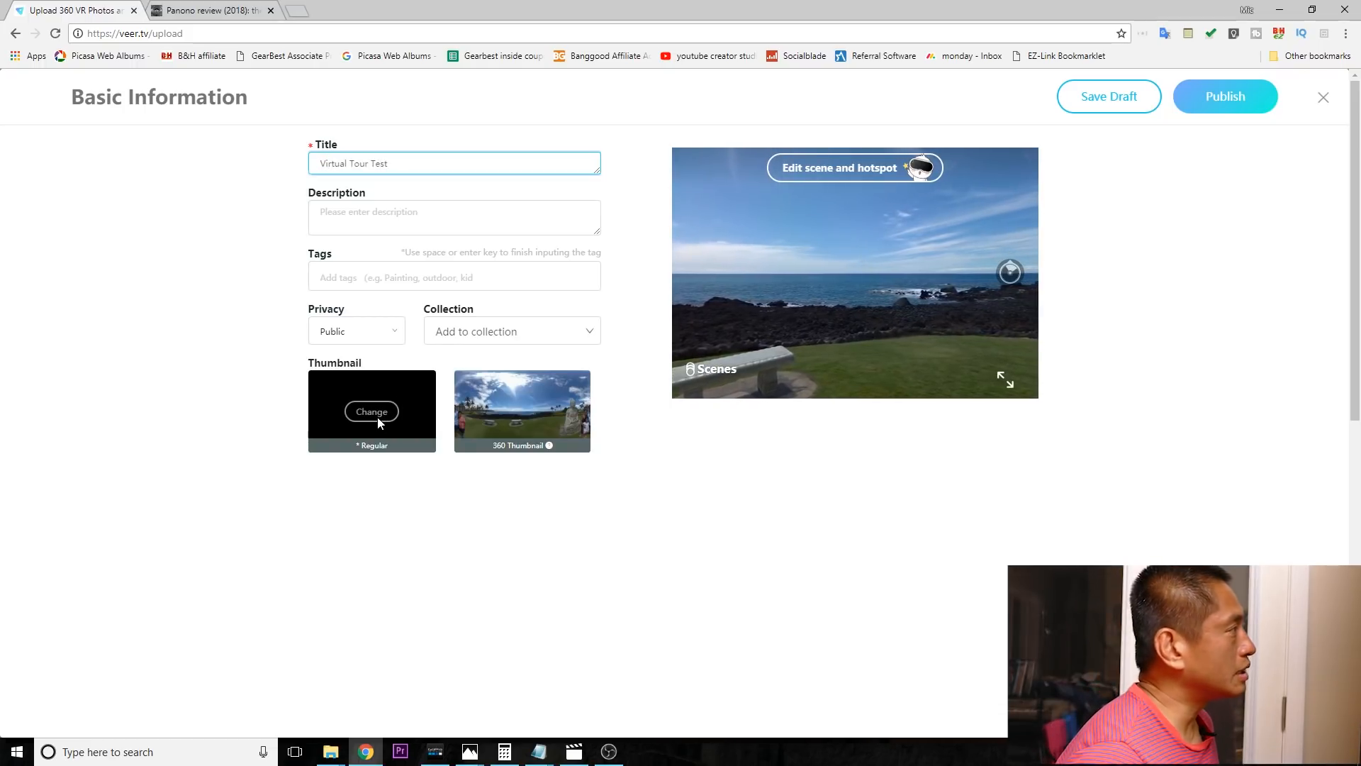
pyautogui.click(371, 411)
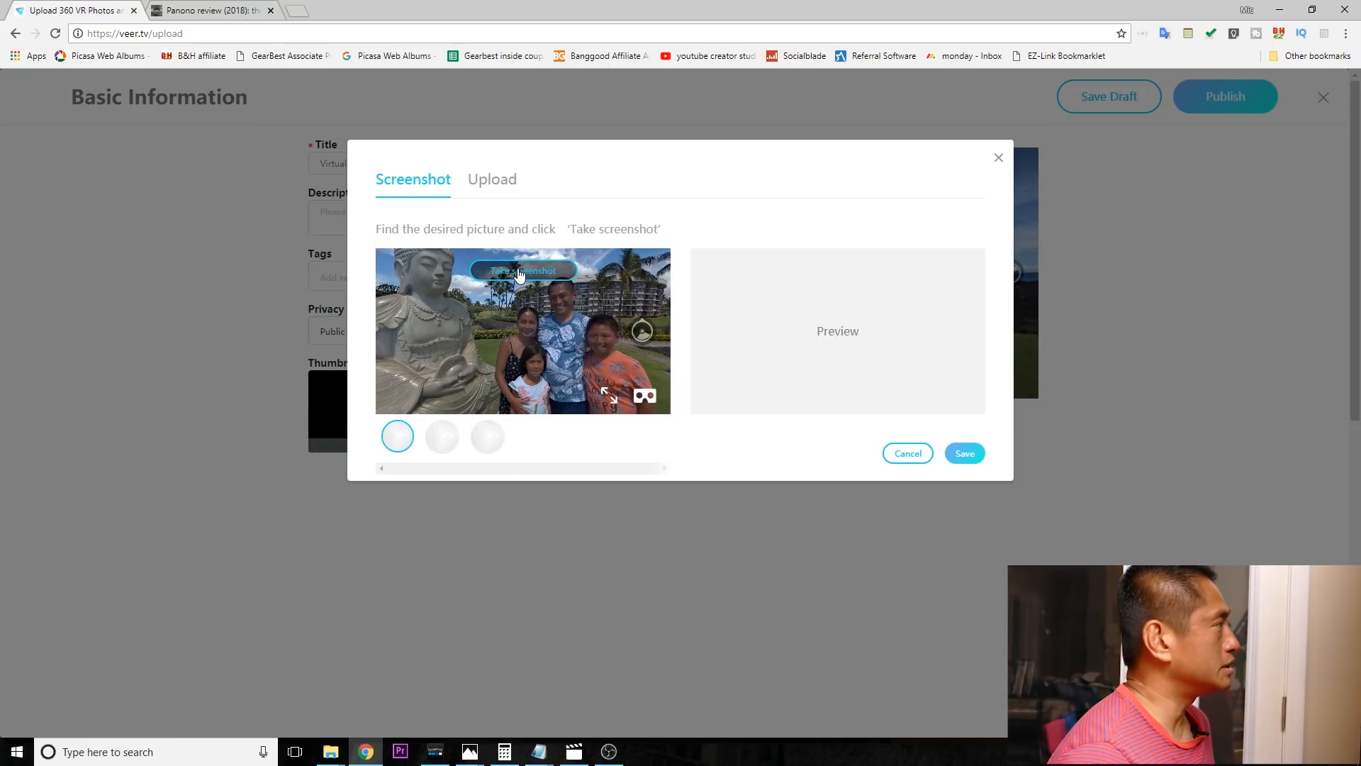
pyautogui.click(523, 269)
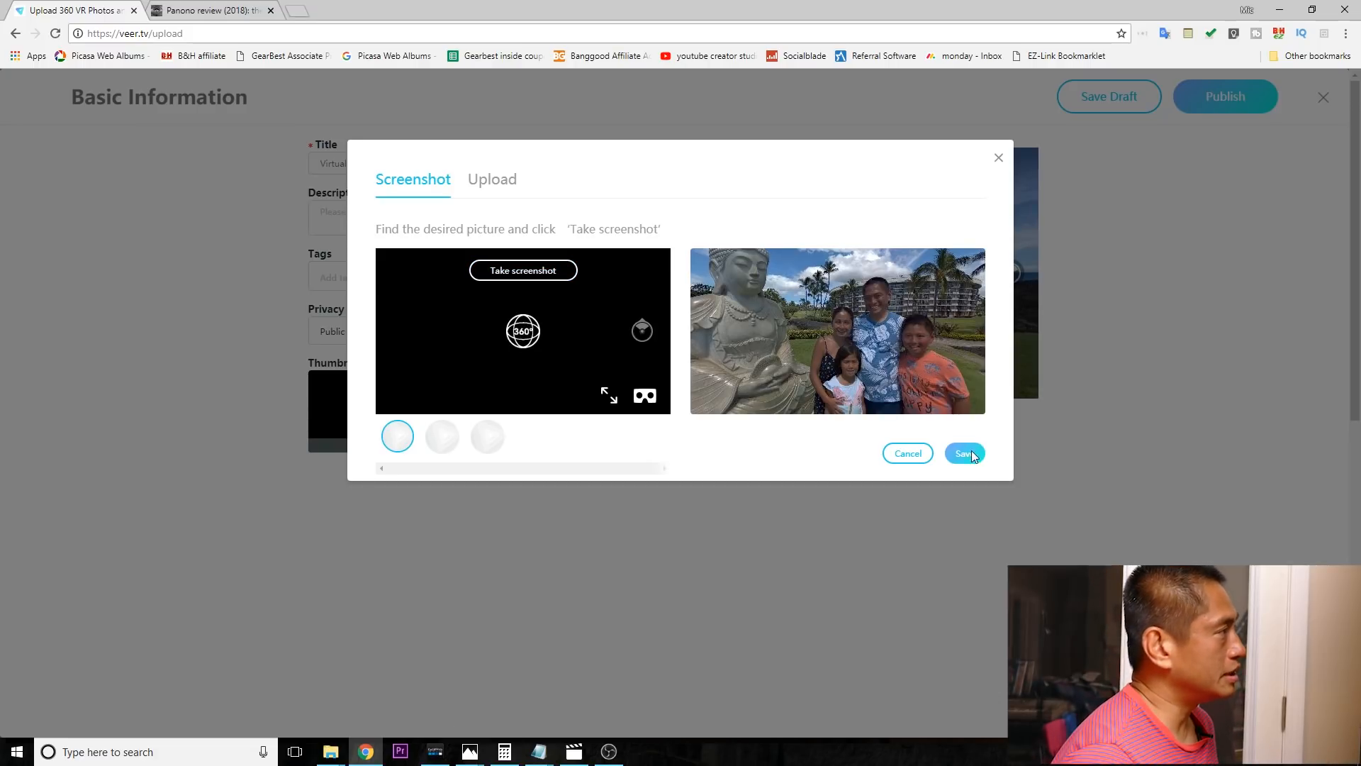
pyautogui.click(964, 454)
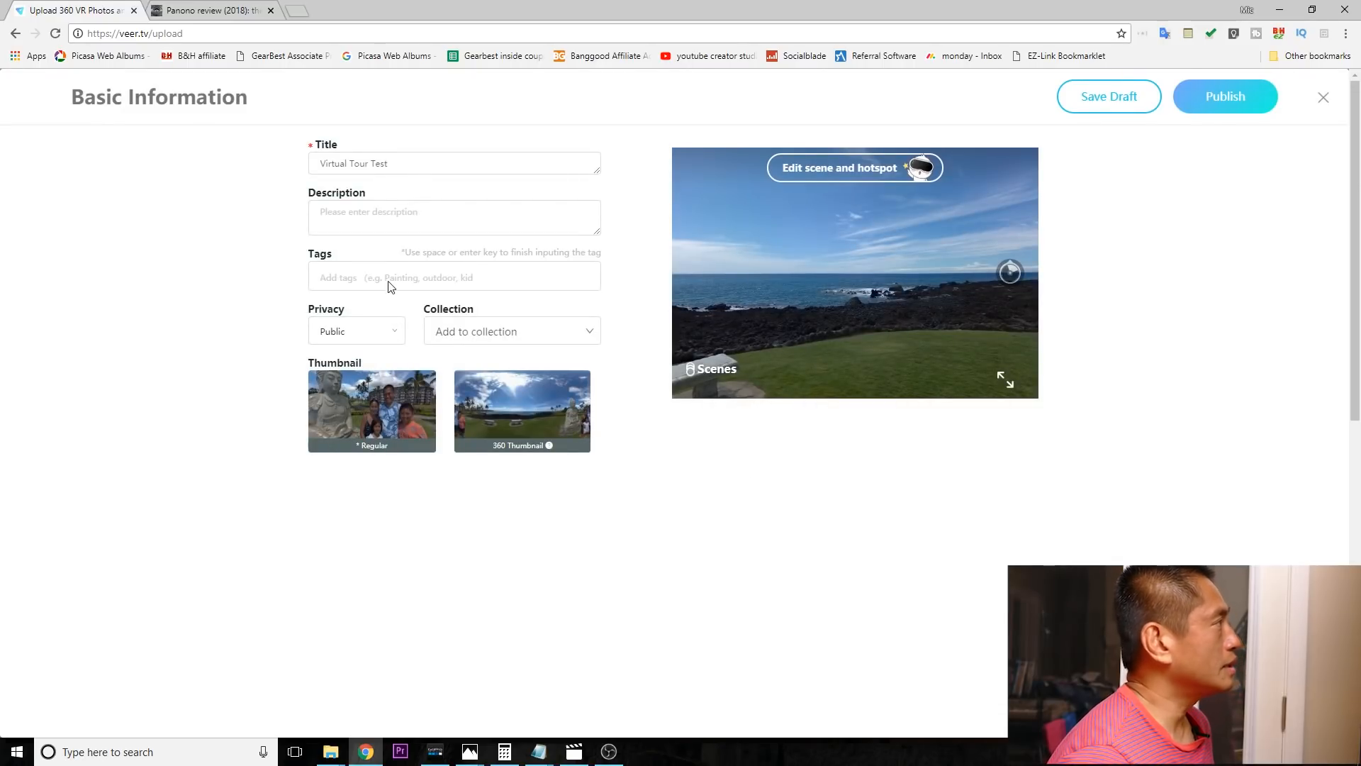
# Step: Add a vacation tag and set the tour's privacy before publishing
pyautogui.click(454, 277)
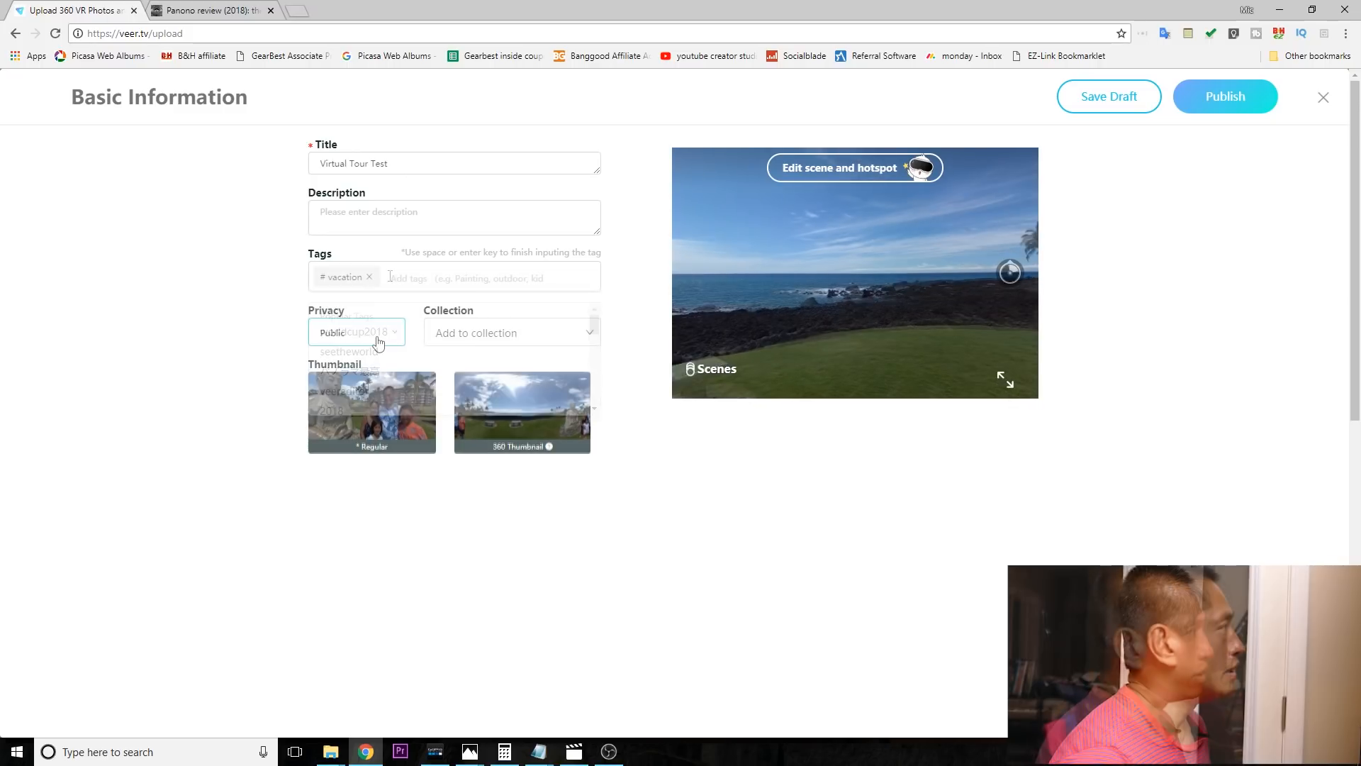
pyautogui.click(356, 332)
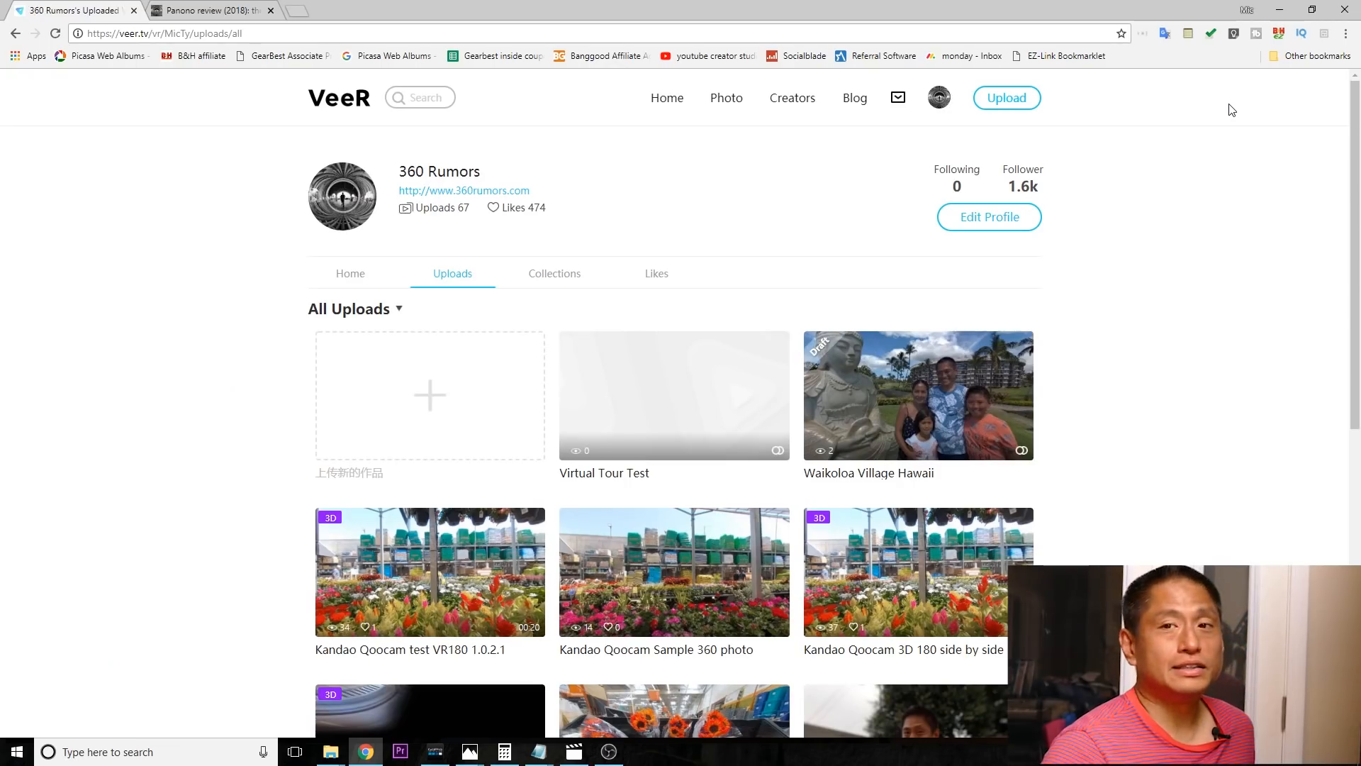
# Step: Paste the Virtual Tour Test URL into a new Facebook post, then return to the tour's VeeR page
pyautogui.click(673, 395)
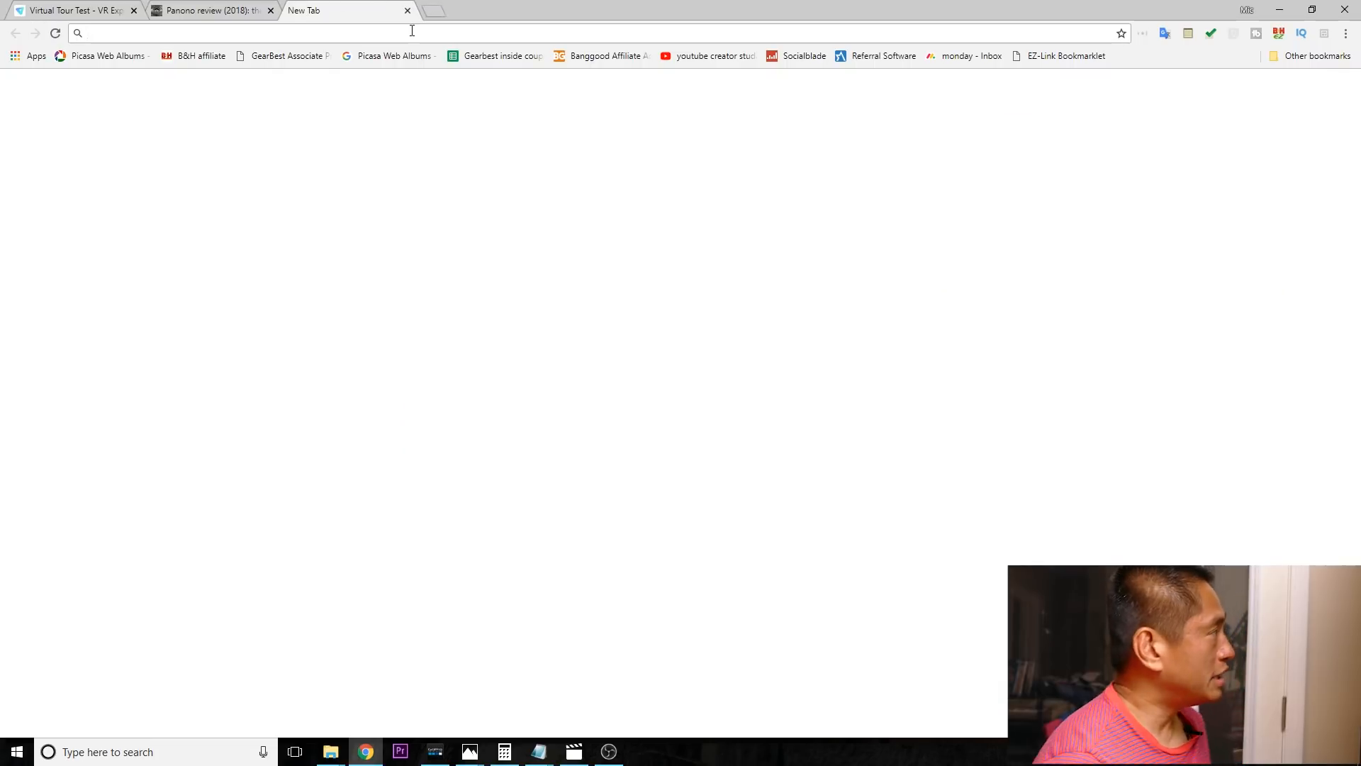
pyautogui.write('facebook.com')
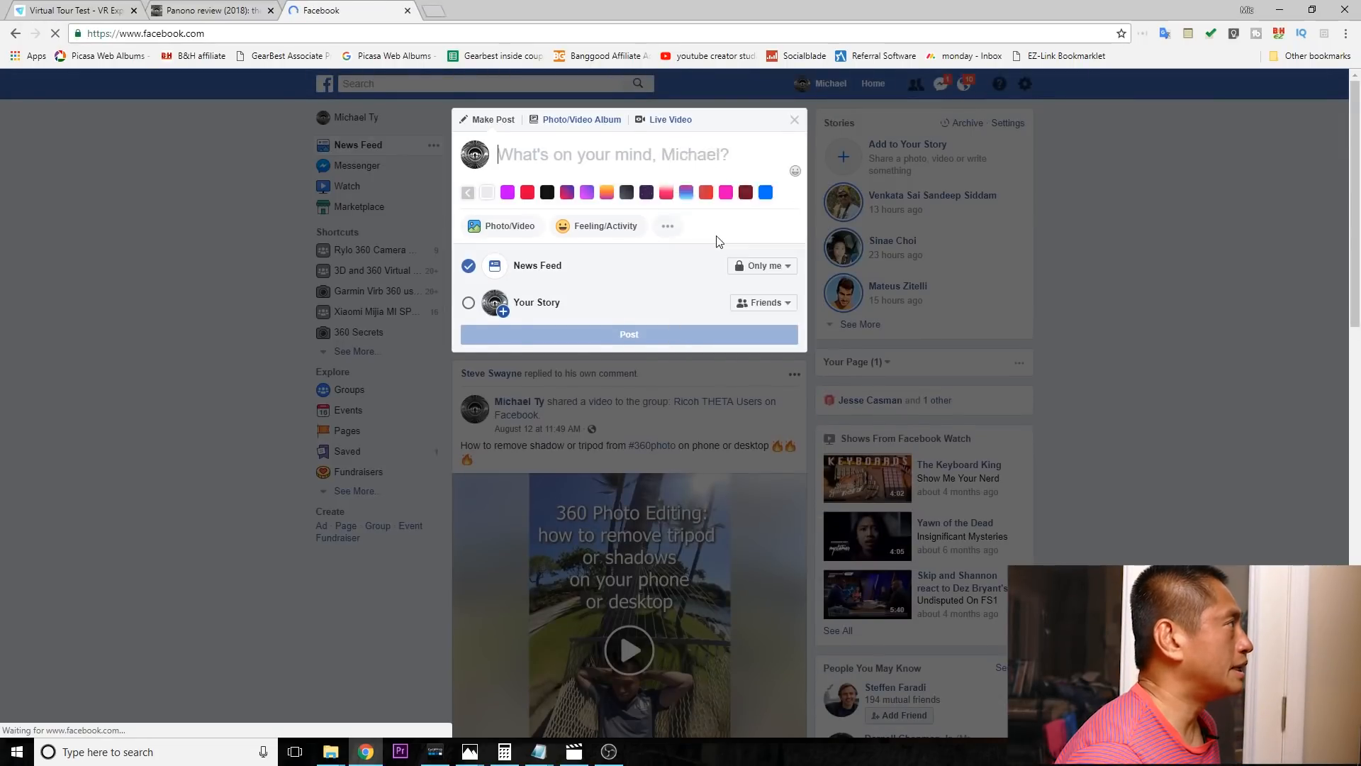
pyautogui.write('https://veer.tv/experiences/virtual-tour-test-o2awybhjgqtzecyjwbz9i3sucm0')
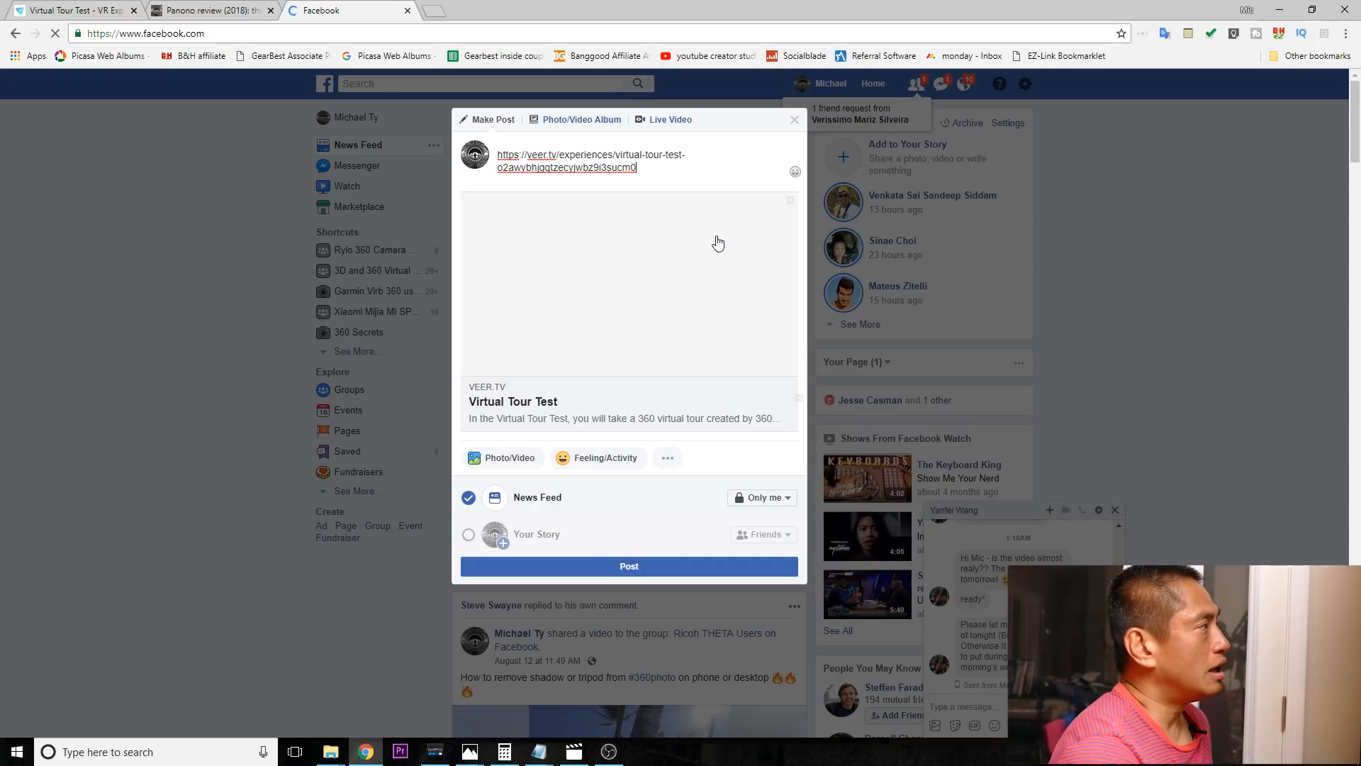
pyautogui.click(74, 9)
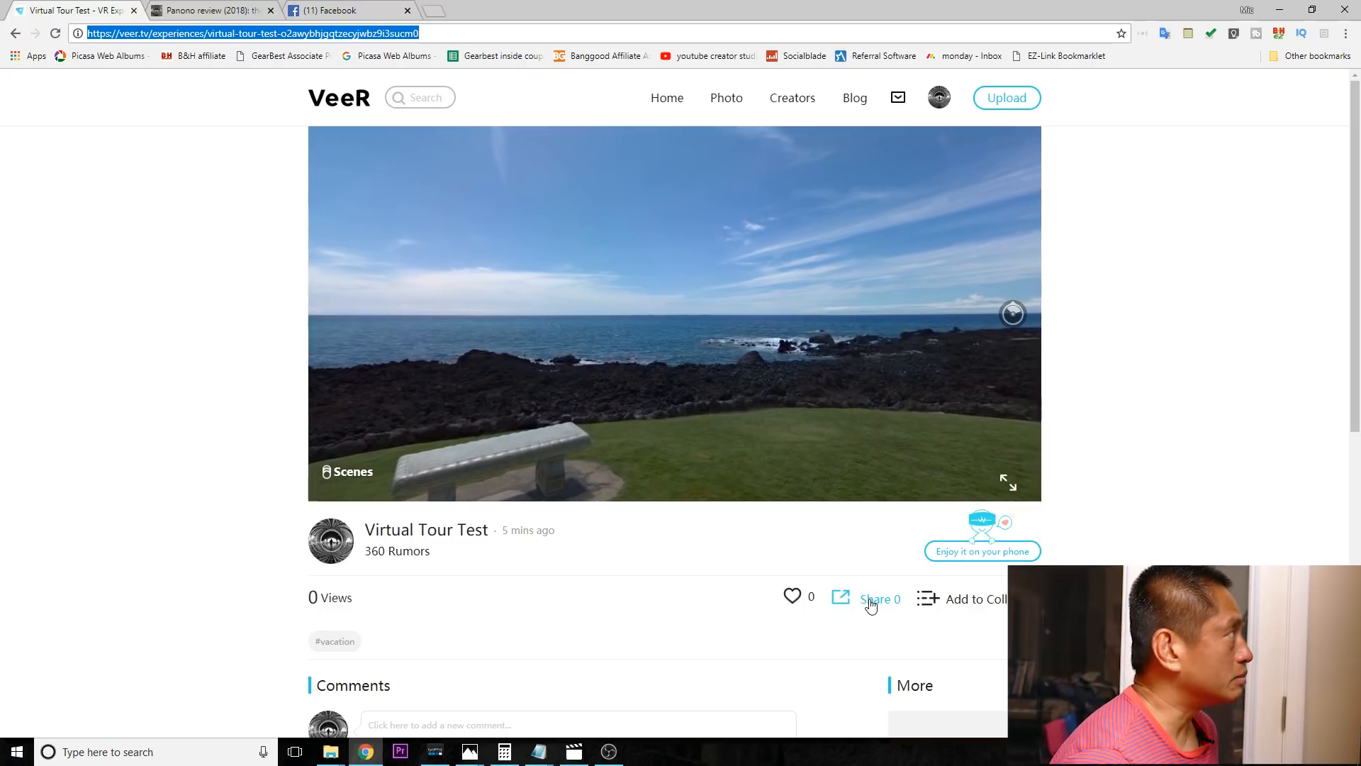
# Step: Copy the tour's iframe embed code from its Share options and switch to the WordPress draft
pyautogui.click(879, 599)
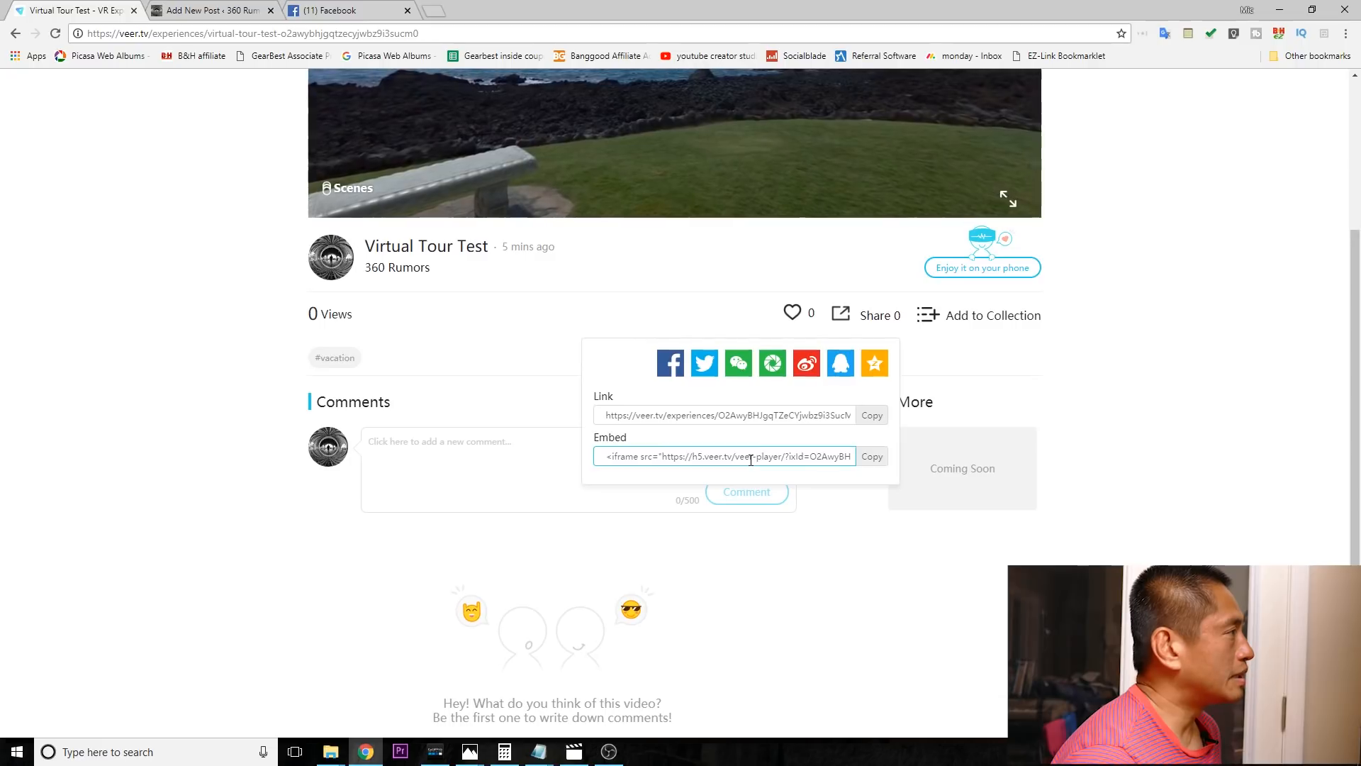
pyautogui.click(872, 455)
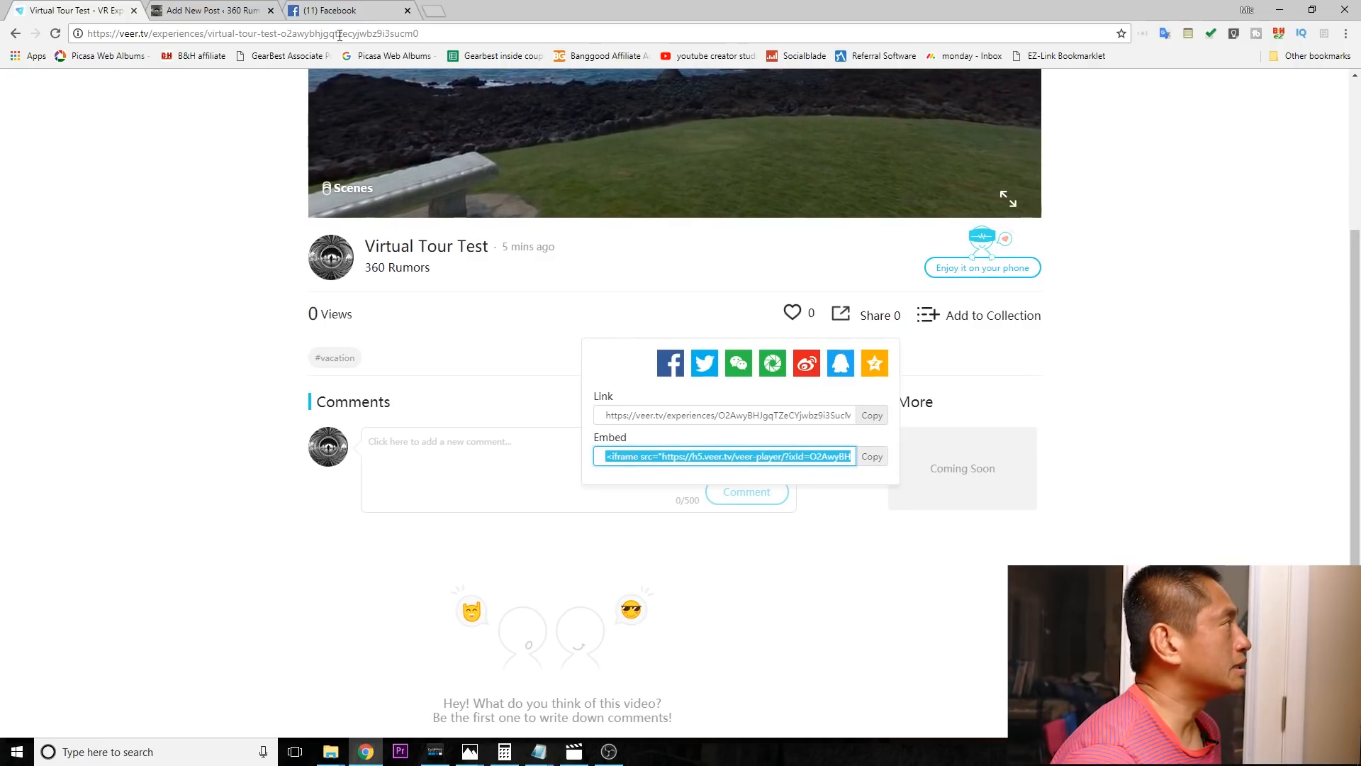
pyautogui.click(208, 10)
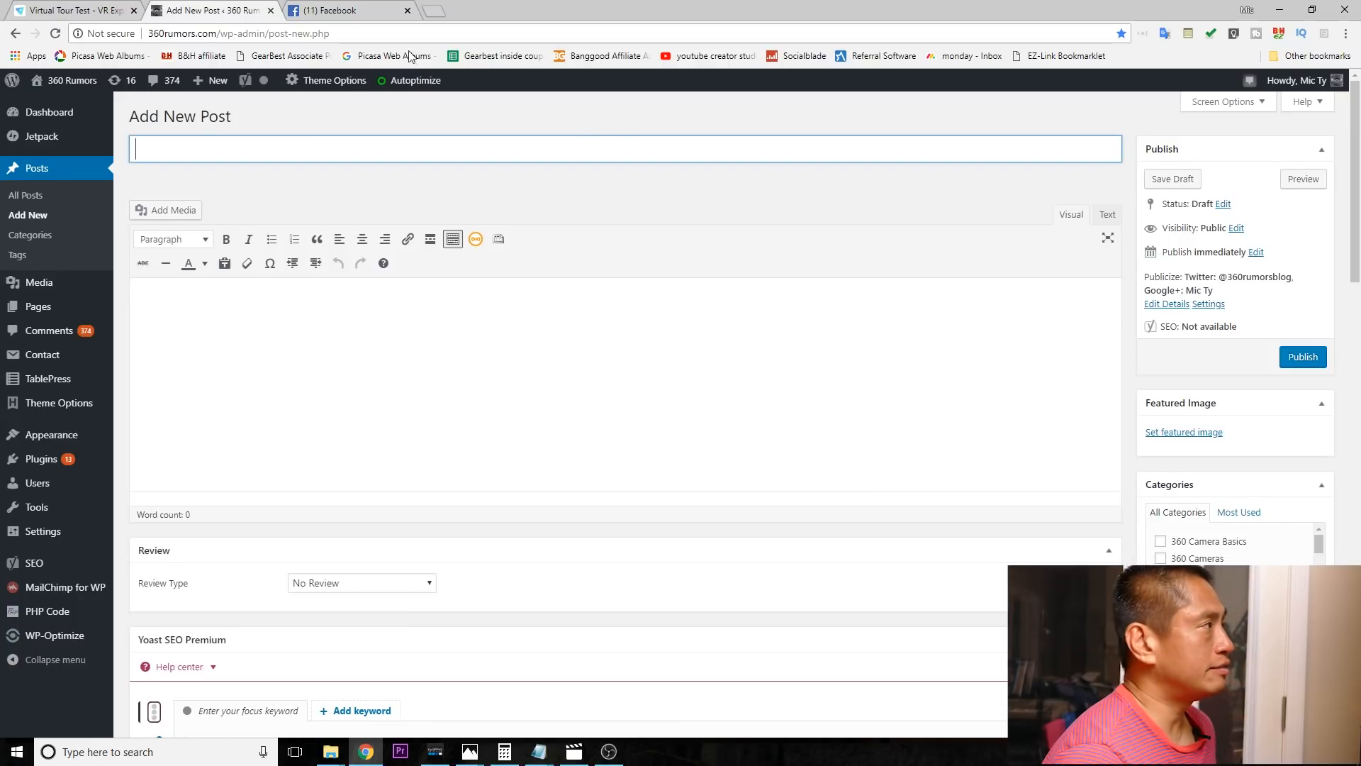
pyautogui.moveTo(1081, 278)
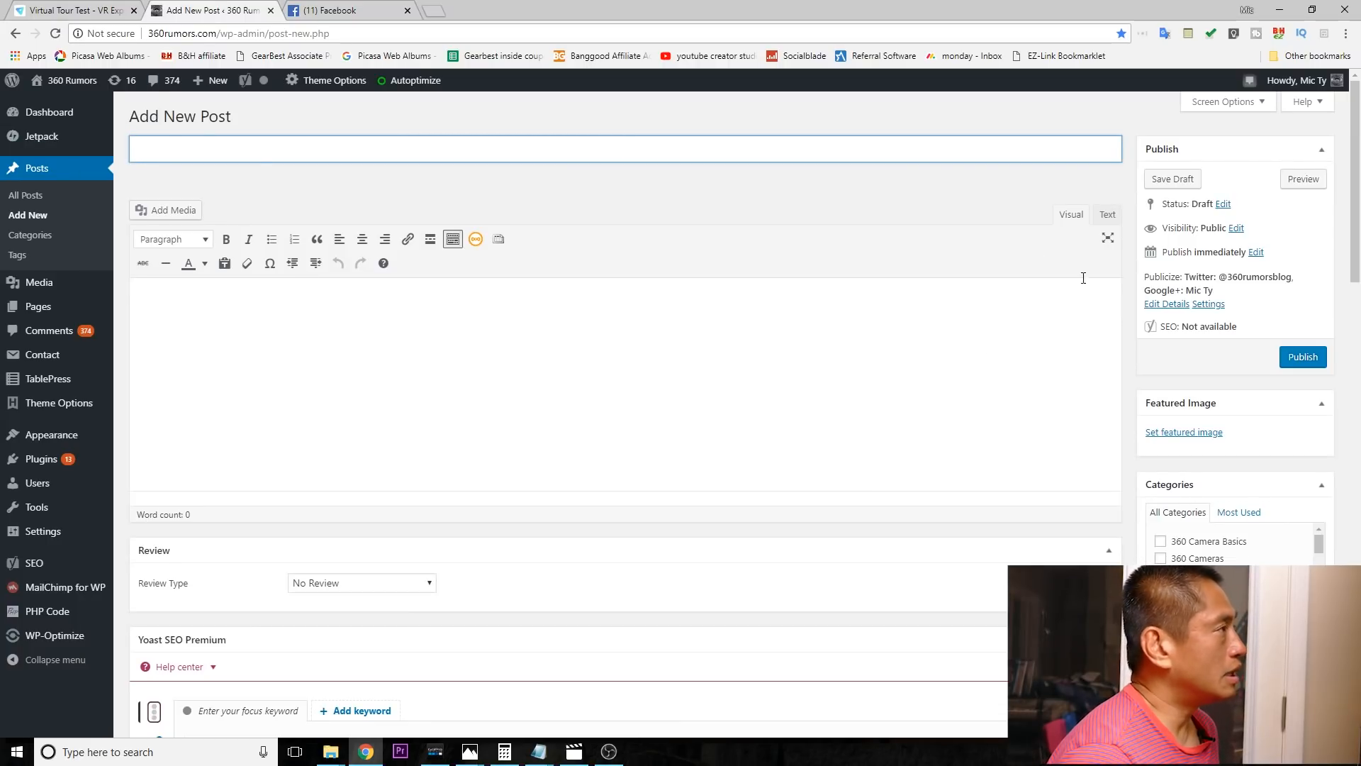
# Step: Paste the VeeR iframe embed code into the post's HTML, view it visually and preview the draft
pyautogui.click(1107, 214)
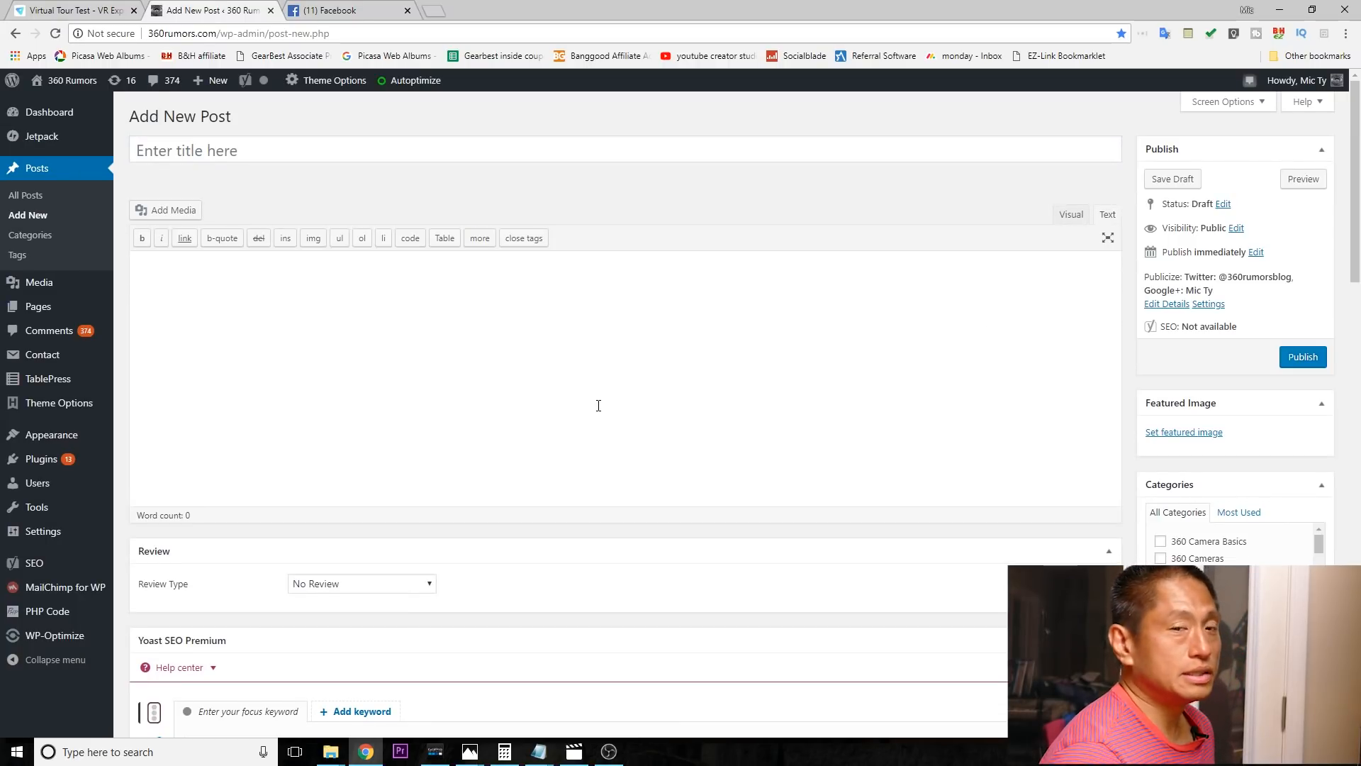
pyautogui.write('<iframe src="https://h5.veer.tv/veer-player/?ixId=O2AwyBHJgqTZeCYjwbz9i3SucM0&lang=en" frameborder="0" allowfullscreen="true" width="560" height="315"></iframe>')
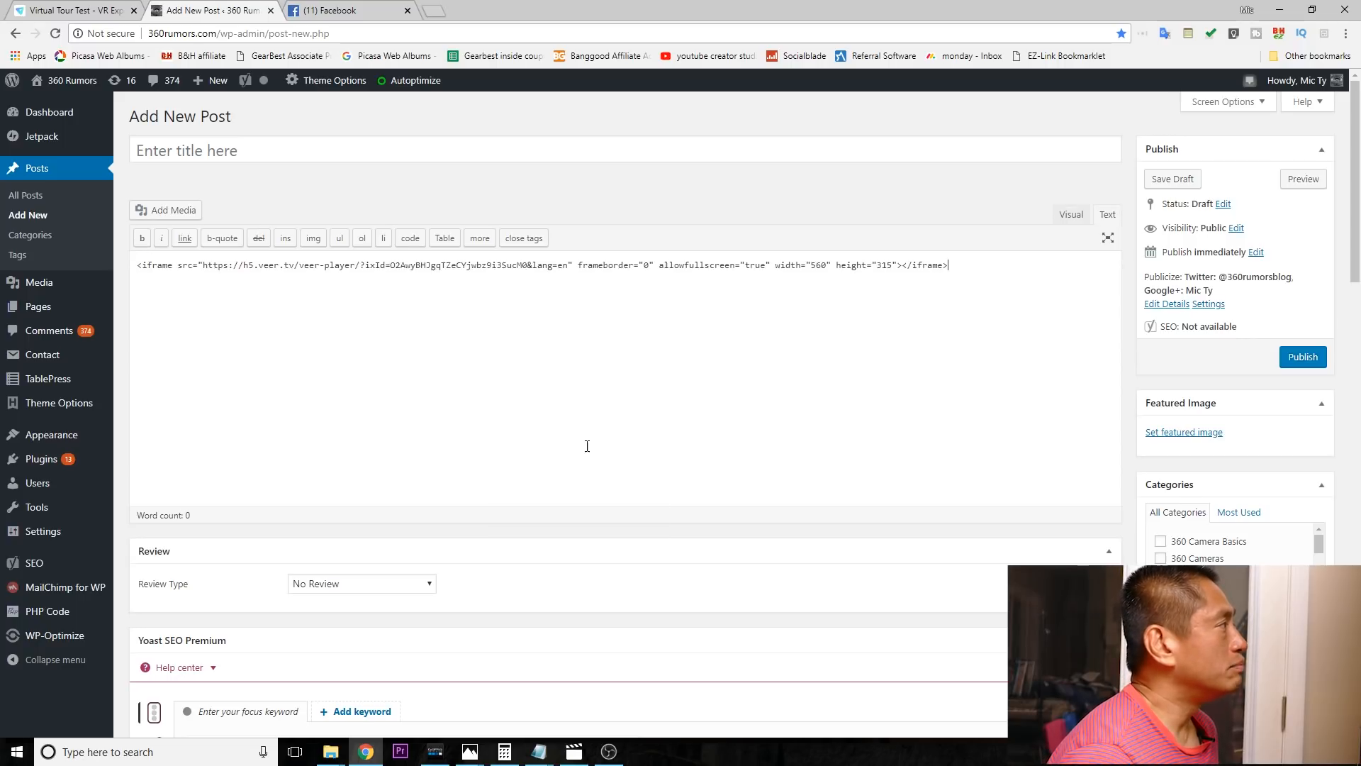
pyautogui.click(1070, 214)
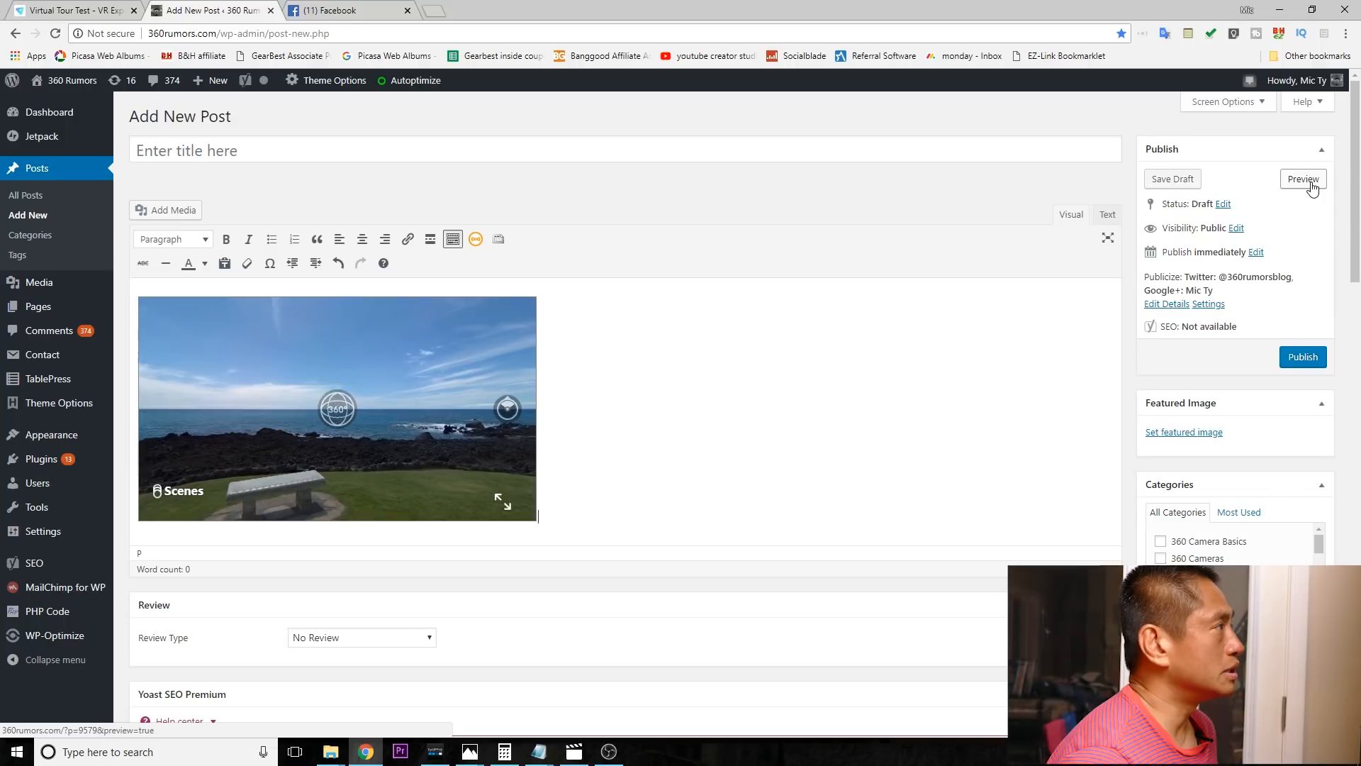
pyautogui.click(1301, 179)
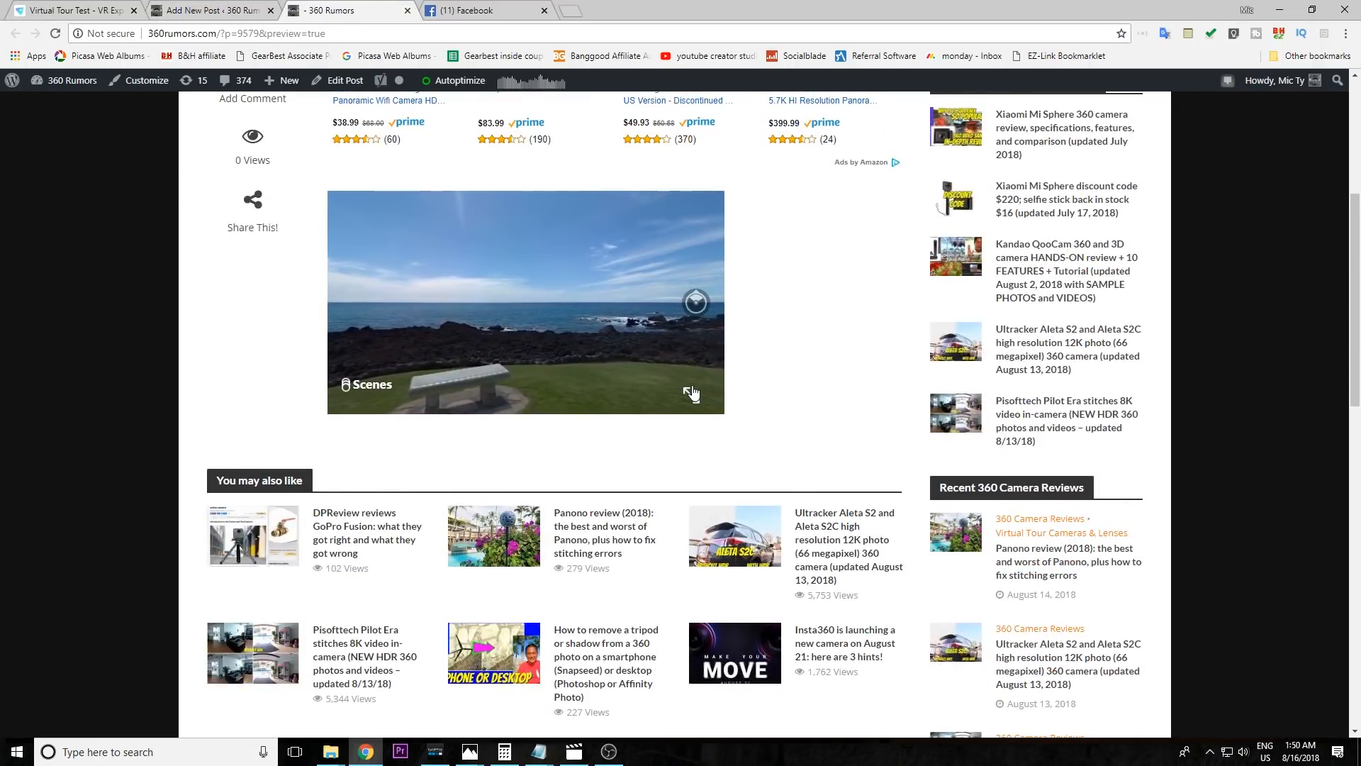
# Step: View the embedded tour fullscreen in the WordPress post preview
pyautogui.click(693, 392)
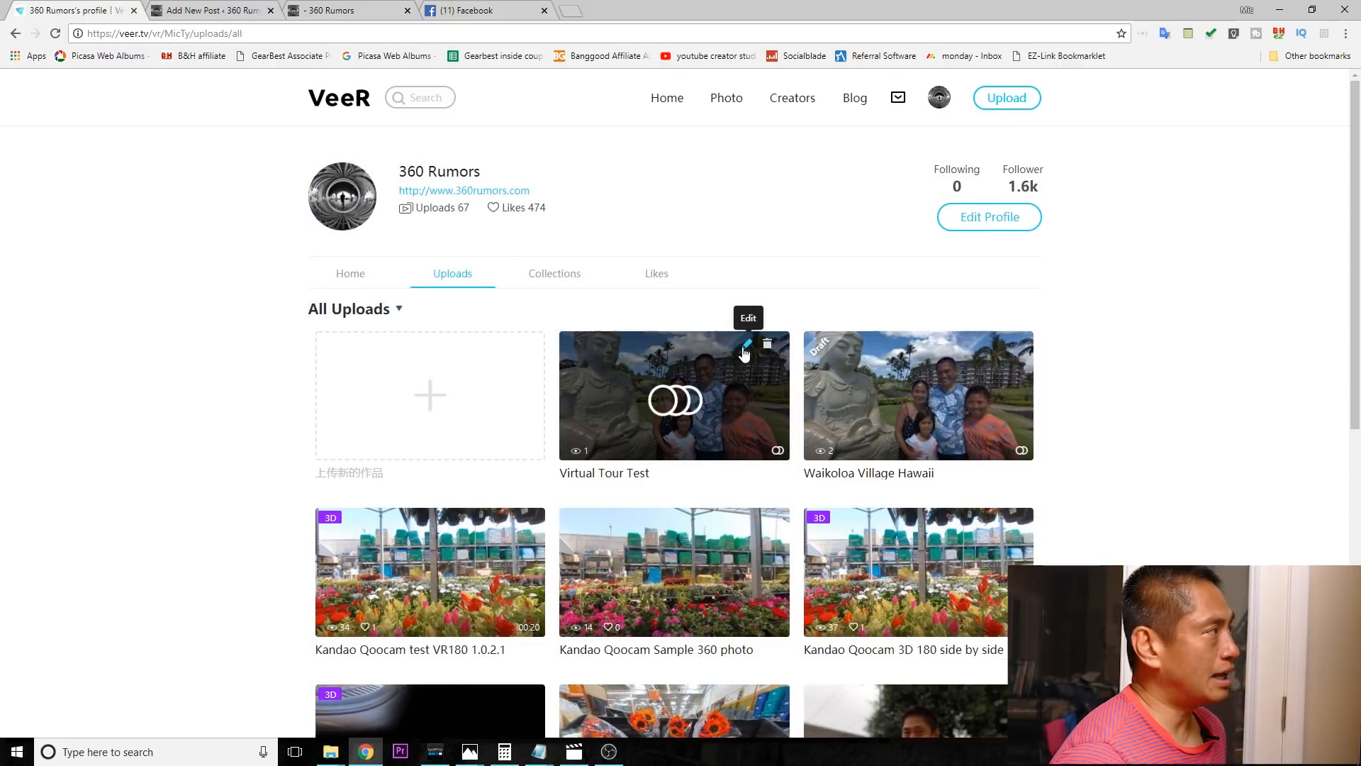
# Step: Reopen Virtual Tour Test's scene and hotspot editor and bring up the background music file picker
pyautogui.click(744, 343)
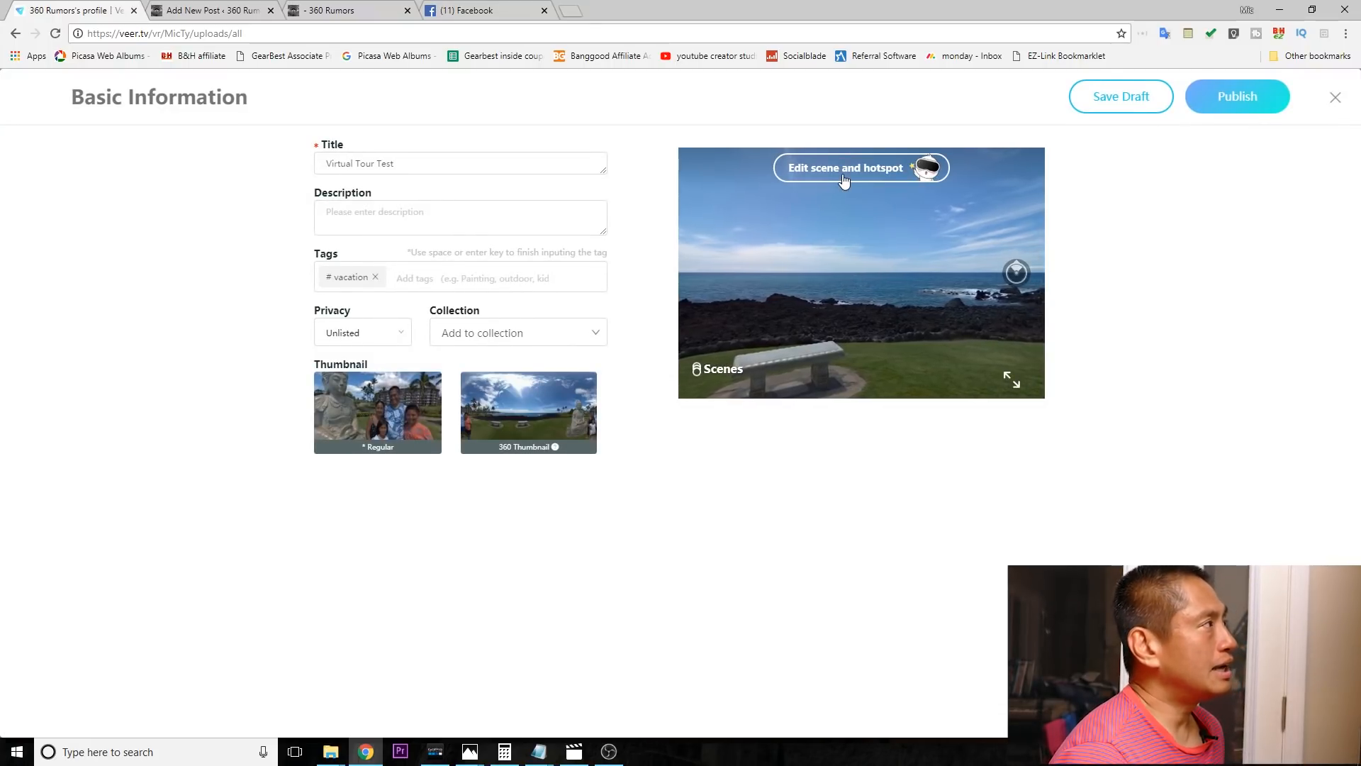
pyautogui.click(845, 167)
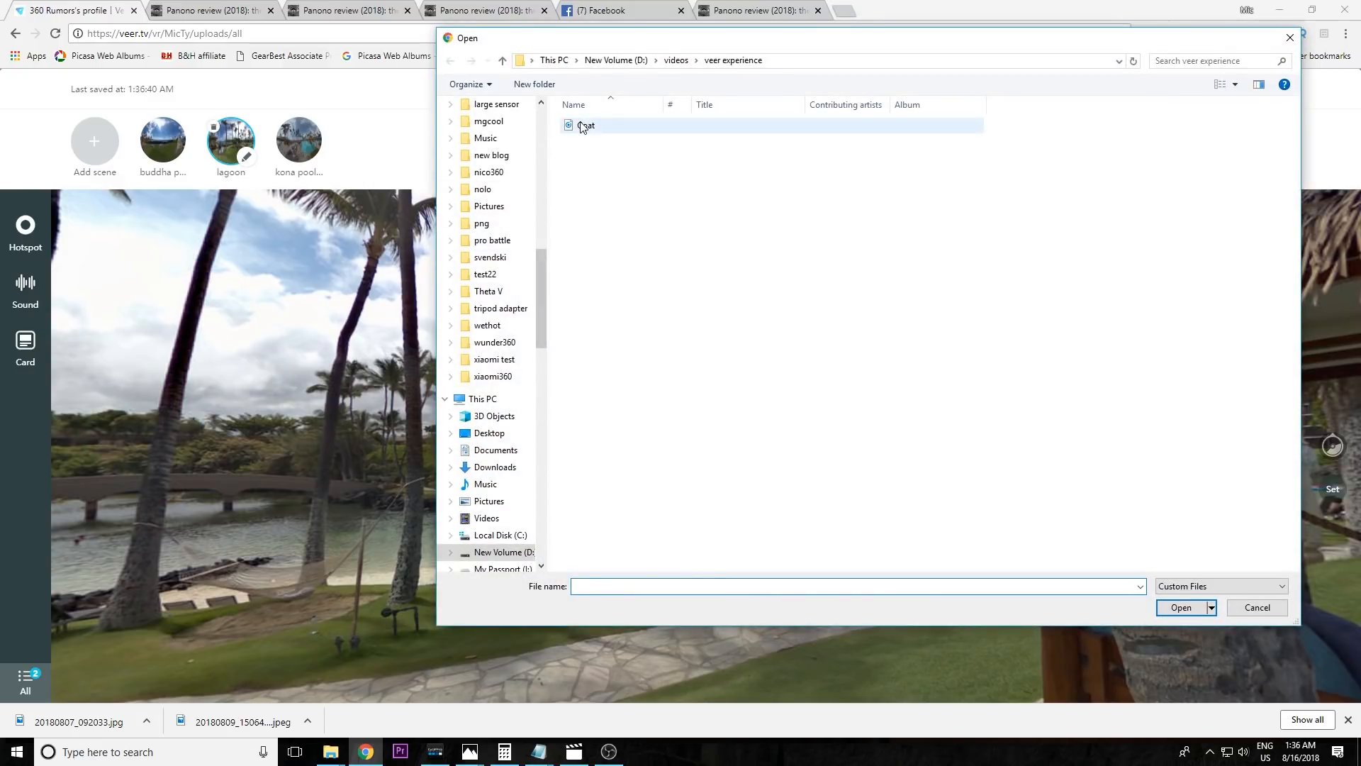
pyautogui.click(1256, 606)
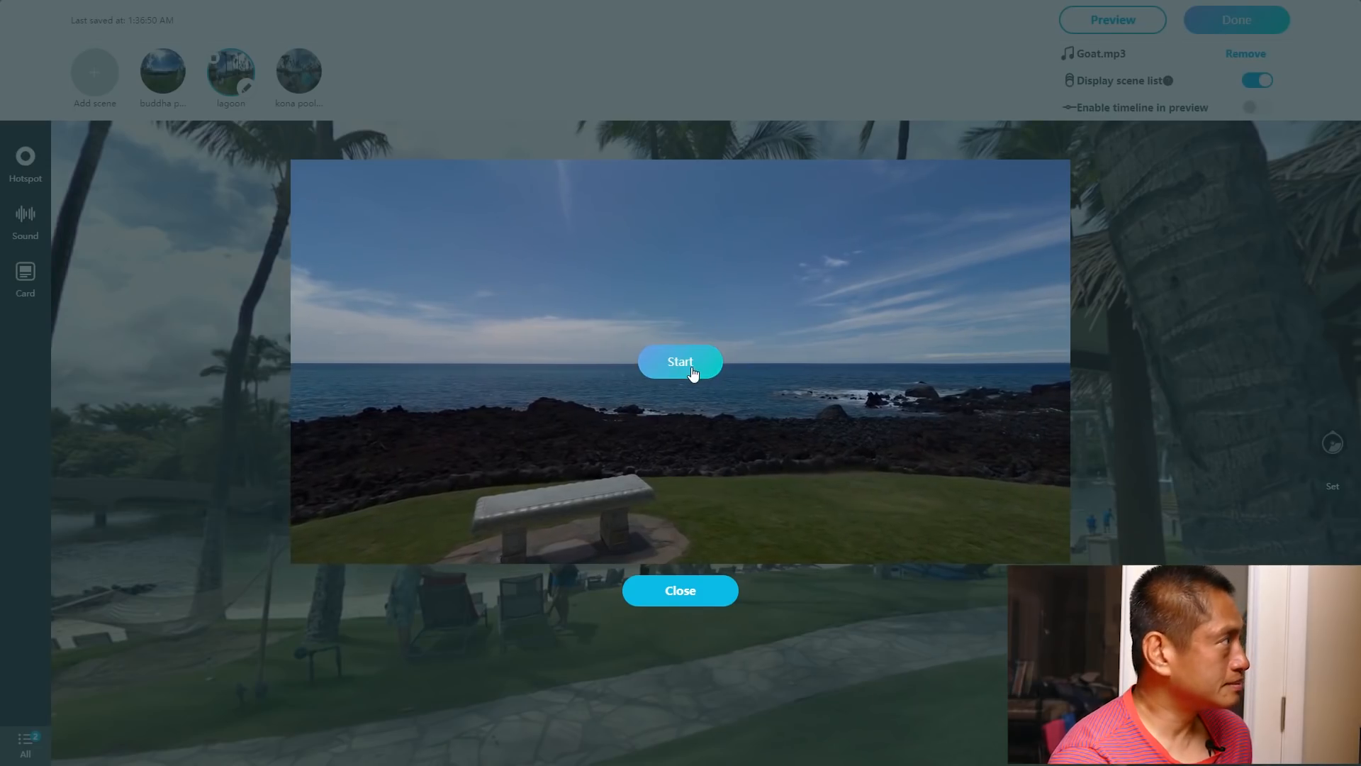
# Step: Start the tour preview with the Goat.mp3 background sound, then close it
pyautogui.click(679, 361)
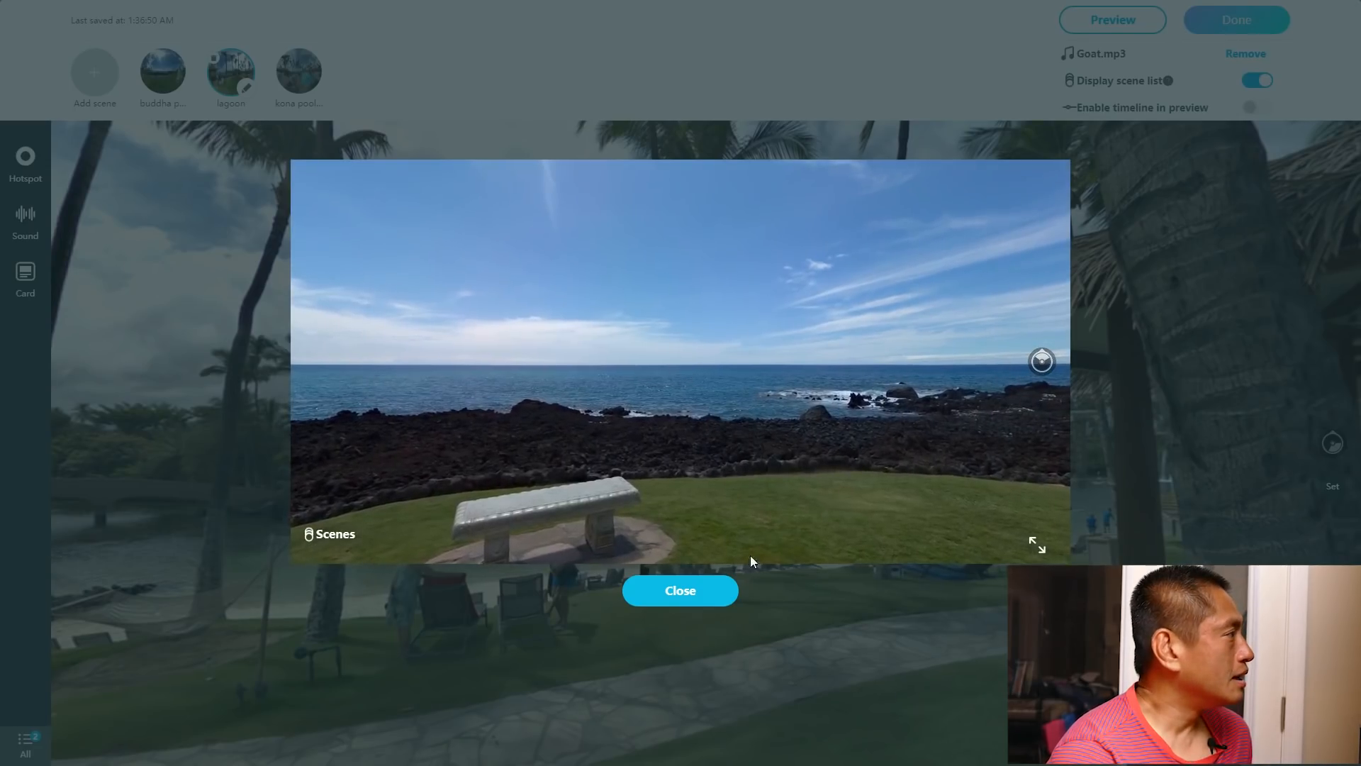
pyautogui.click(679, 589)
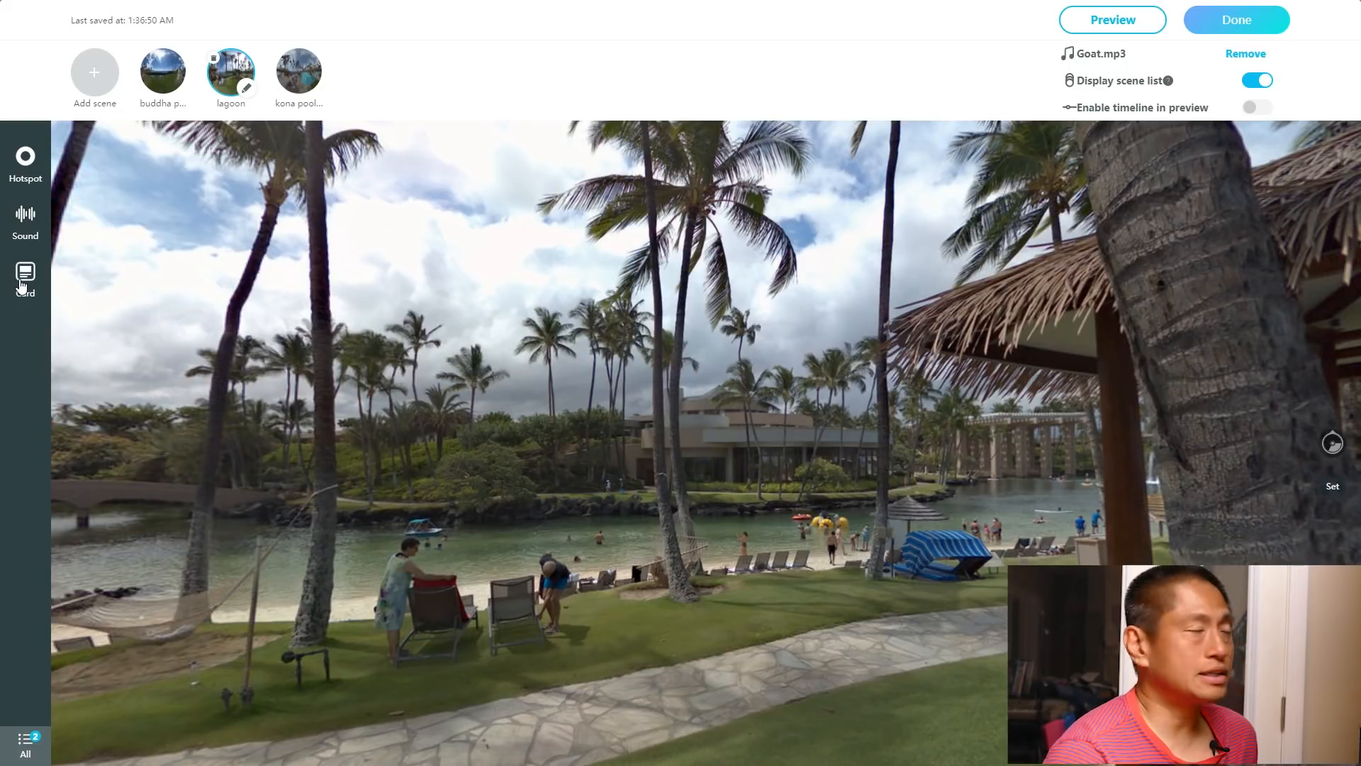
# Step: Add a lagoon-scene info card without an image reading 'We saw a sea turtle here'
pyautogui.click(25, 278)
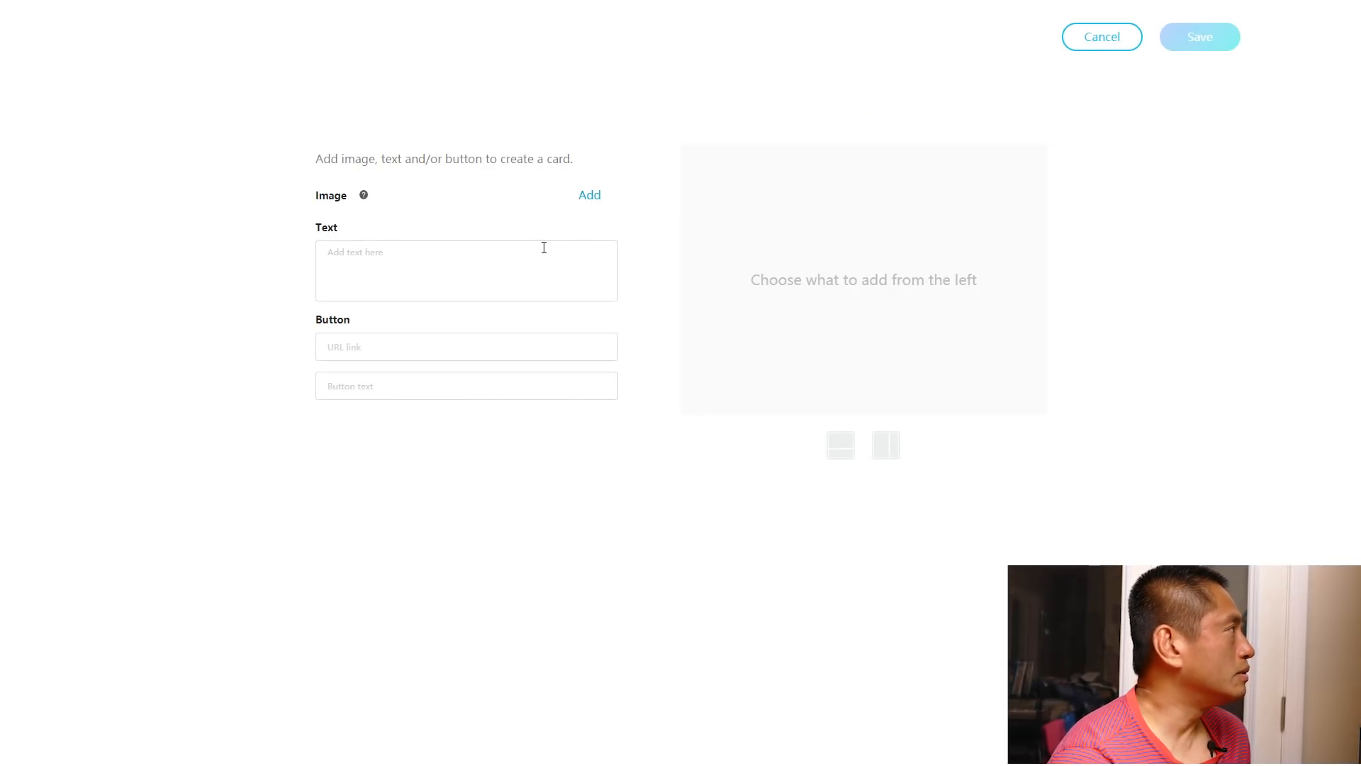
pyautogui.click(590, 195)
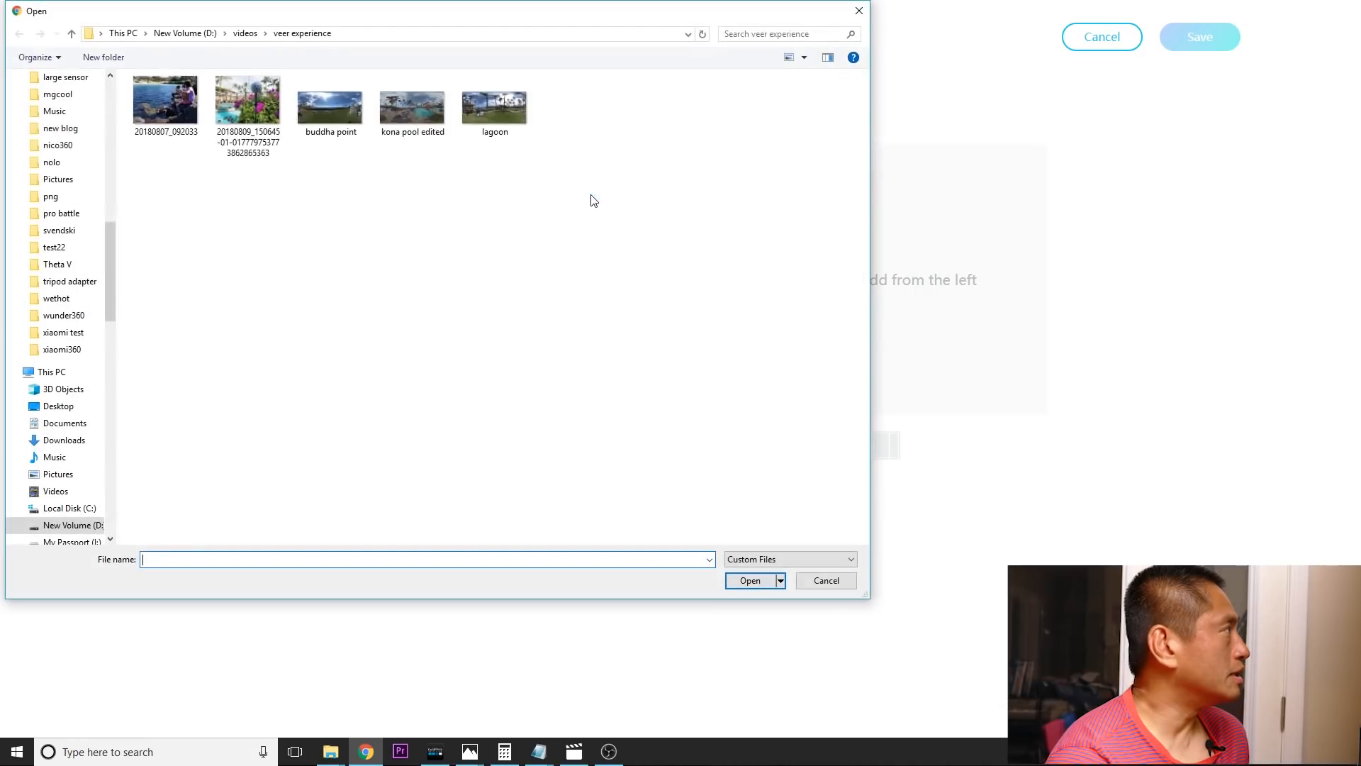
pyautogui.click(825, 580)
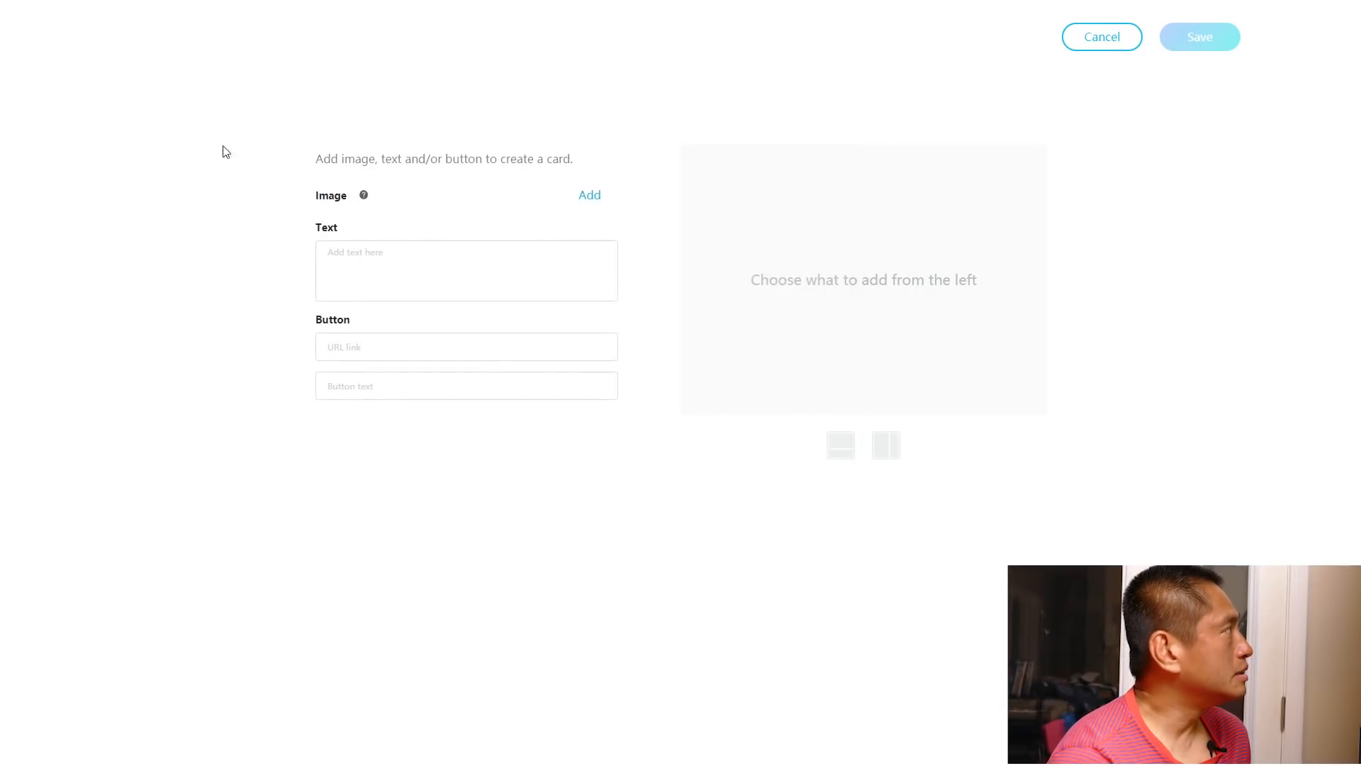
pyautogui.write('We saw a sea turtle here')
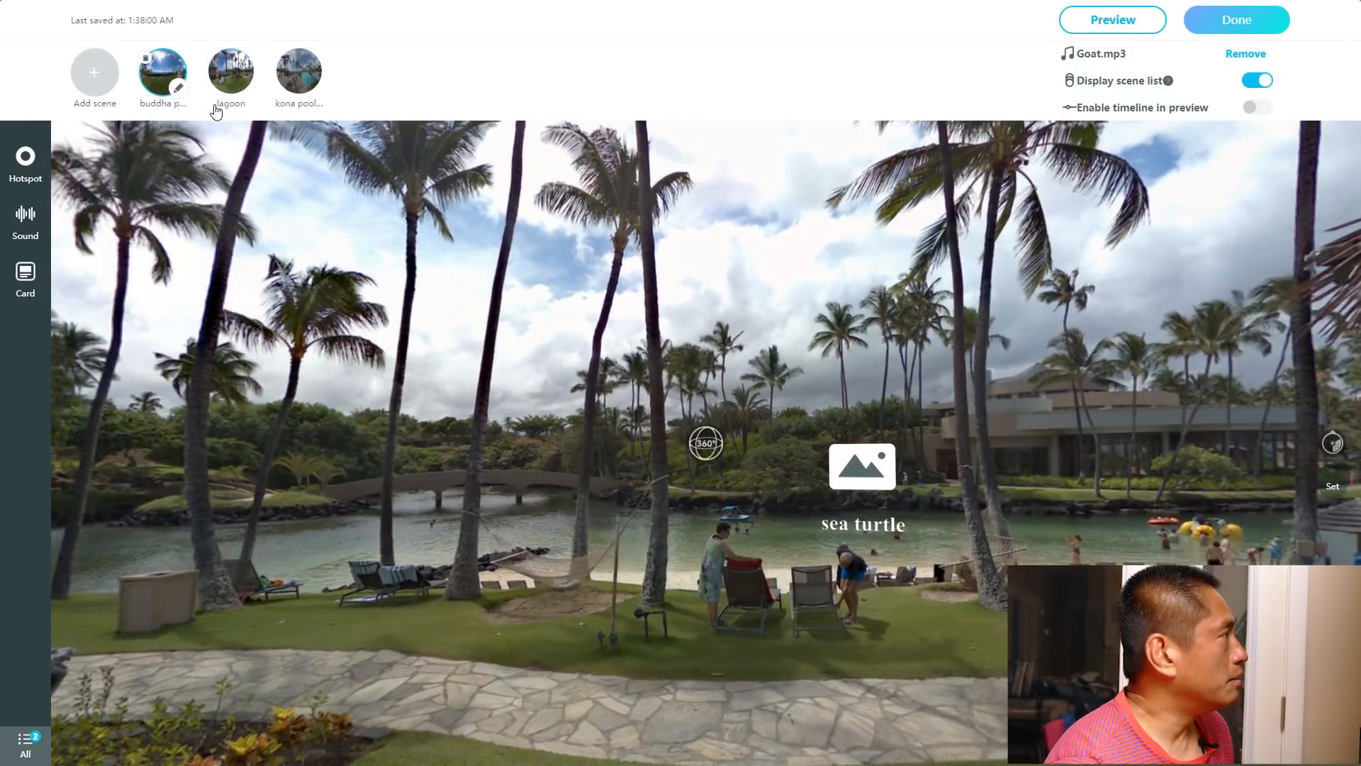
# Step: Create a buddha point card with the photo of the camera by the pool
pyautogui.click(230, 73)
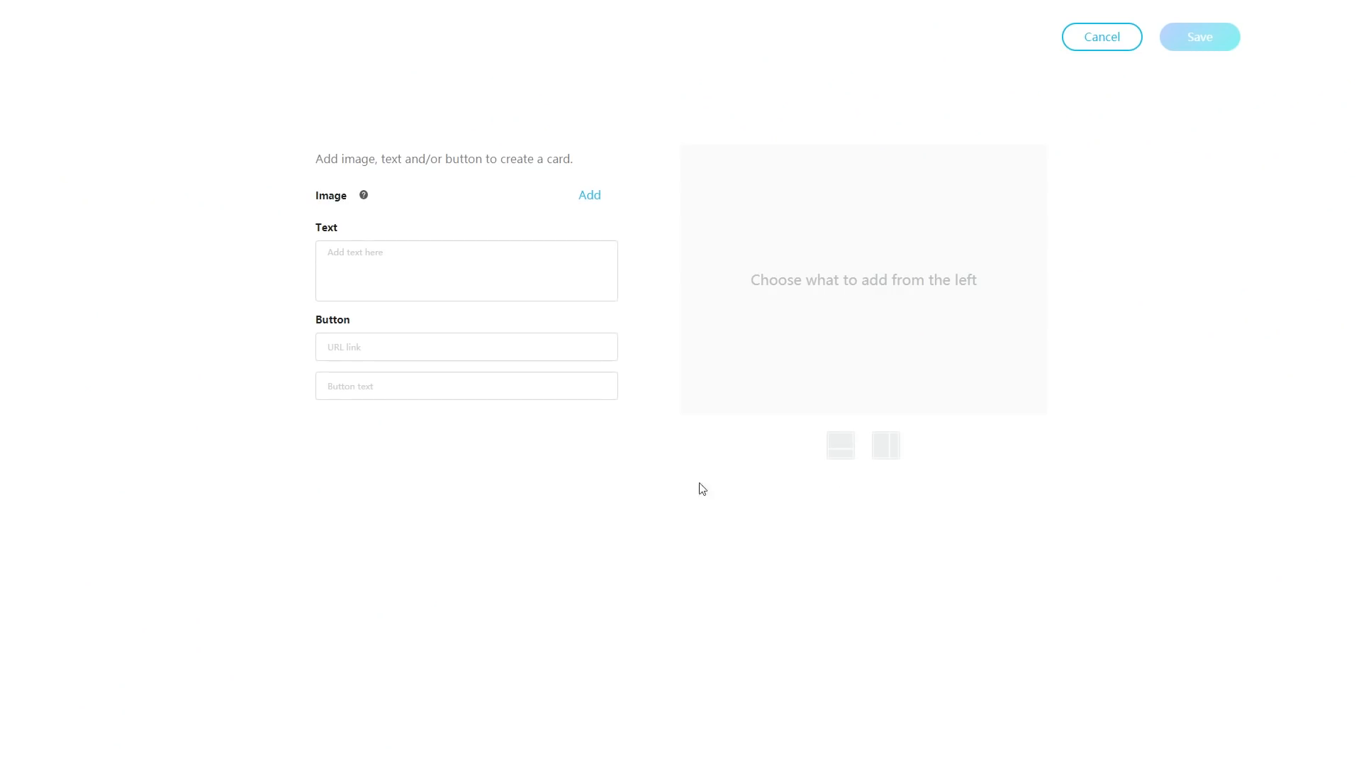
pyautogui.click(590, 194)
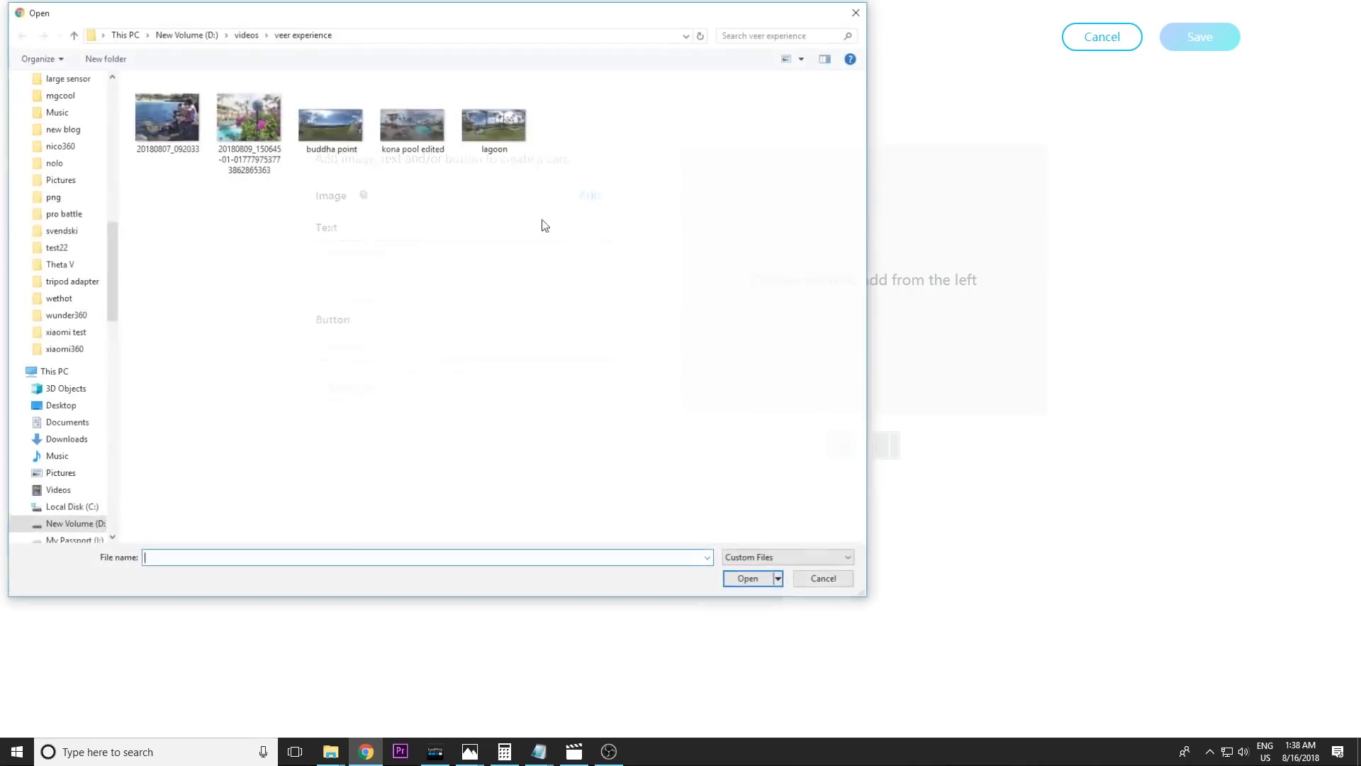
pyautogui.click(248, 117)
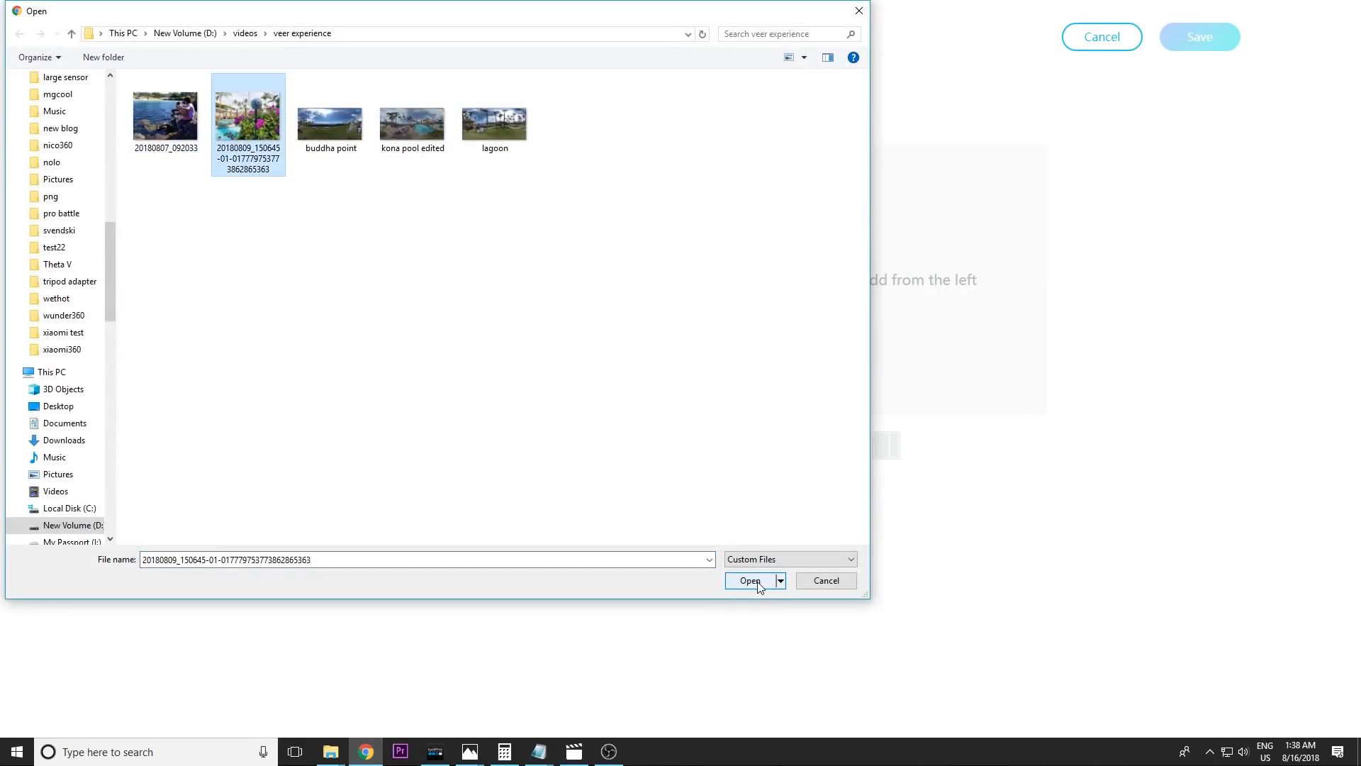
pyautogui.click(748, 581)
pyautogui.write('M')
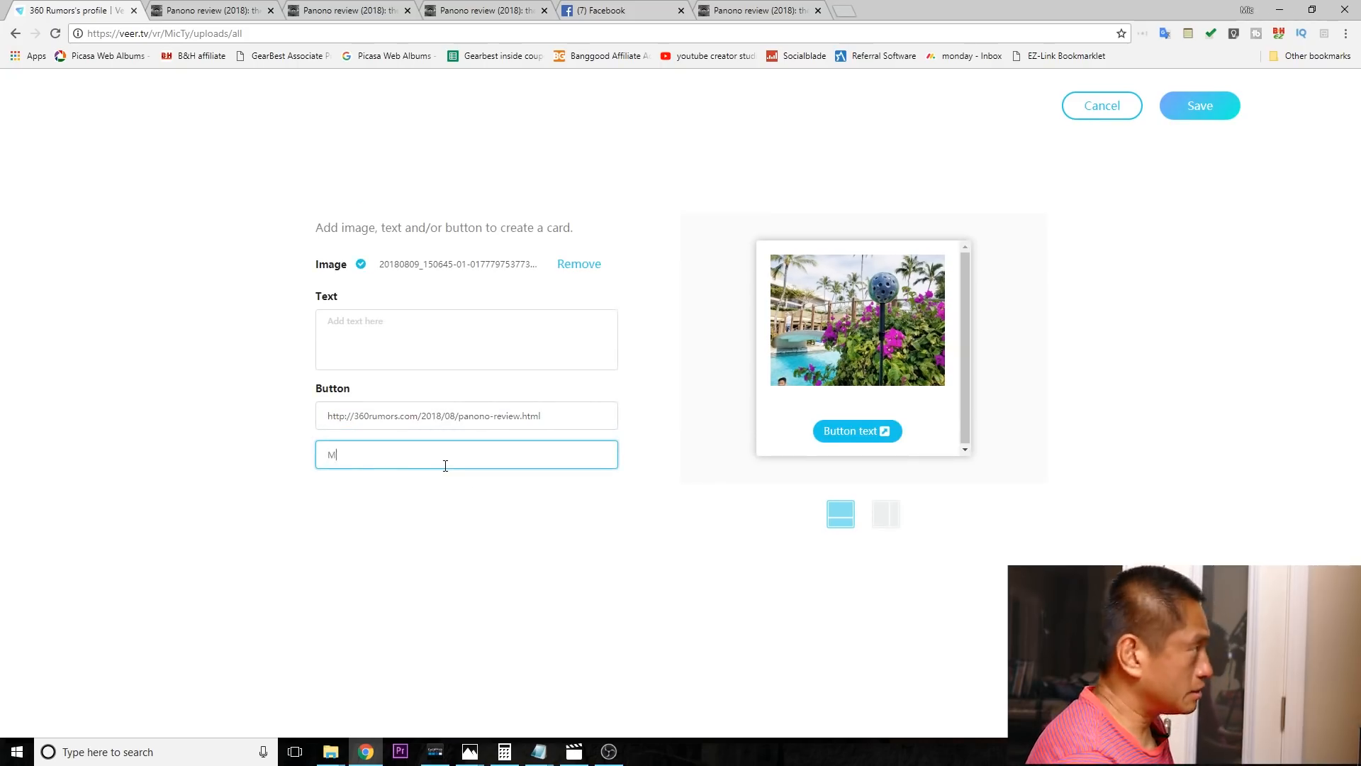
# Step: Give the card a 'More info' link button, save it and rename its default label
pyautogui.write('ore info')
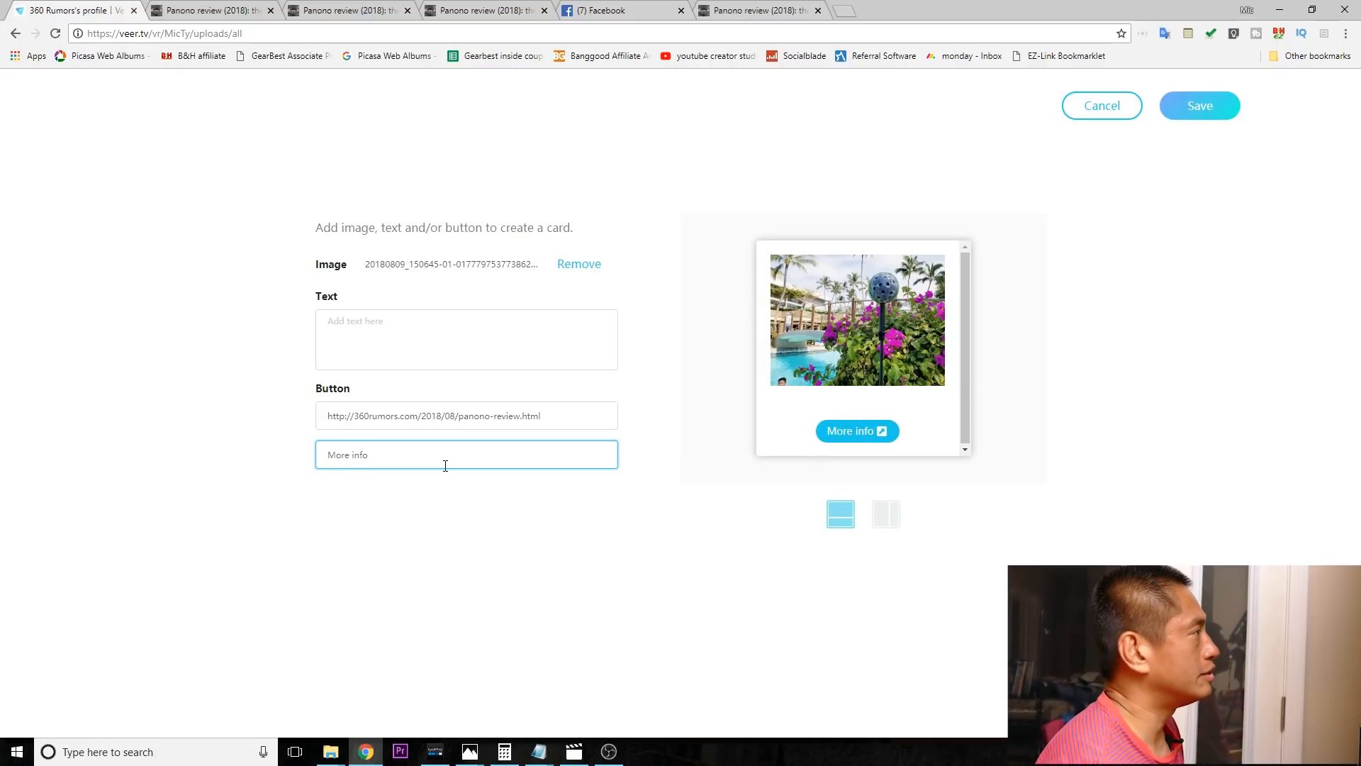
pyautogui.click(1200, 105)
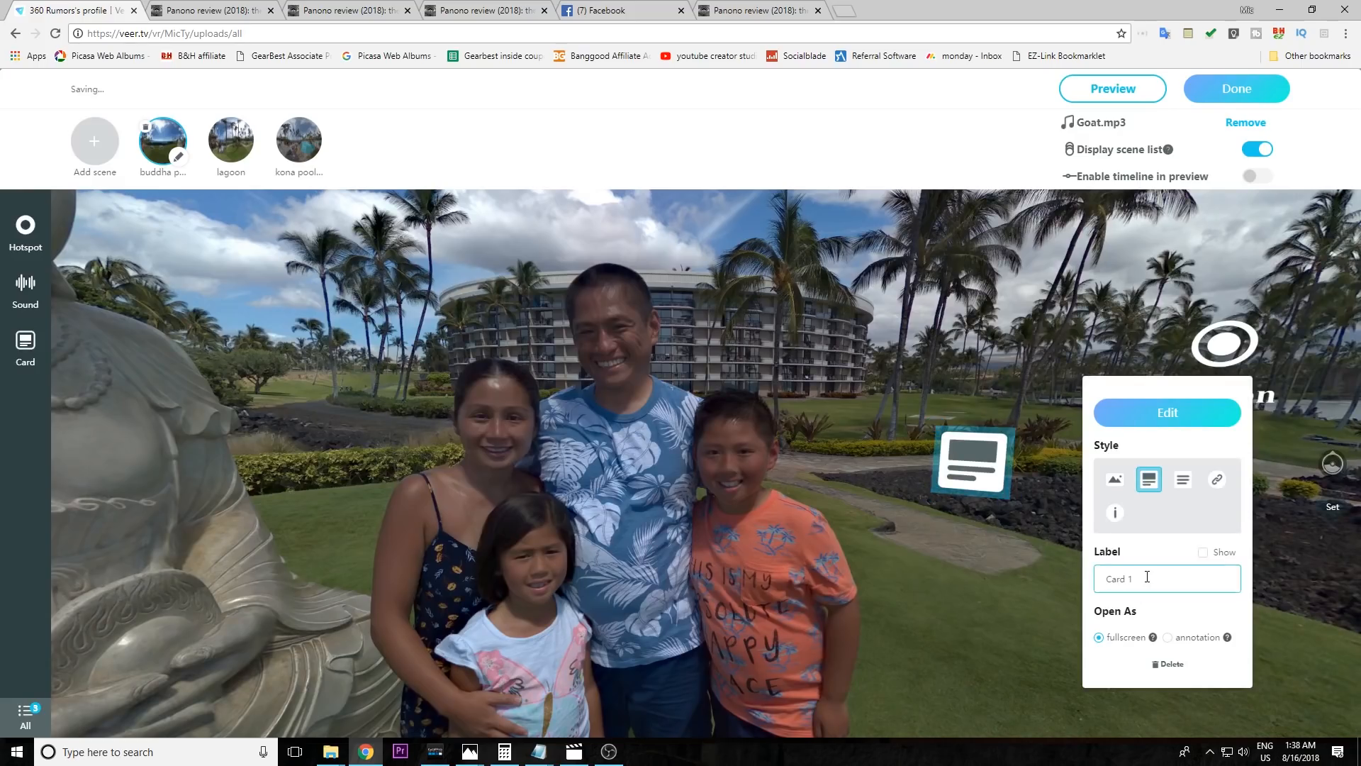
pyautogui.doubleClick(1119, 579)
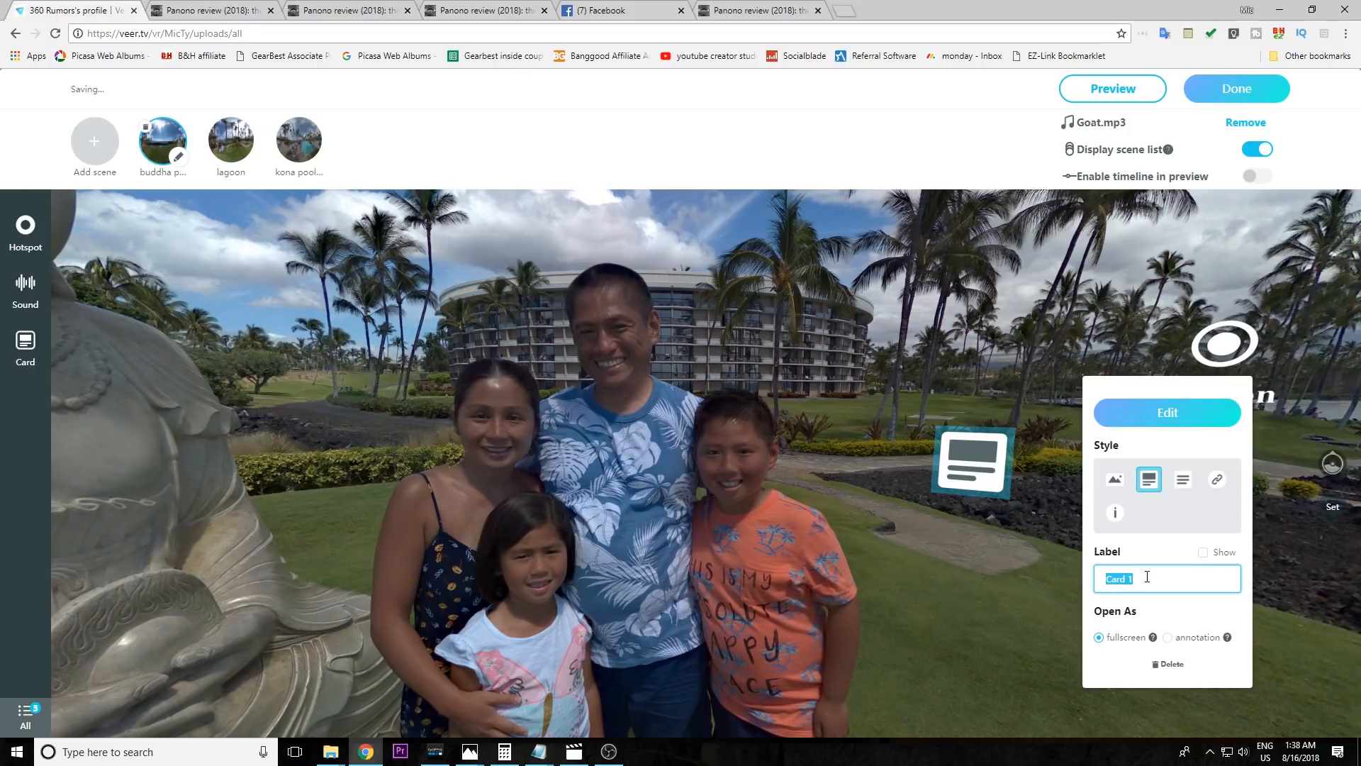
pyautogui.click(1112, 88)
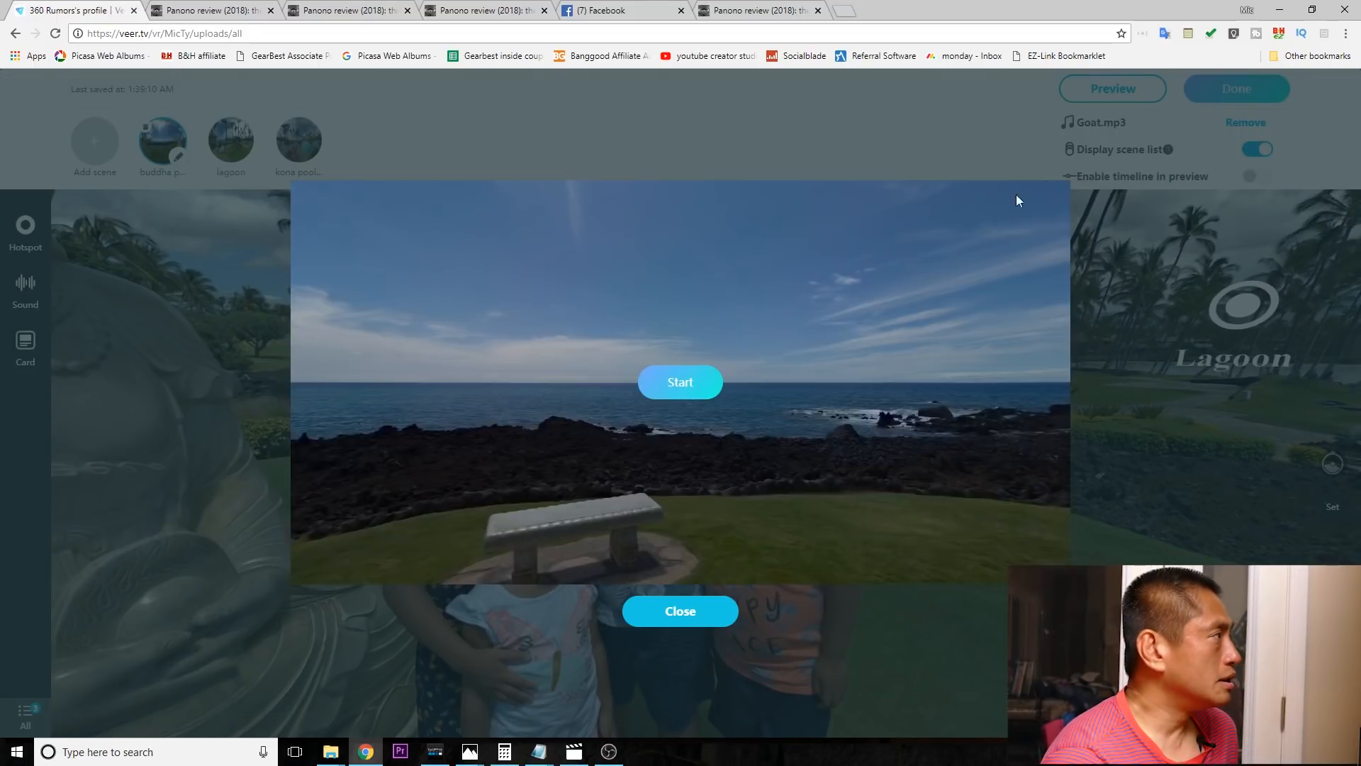
# Step: Play the preview, open the About the camera card and follow its More info link
pyautogui.click(679, 381)
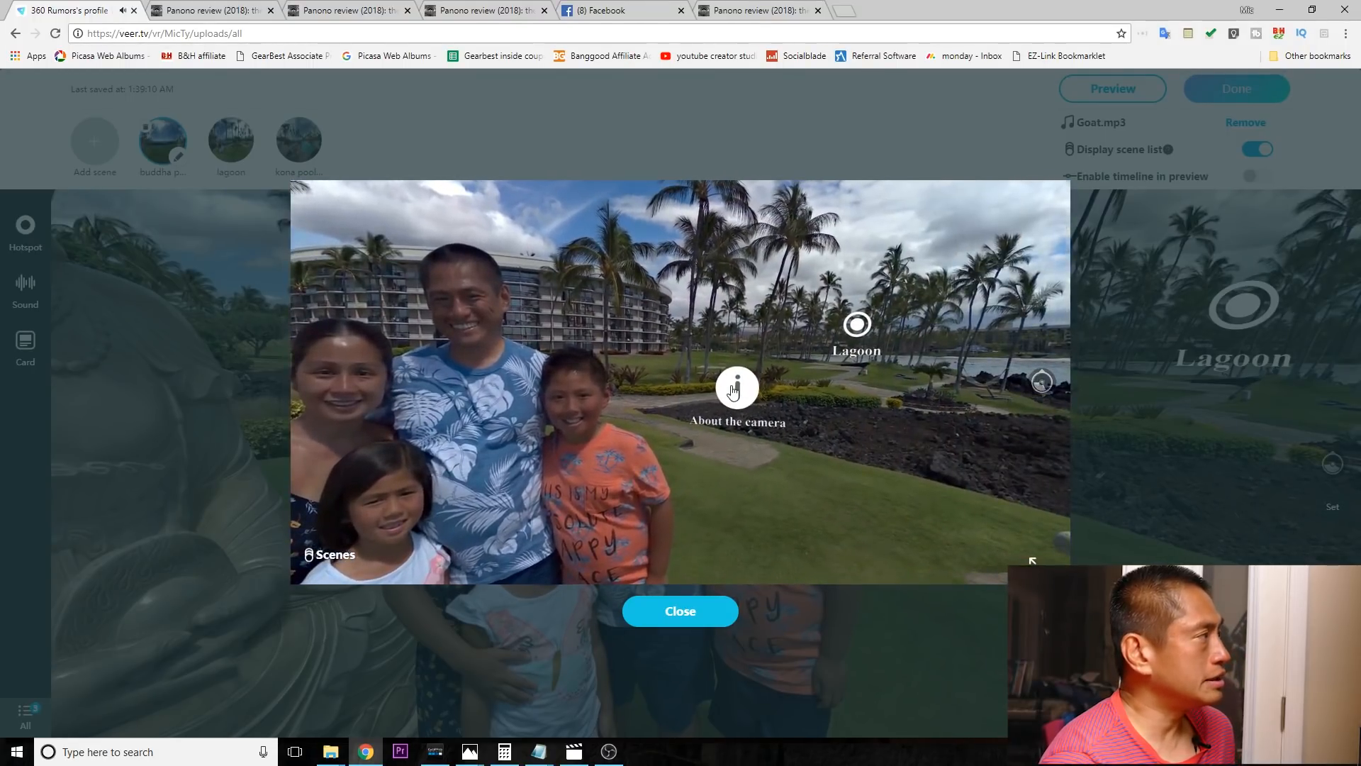
pyautogui.click(736, 387)
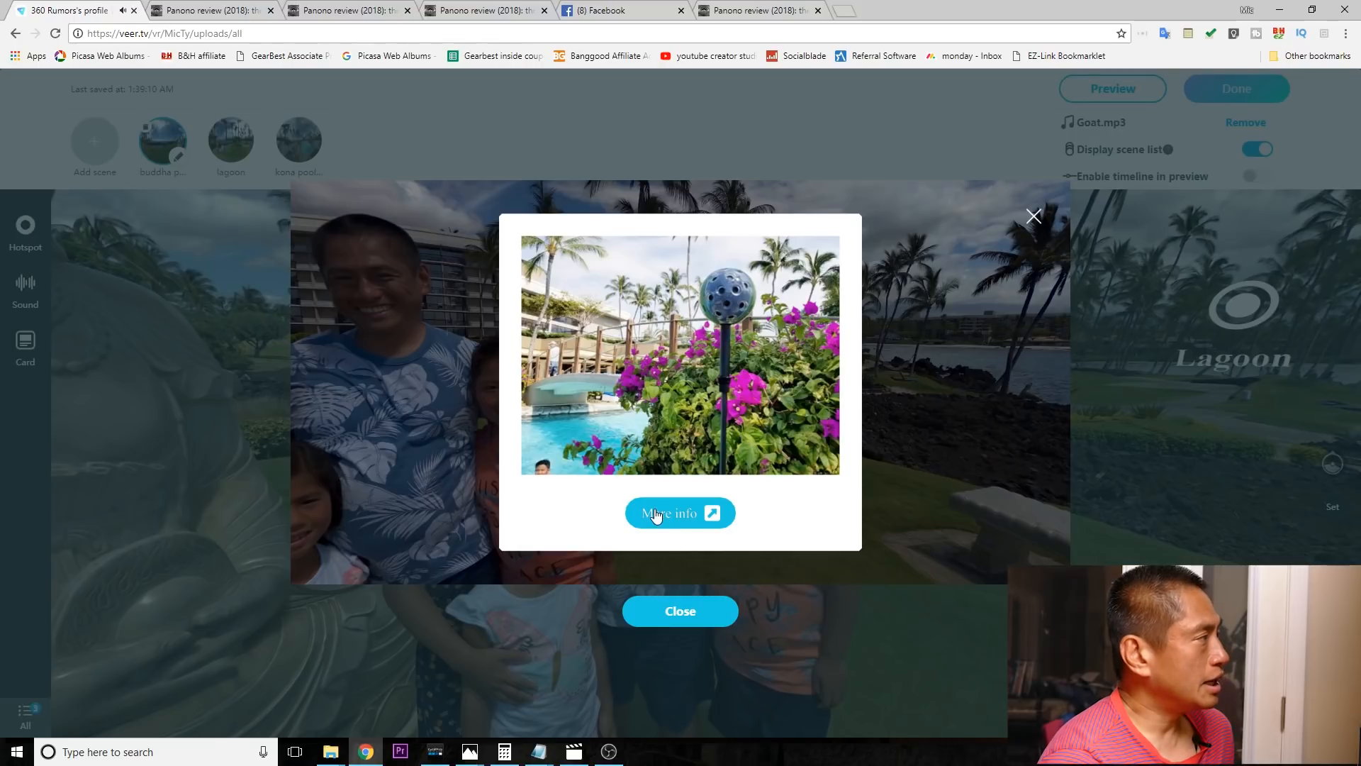
pyautogui.click(679, 513)
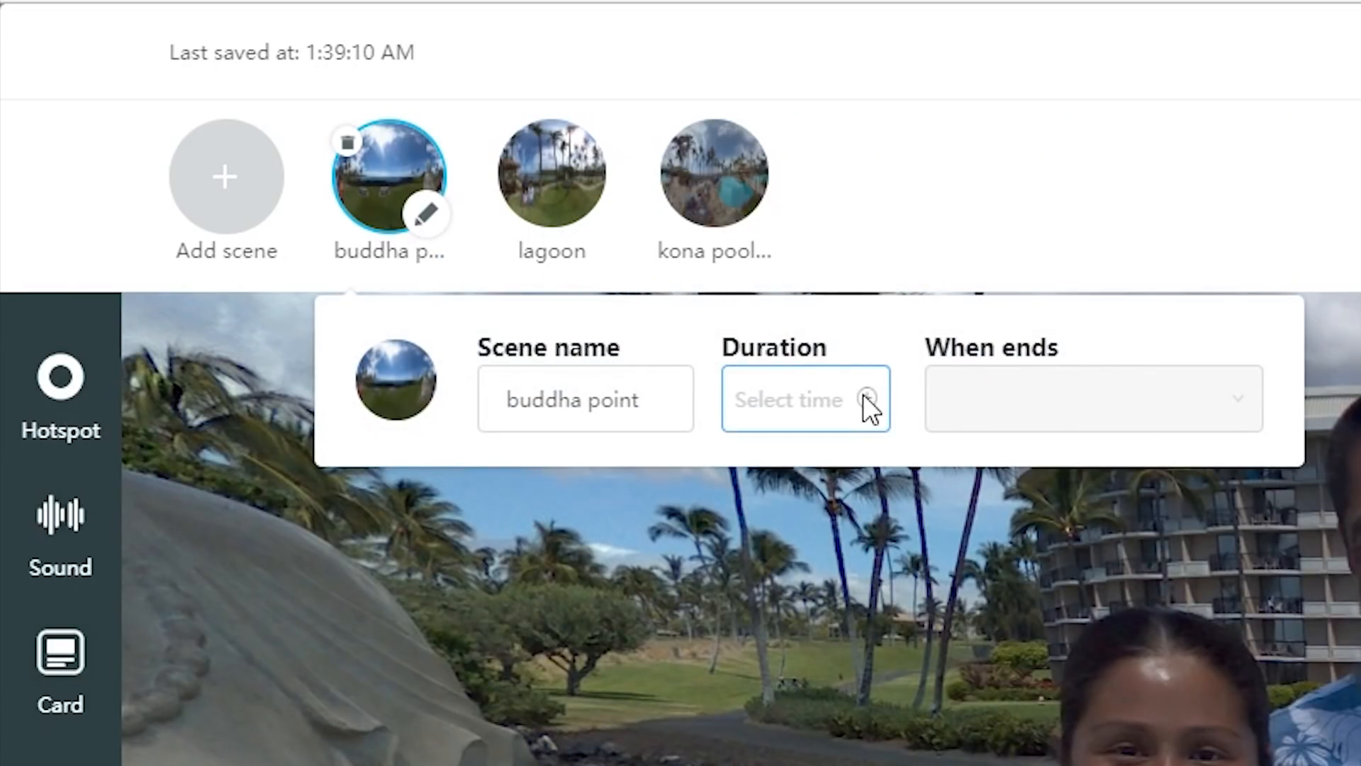
# Step: Set the buddha point scene duration to 15 seconds, then return to the lagoon scene for a fresh preview
pyautogui.click(804, 400)
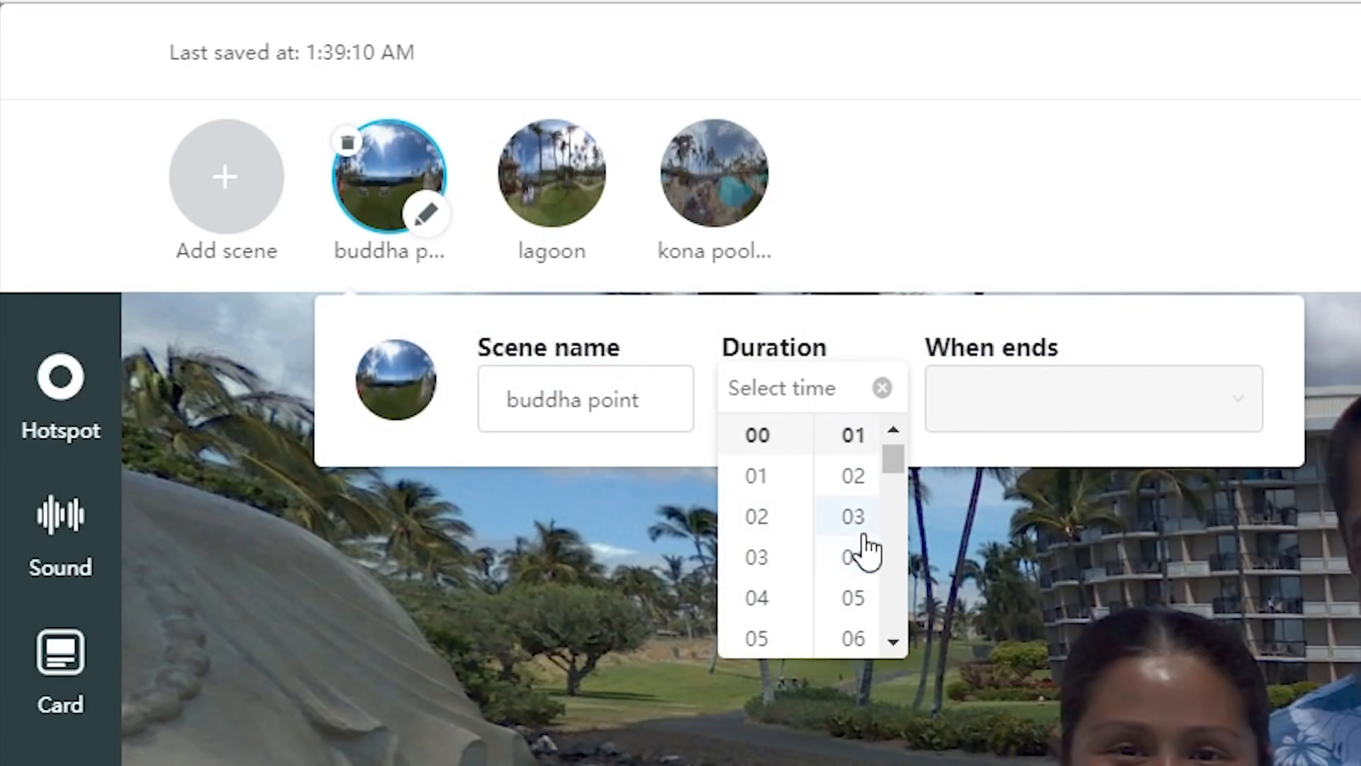
pyautogui.scroll(-3)
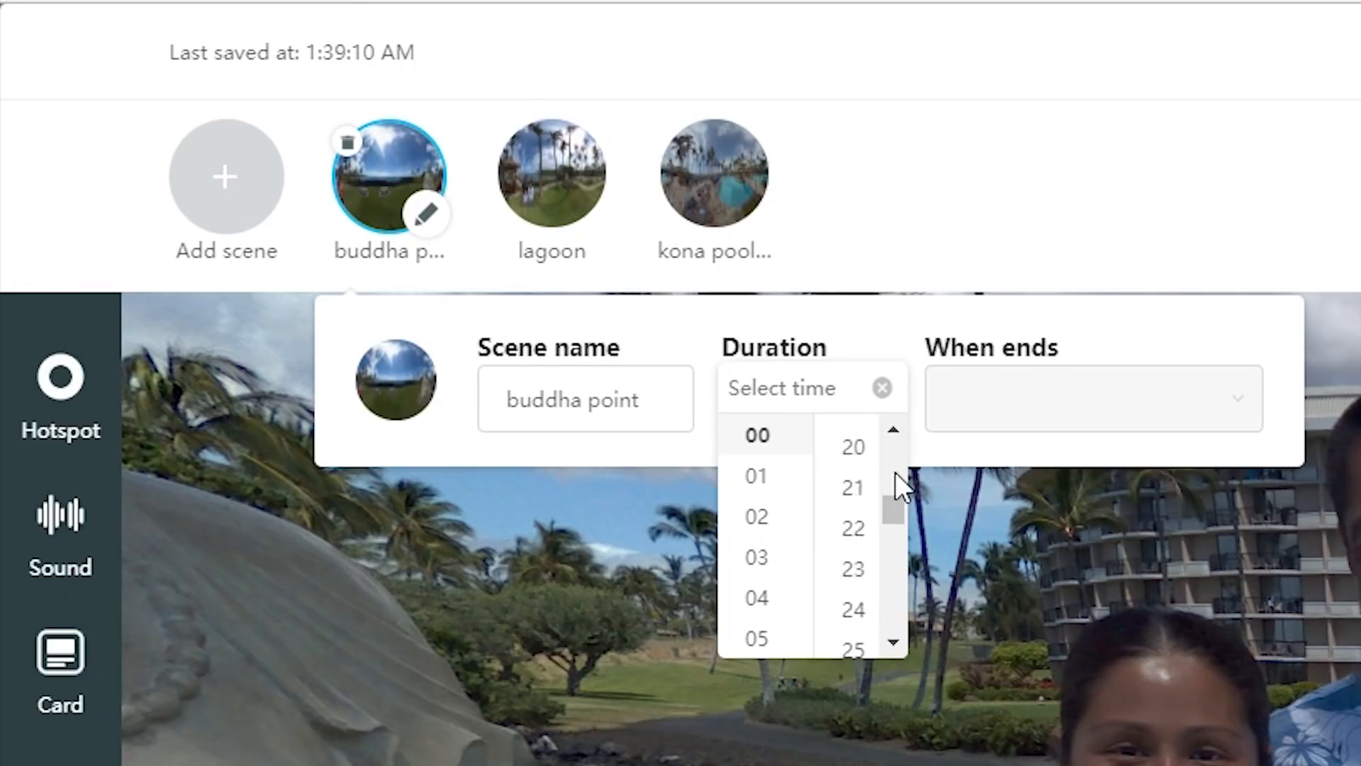
pyautogui.click(852, 456)
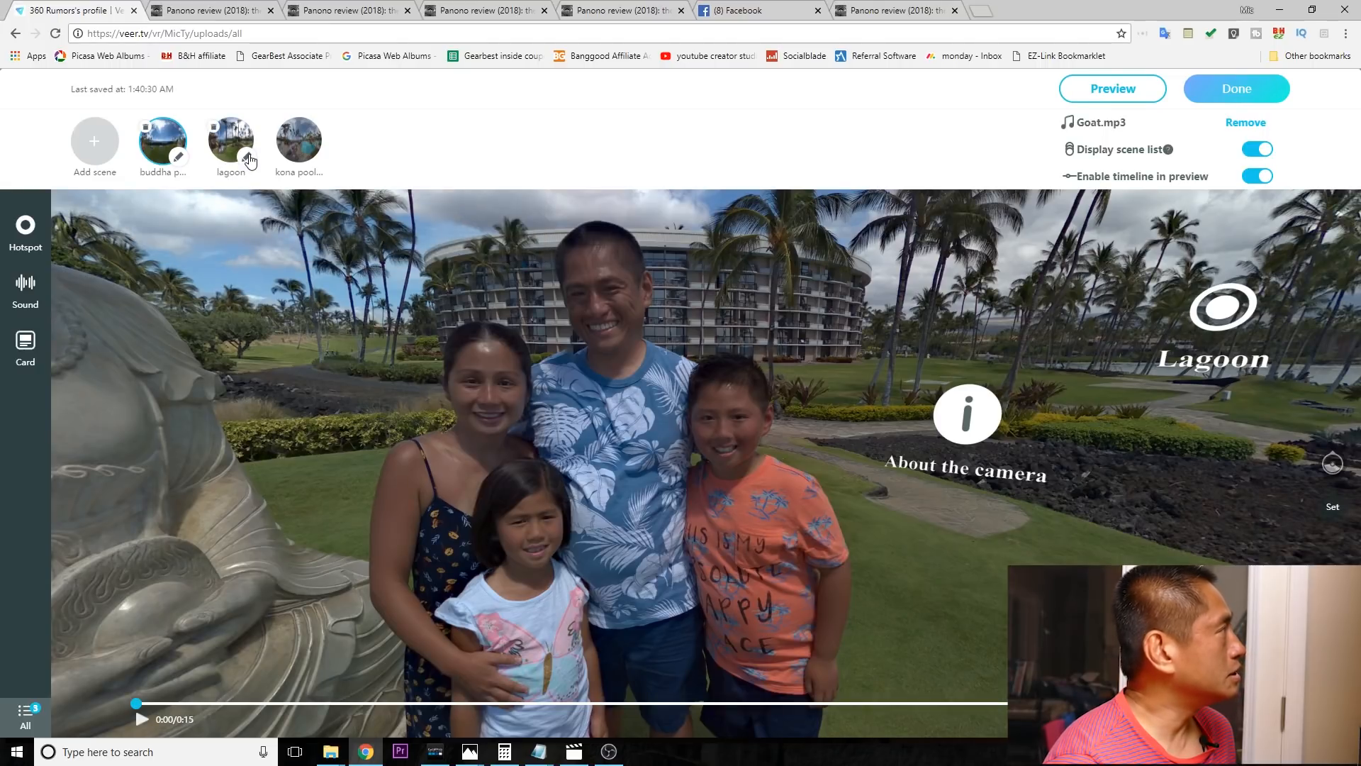
pyautogui.click(231, 138)
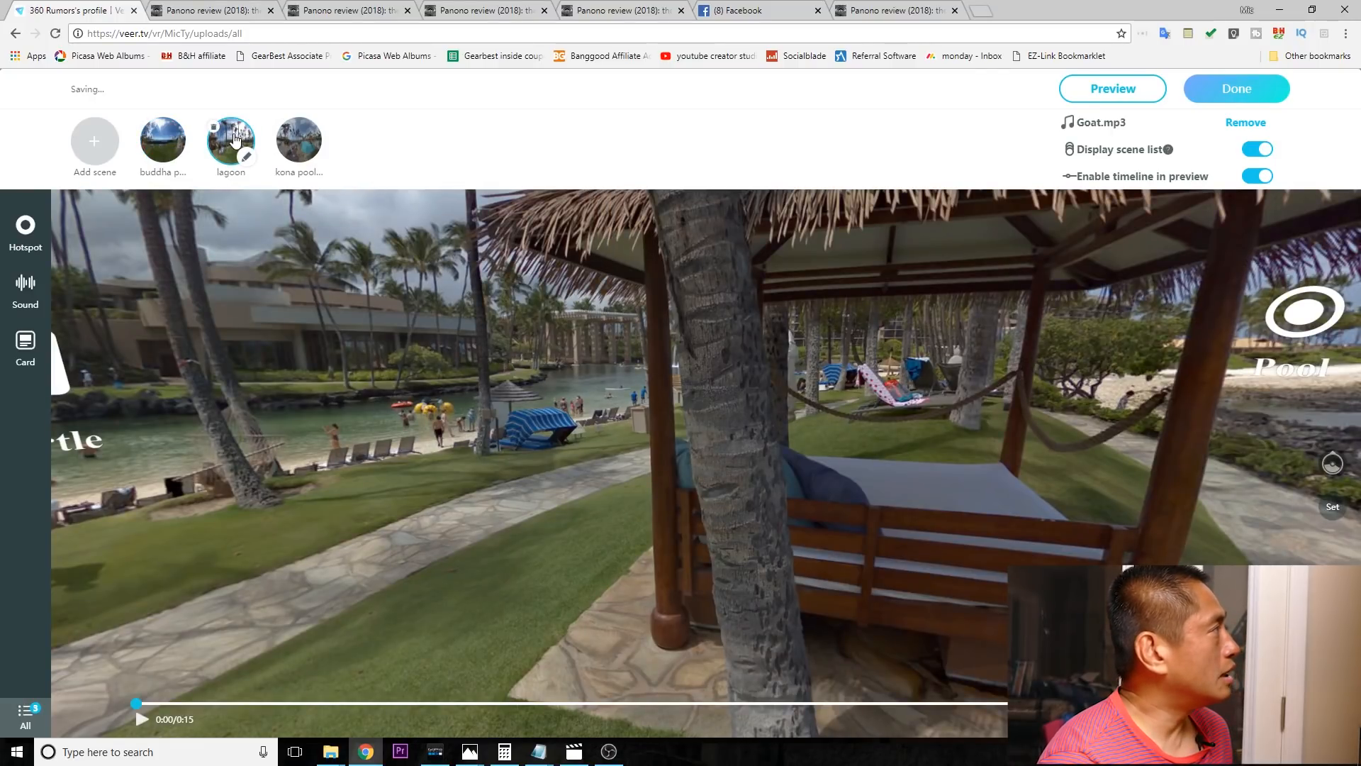
pyautogui.click(1112, 88)
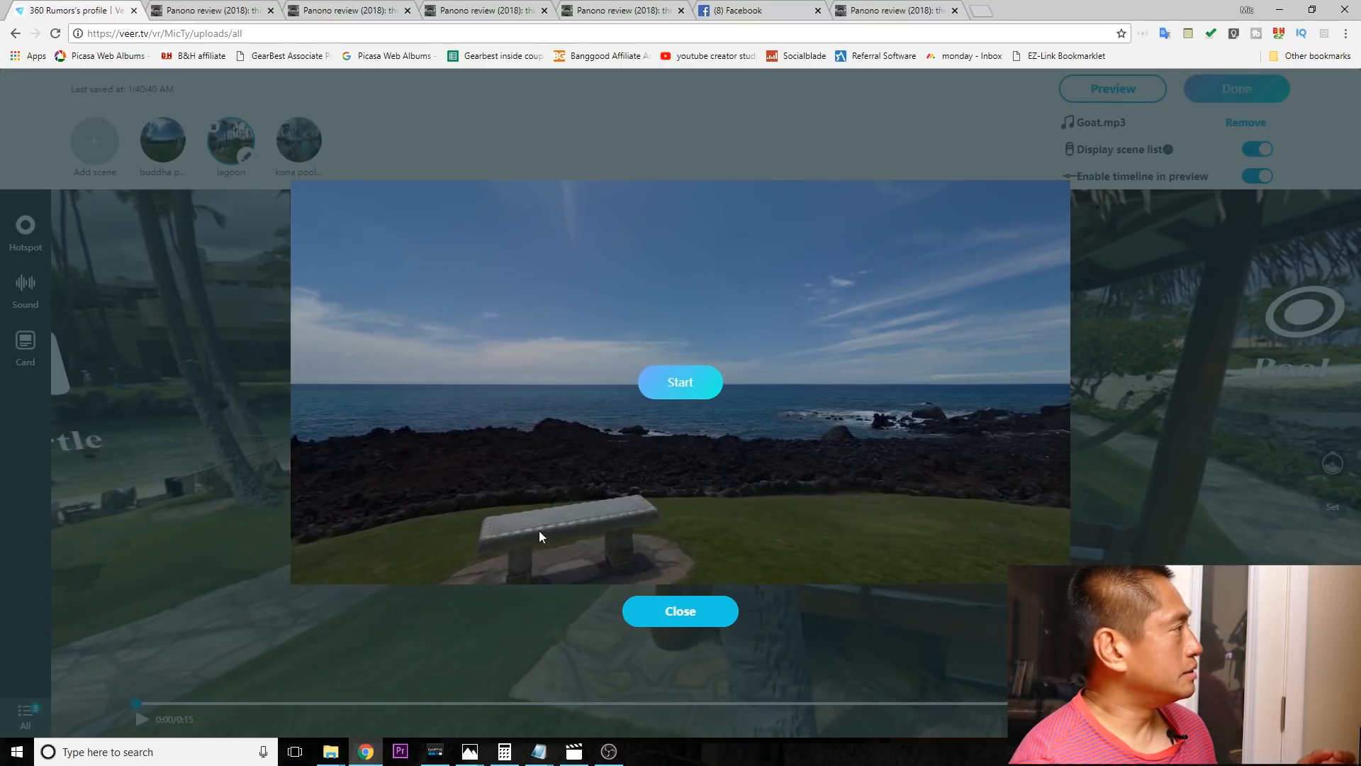
# Step: Play through the tour preview with the 15-second timeline
pyautogui.click(679, 381)
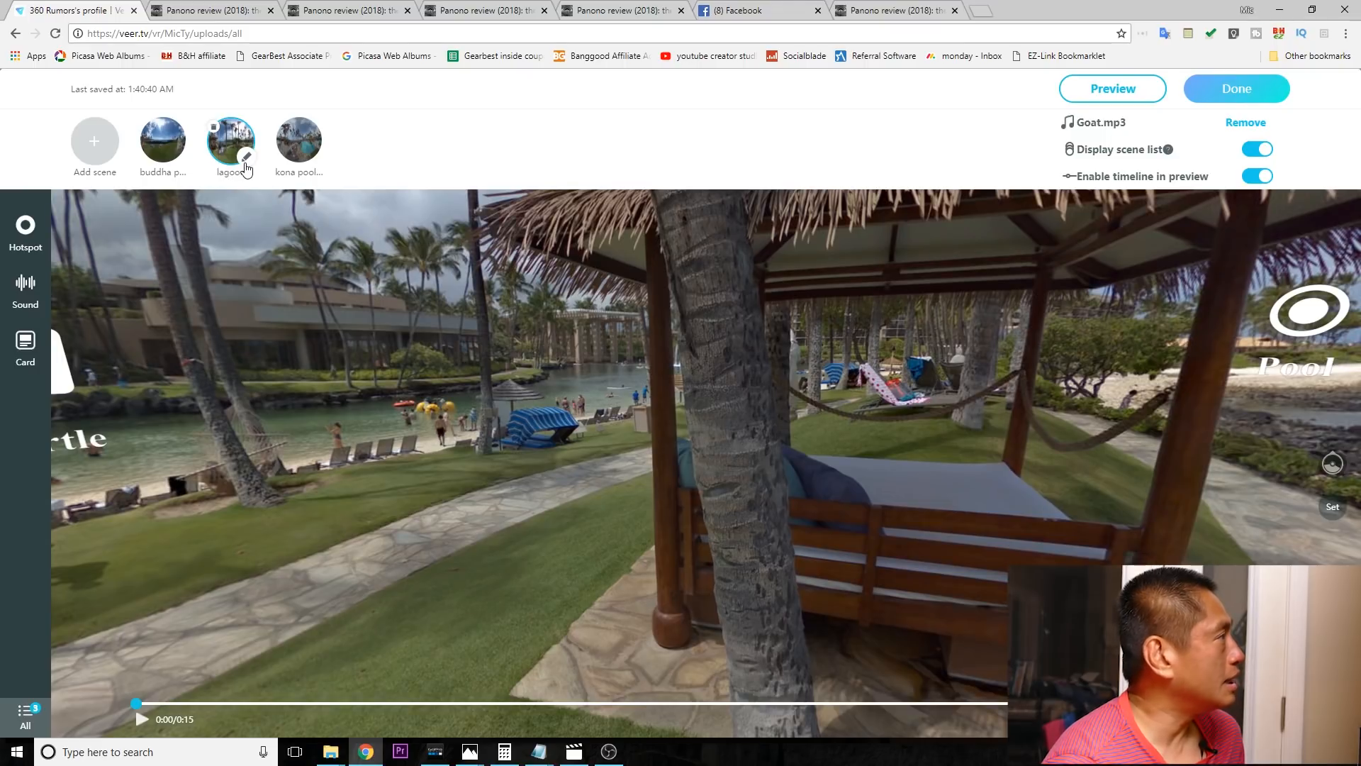
# Step: Turn off the buddha point scene's timeline in preview and finish editing with Done
pyautogui.click(247, 158)
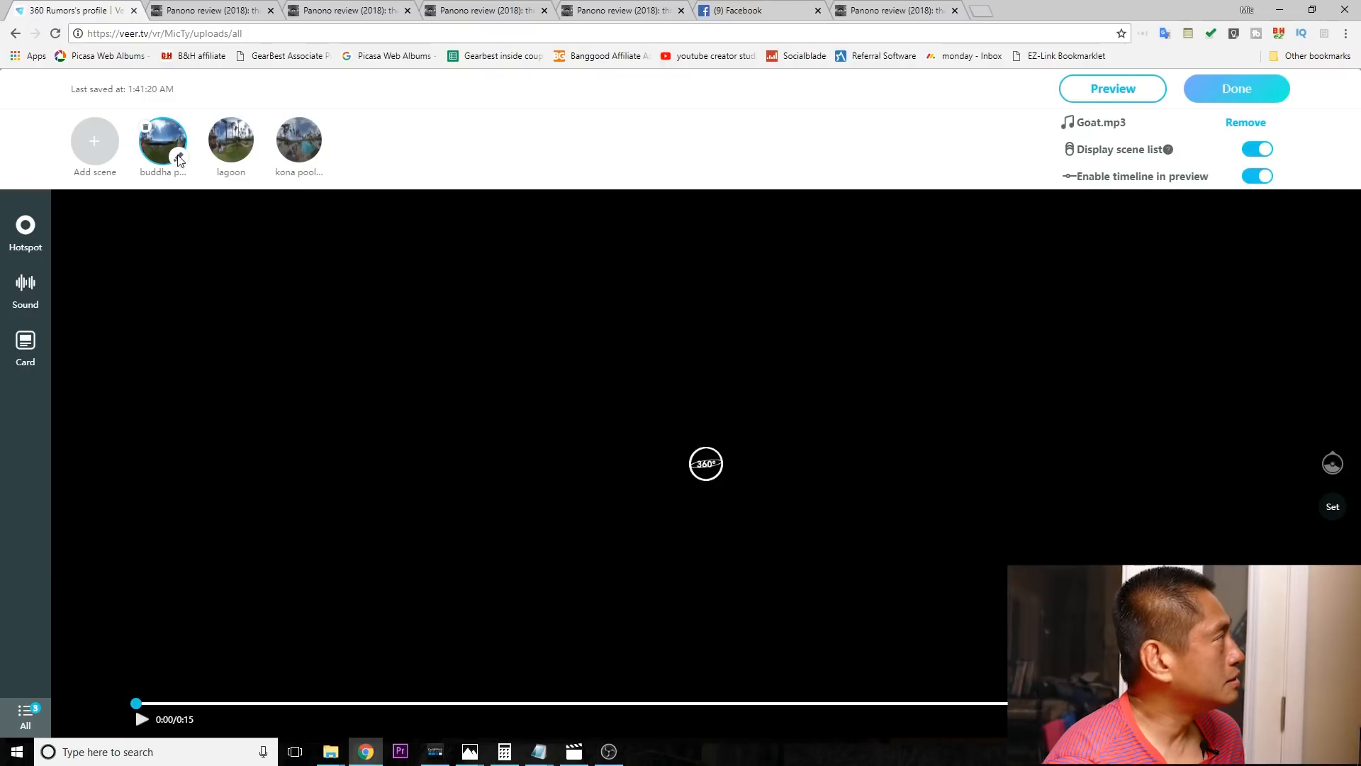
pyautogui.click(161, 141)
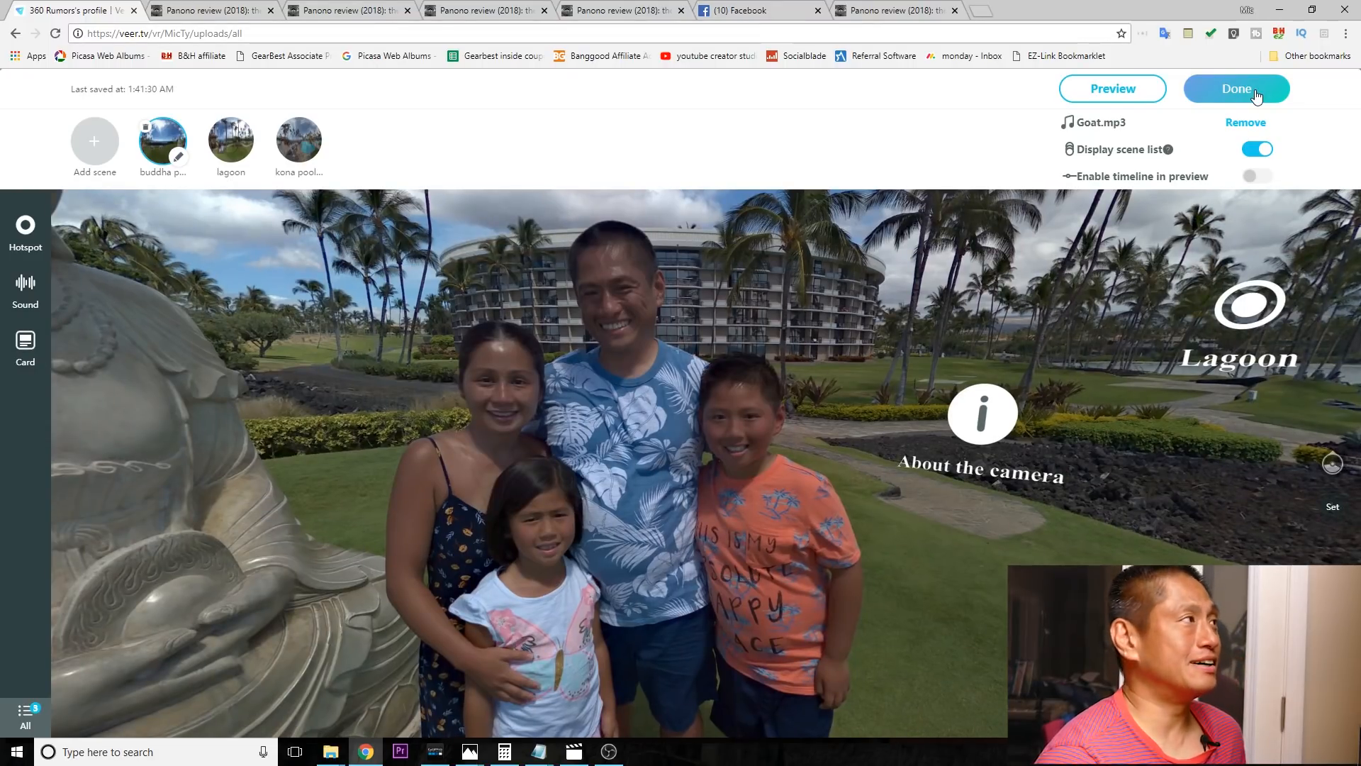
pyautogui.click(1236, 88)
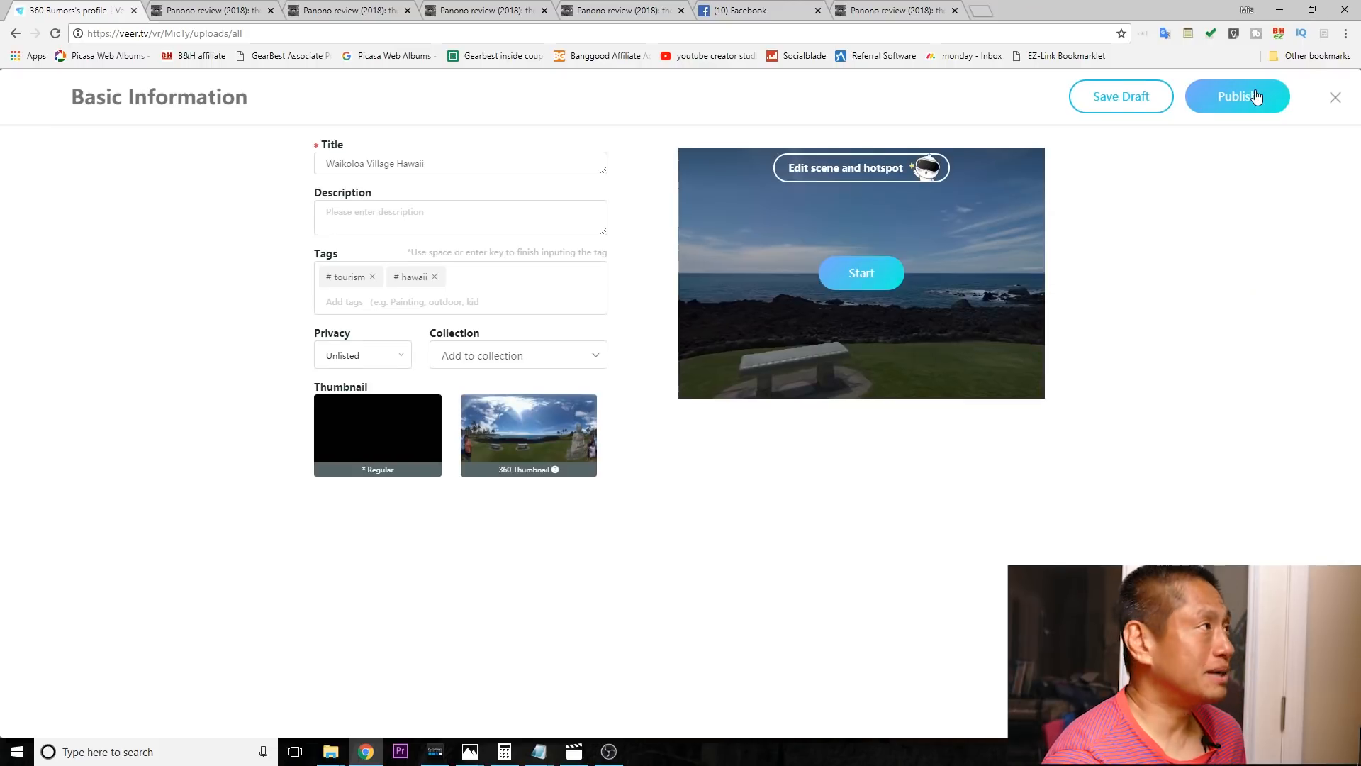